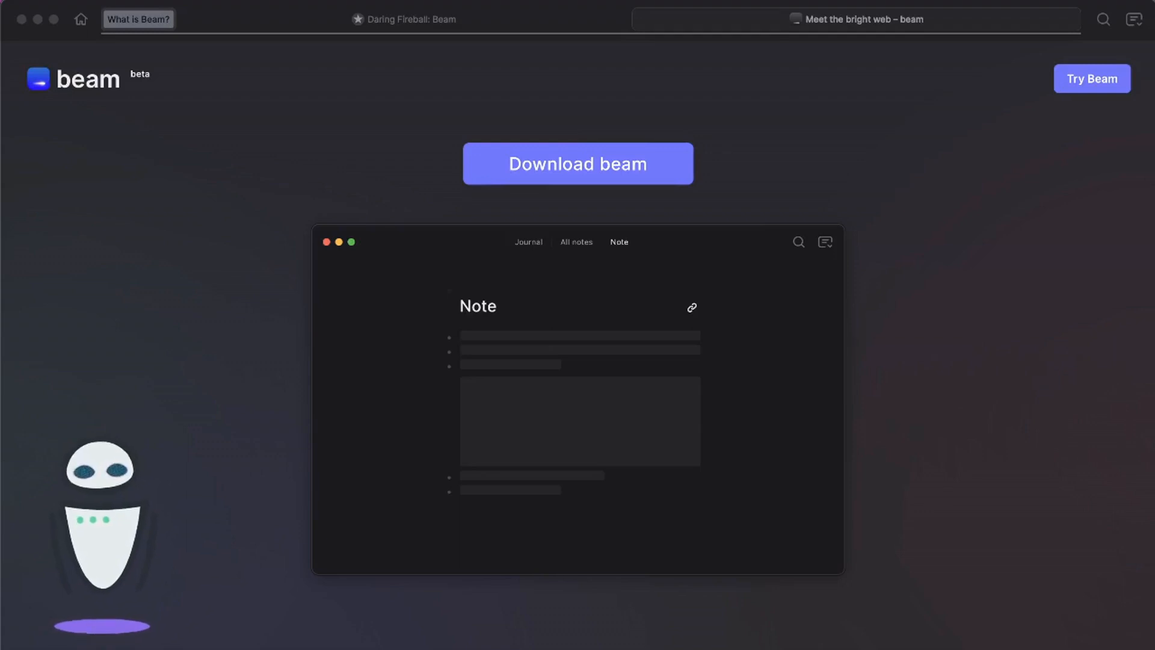
mouse_move(748, 579)
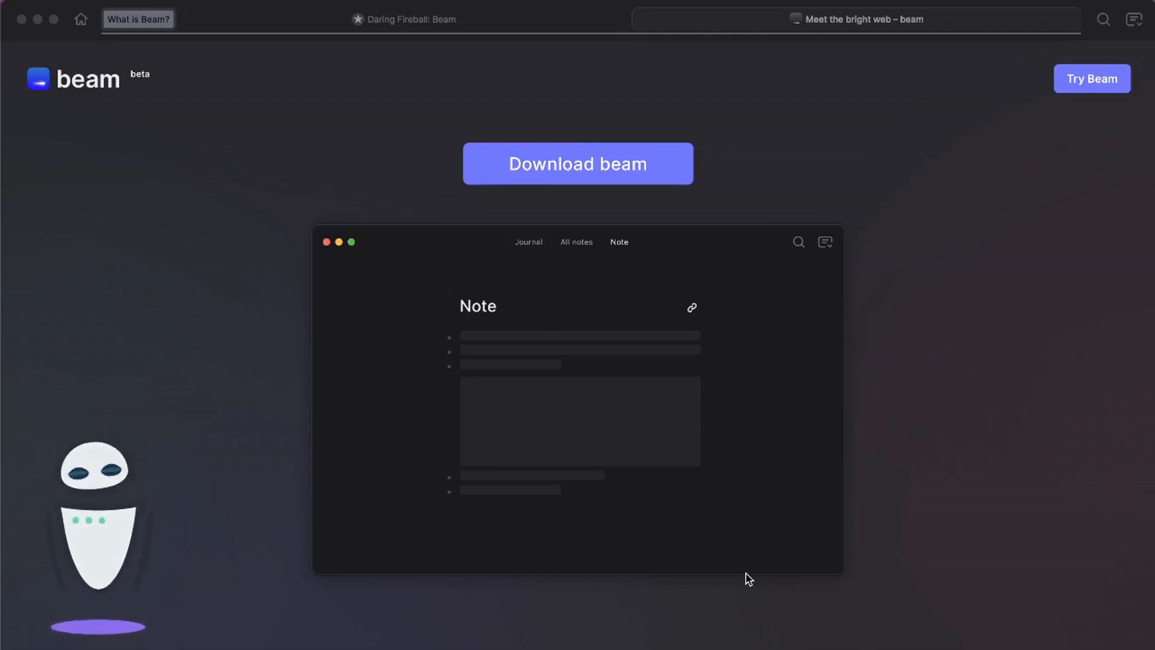
mouse_move(100, 184)
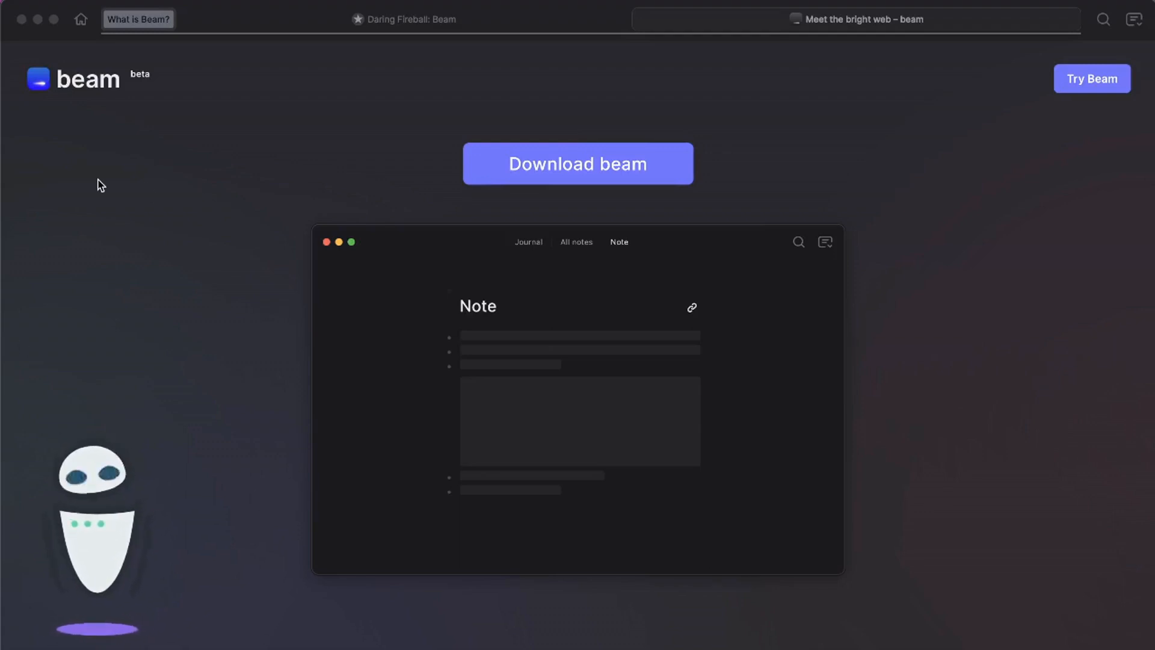
mouse_move(225, 152)
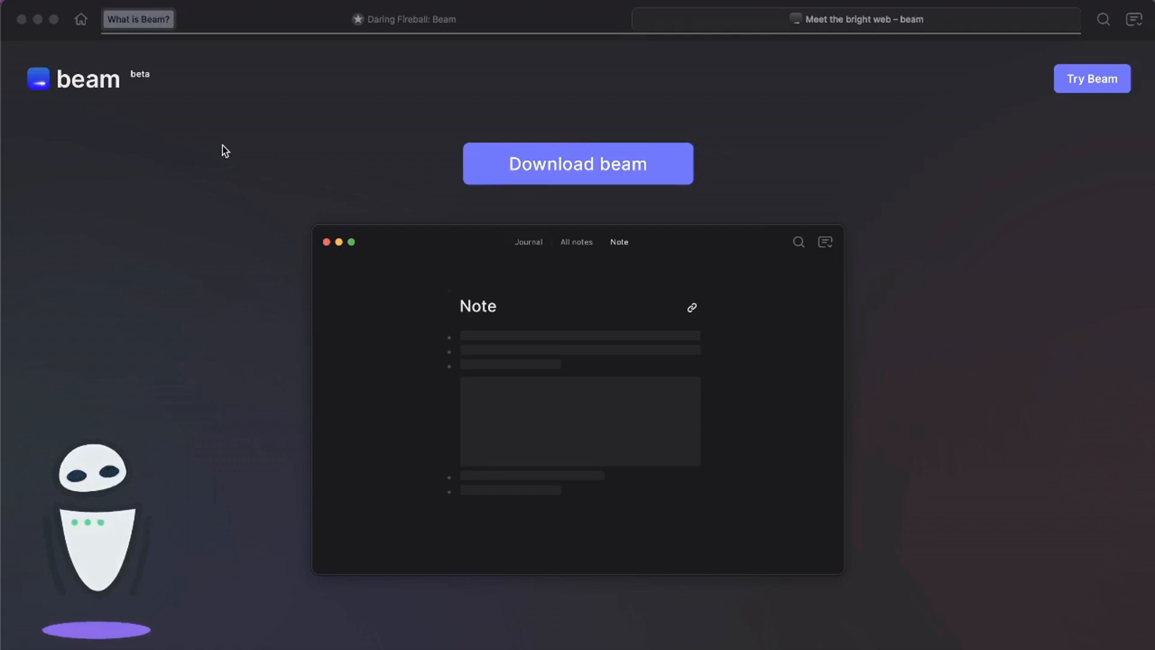
Switch to the 'Daring Fireball: Beam' article from the Beam product page
left_click(405, 20)
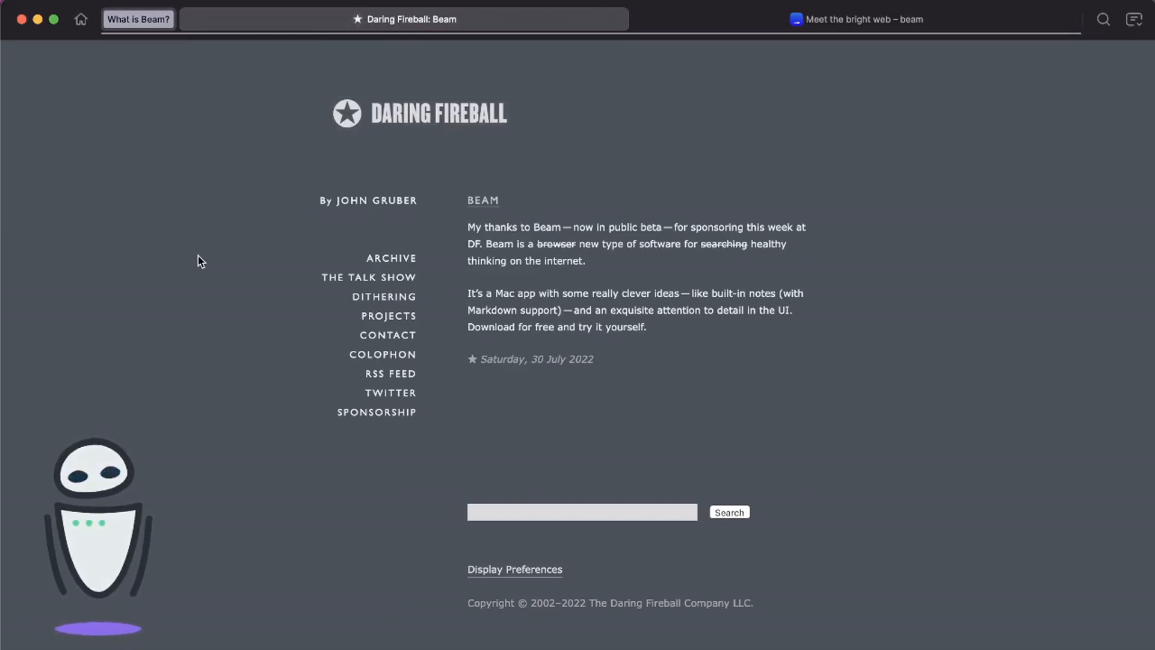
mouse_move(697, 304)
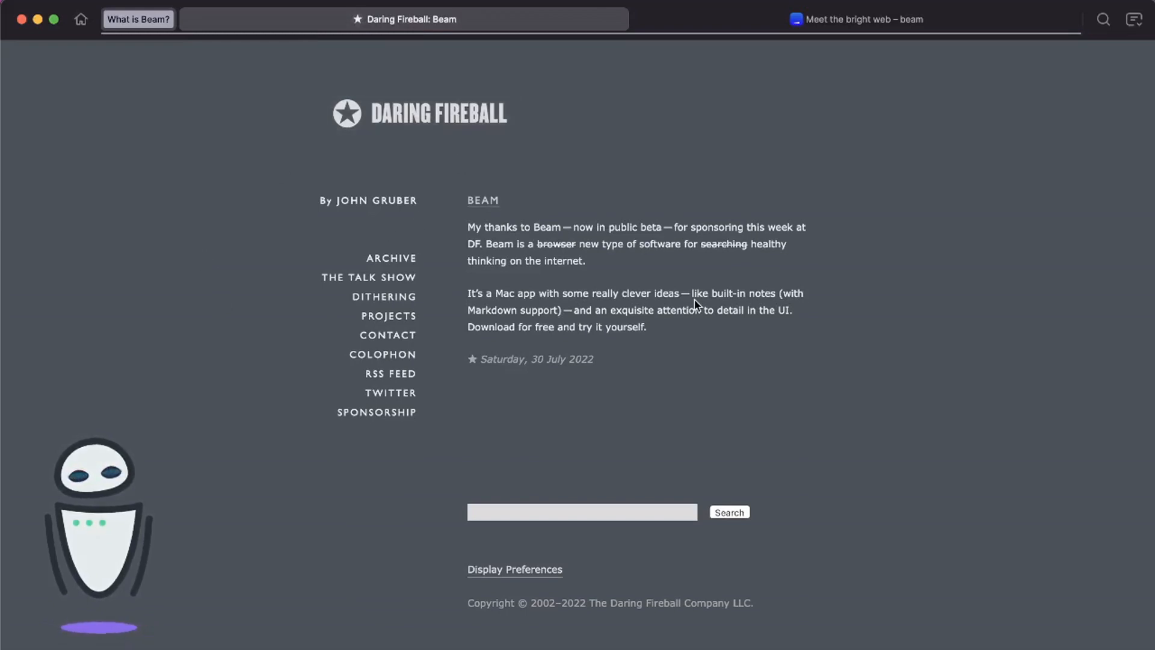
mouse_move(755, 368)
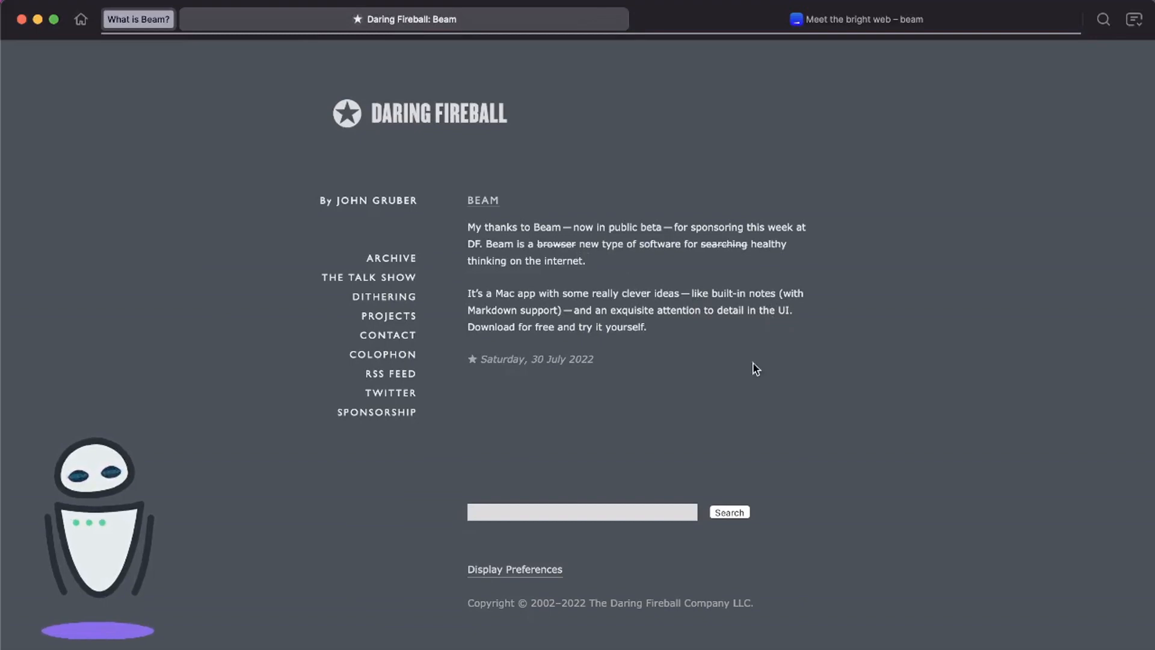
Return to the 'Meet the bright web – beam' homepage with its download prompt
left_click(857, 19)
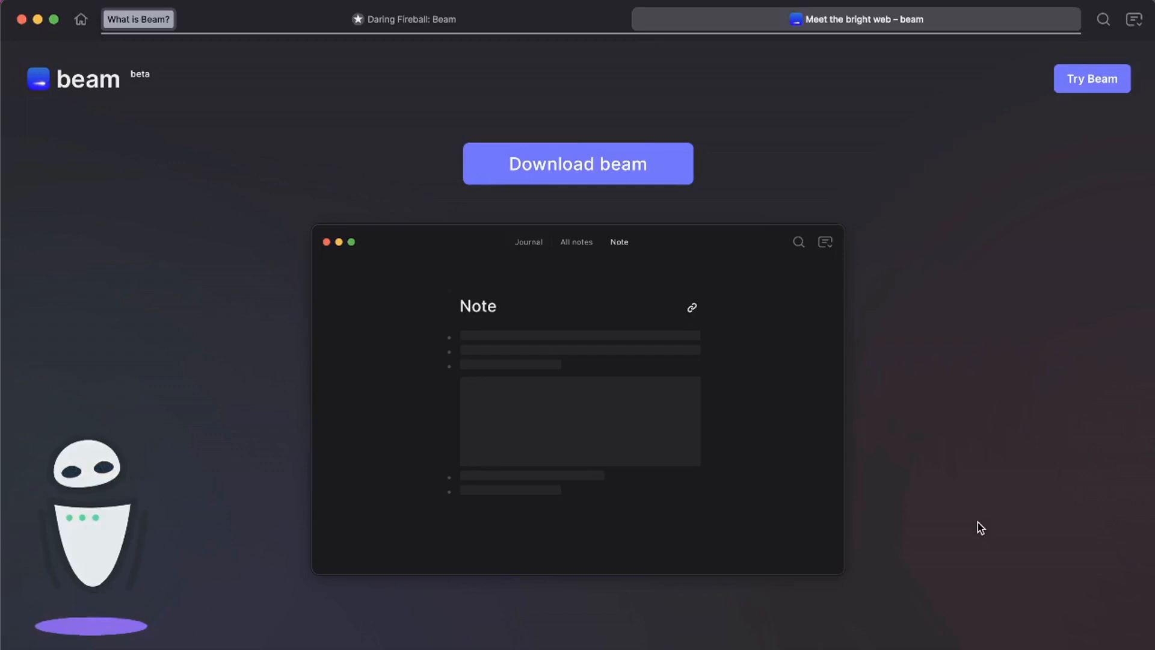
mouse_move(837, 87)
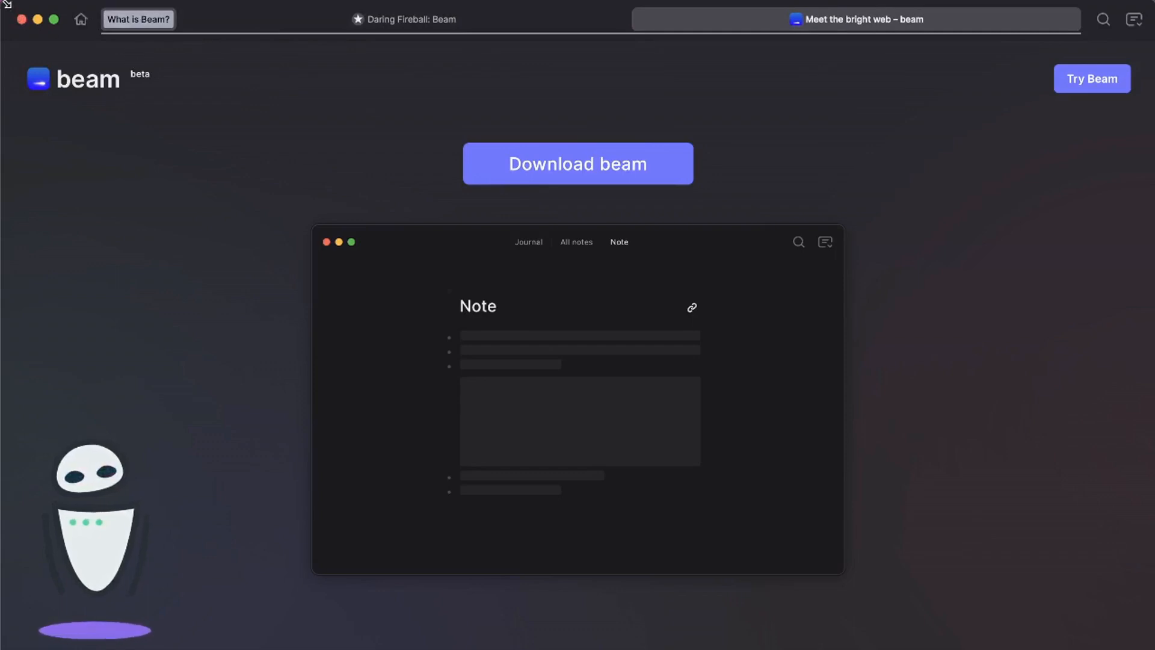
mouse_move(225, 68)
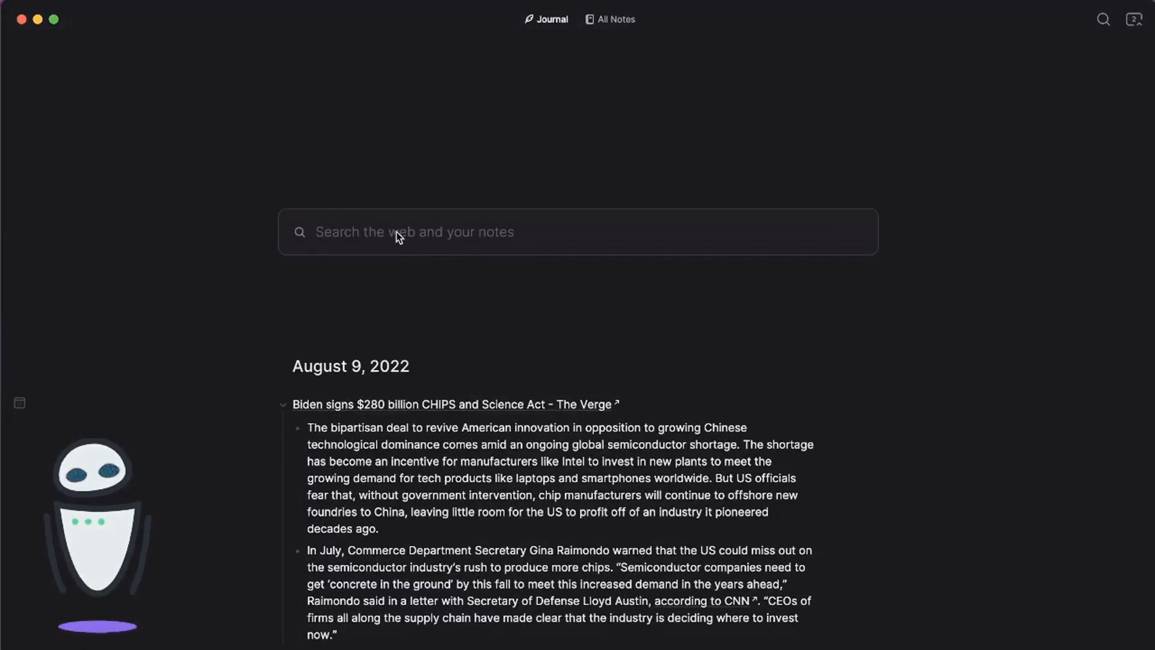
Search google.com from the journal, opening Google in the 'What is Beam?' tab group
left_click(415, 231)
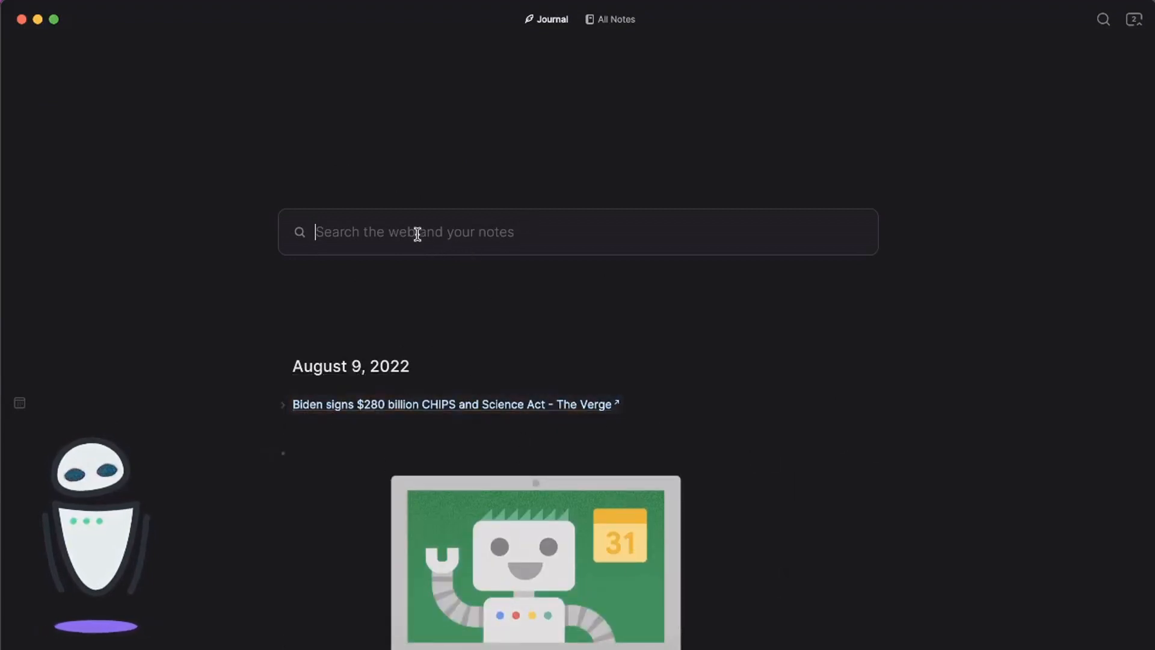
type("google.com")
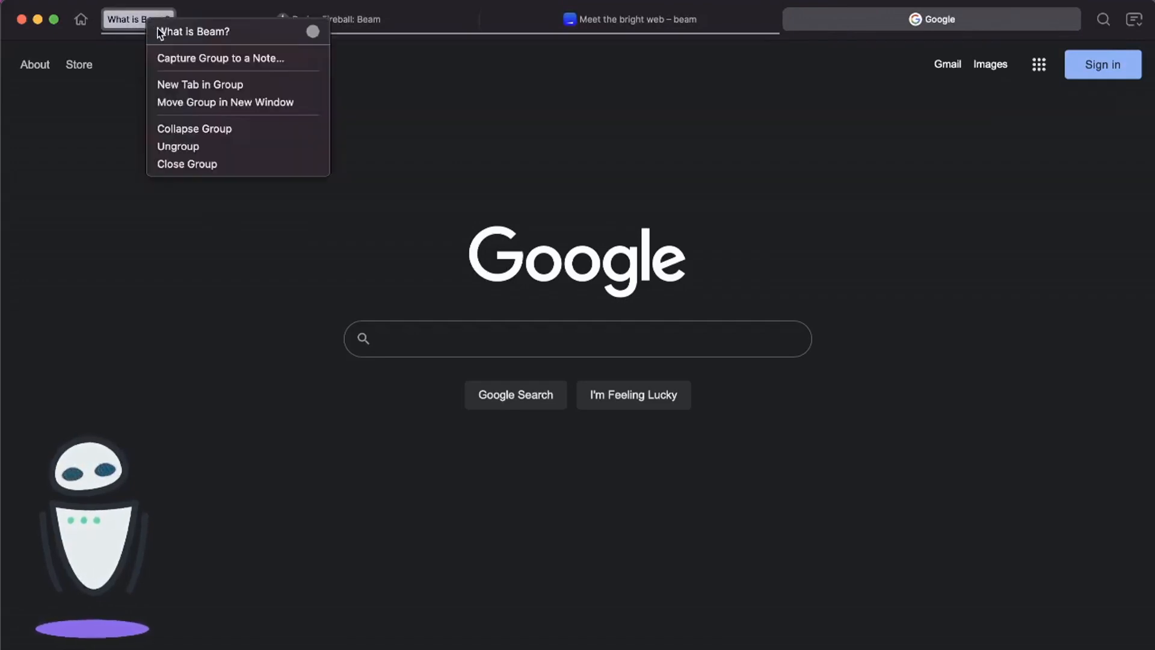
mouse_move(199, 84)
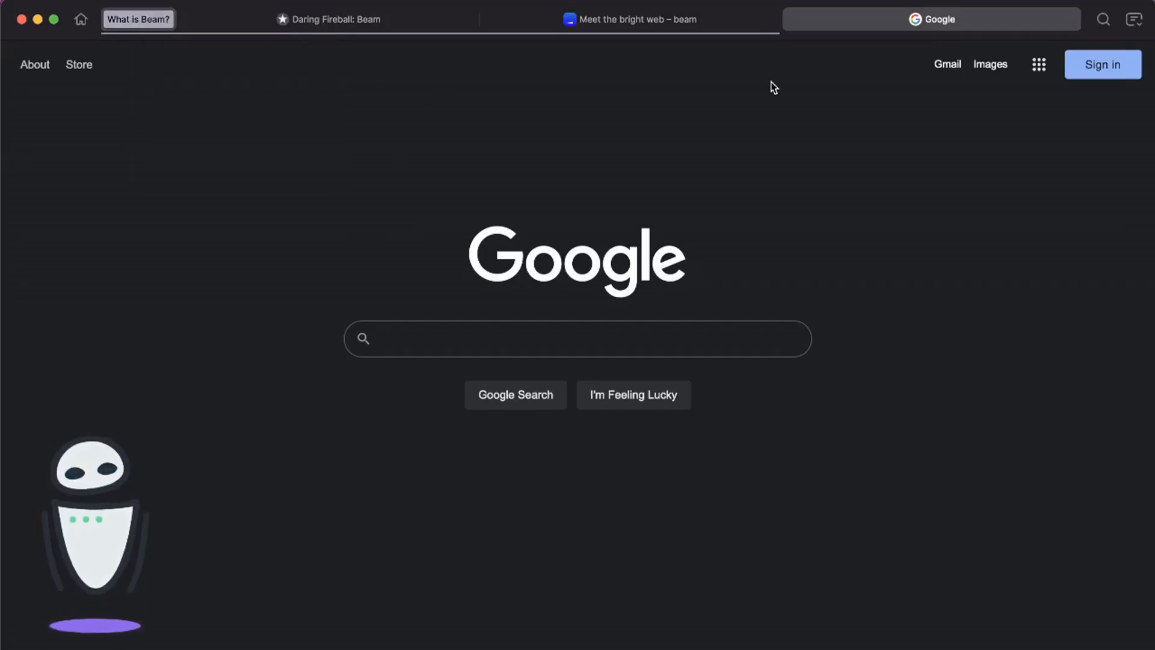
mouse_move(632, 85)
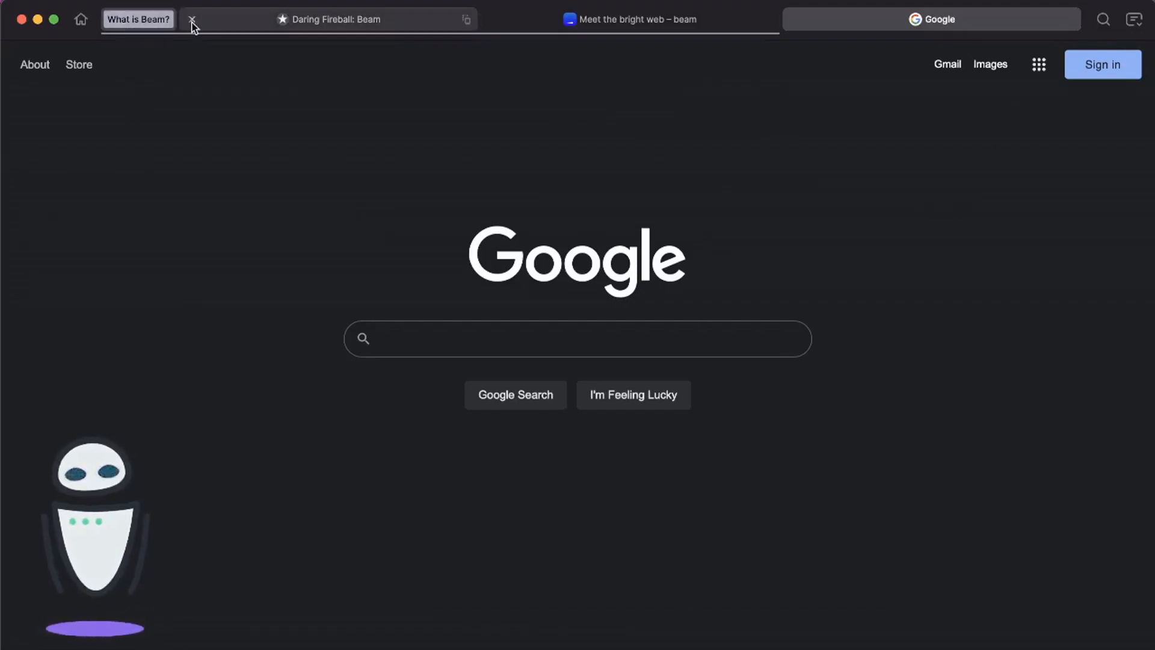
Close the 'What is Beam?' group's web tabs and return to the journal view
left_click(191, 20)
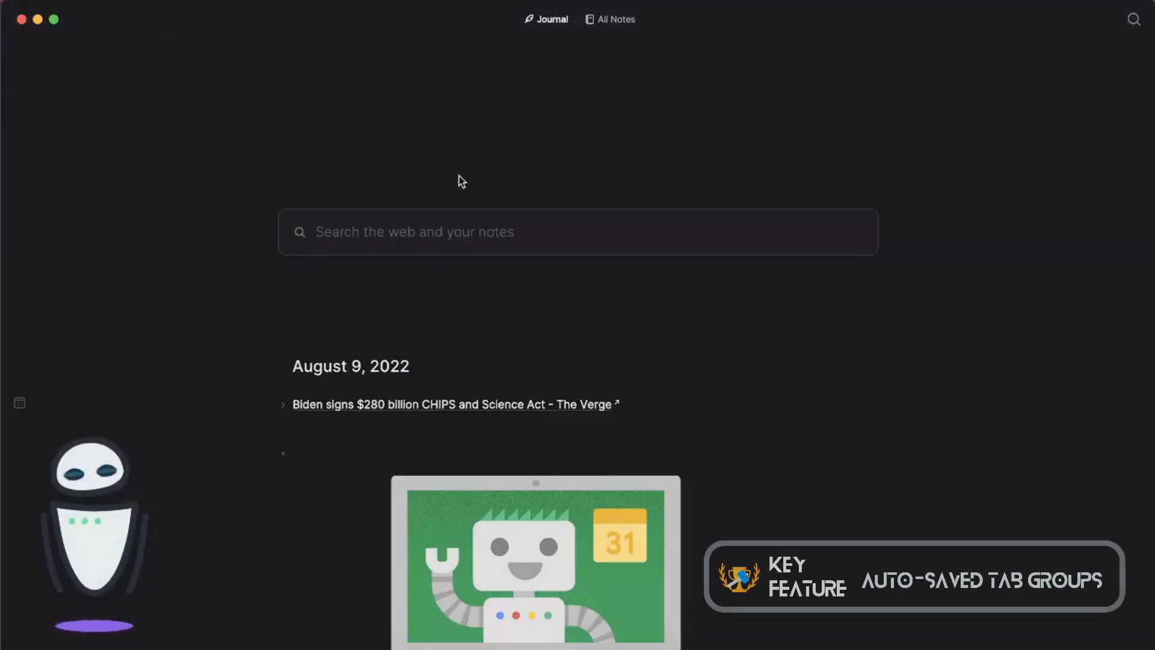
Search 'what is Beam?' in the journal, restore that tab group, then go back to the journal
type("beam")
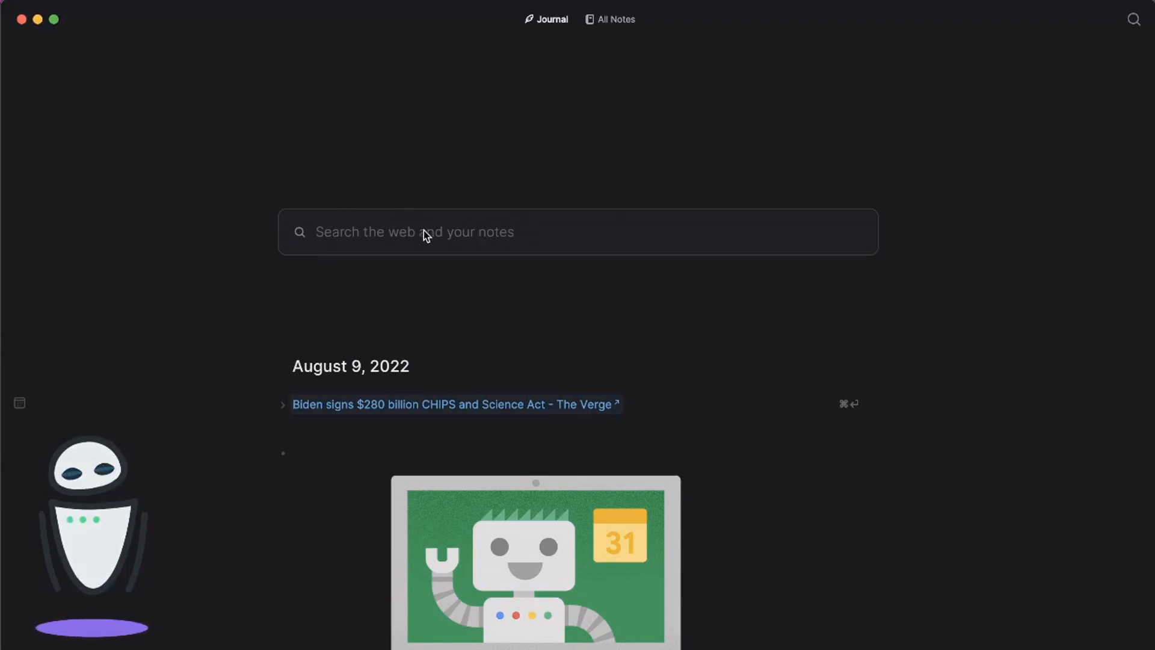
type("what is Beam?")
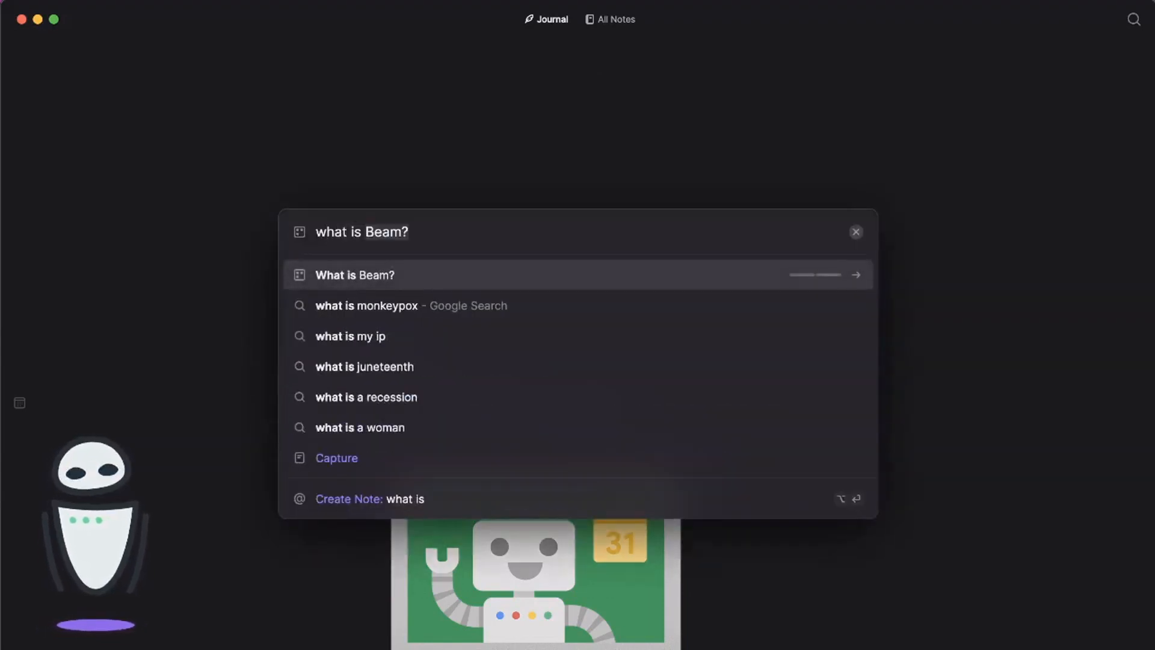
type("b")
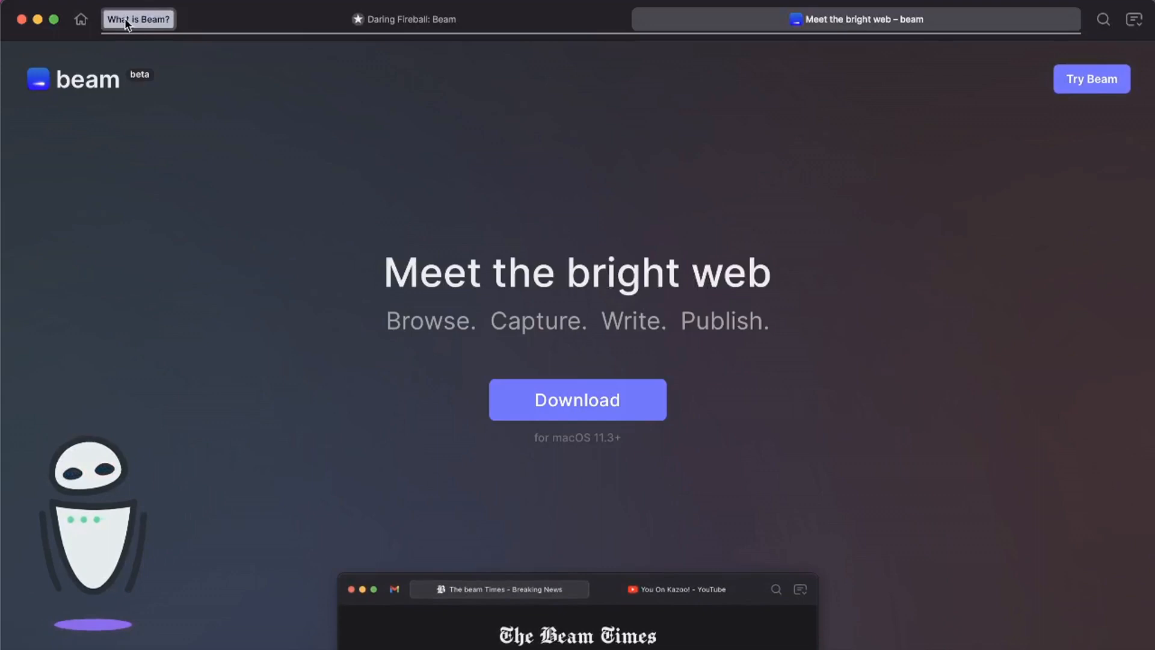
left_click(137, 20)
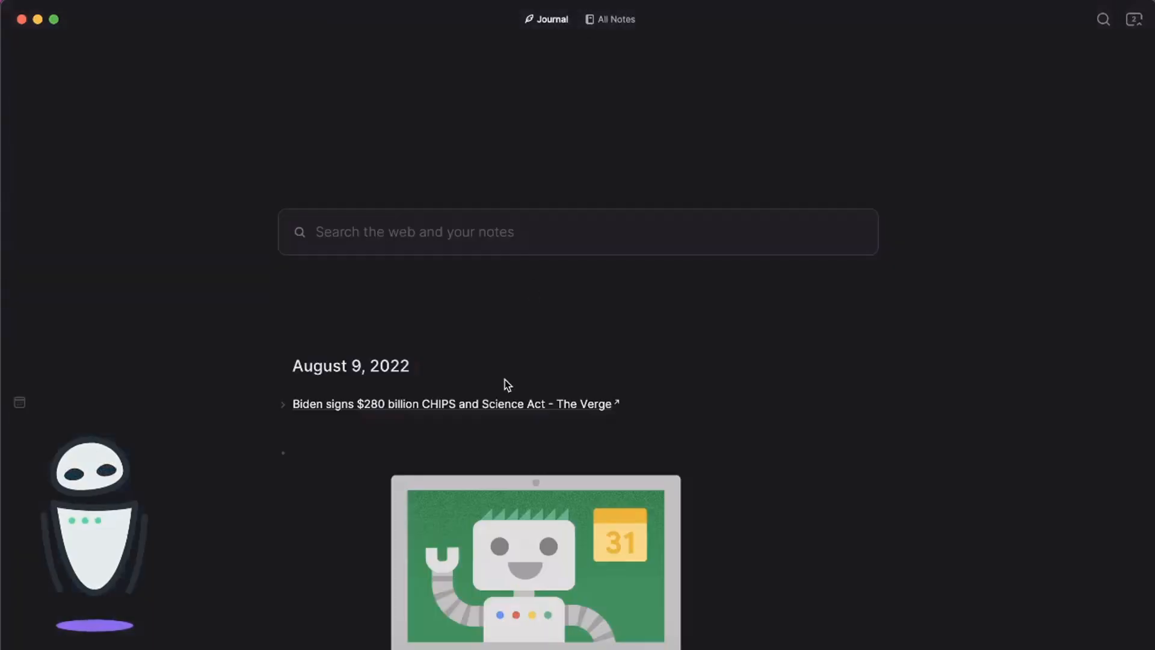
From All Notes' list of six notes, show the August 9, 2022 daily note
left_click(615, 20)
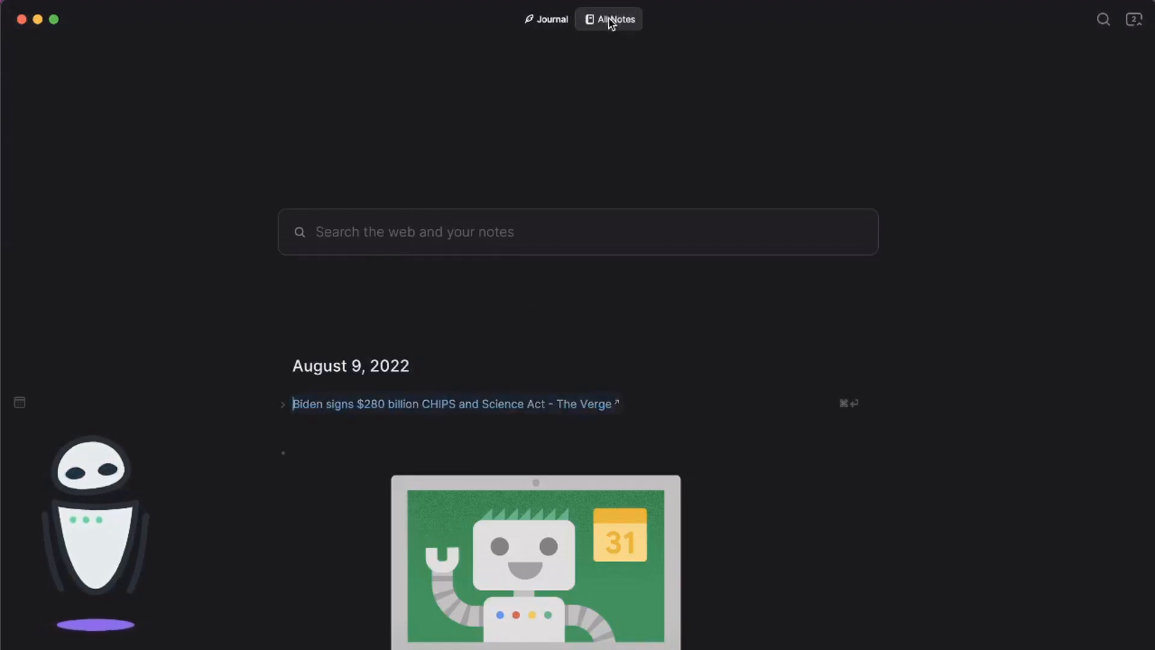
mouse_move(609, 18)
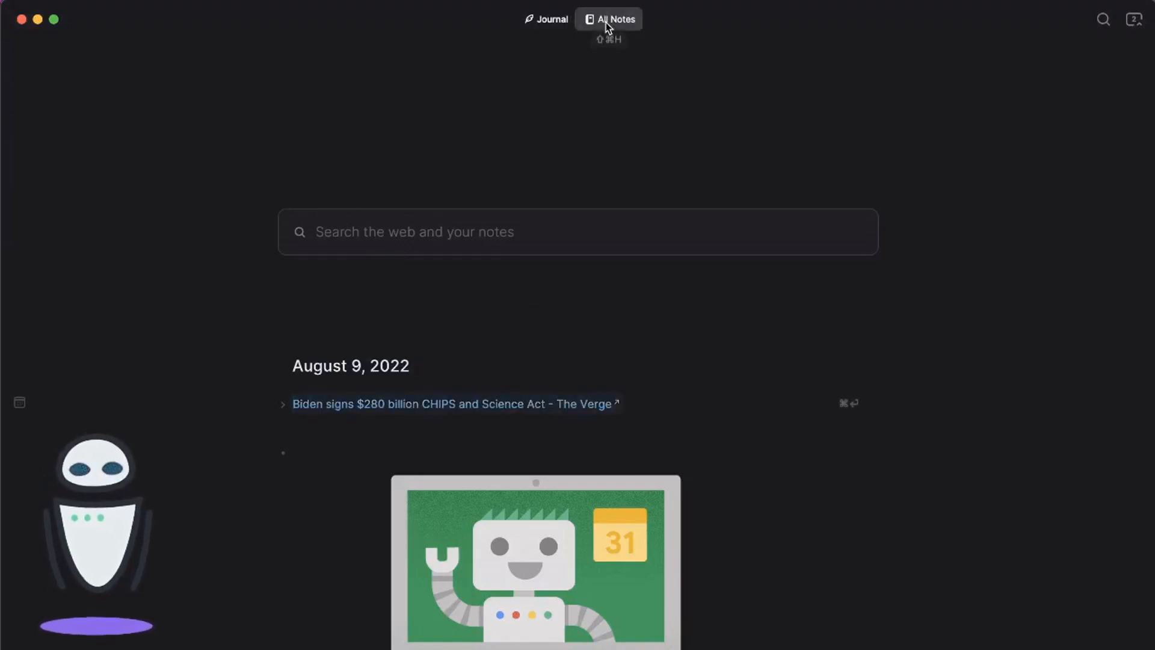
left_click(609, 18)
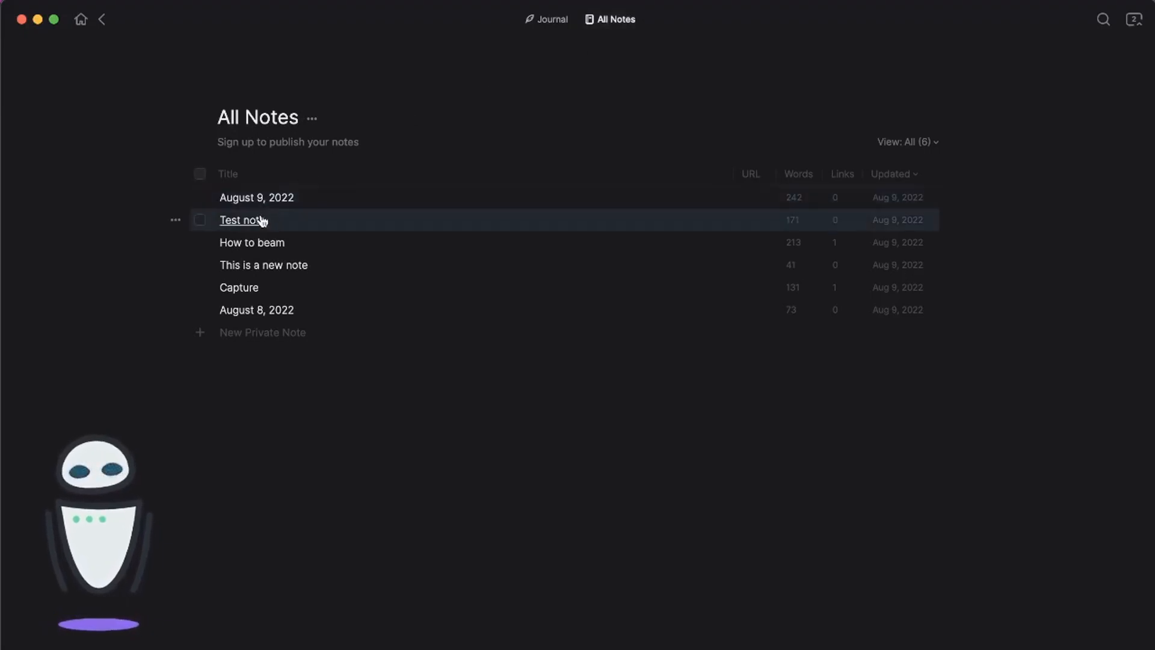
mouse_move(256, 196)
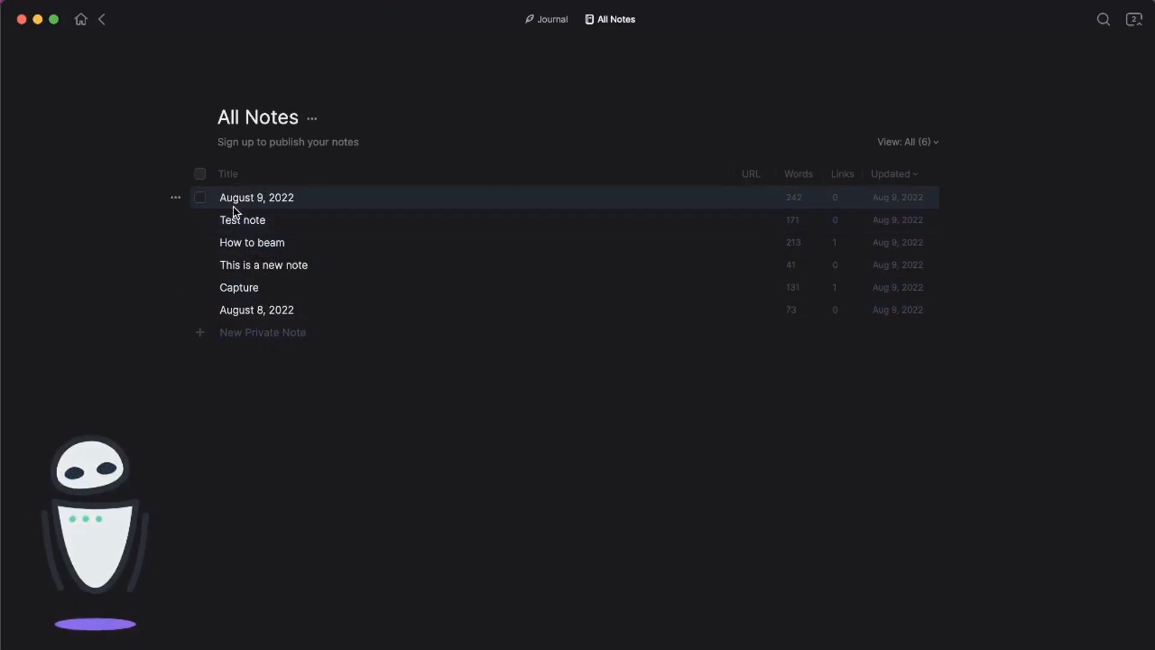
mouse_move(260, 214)
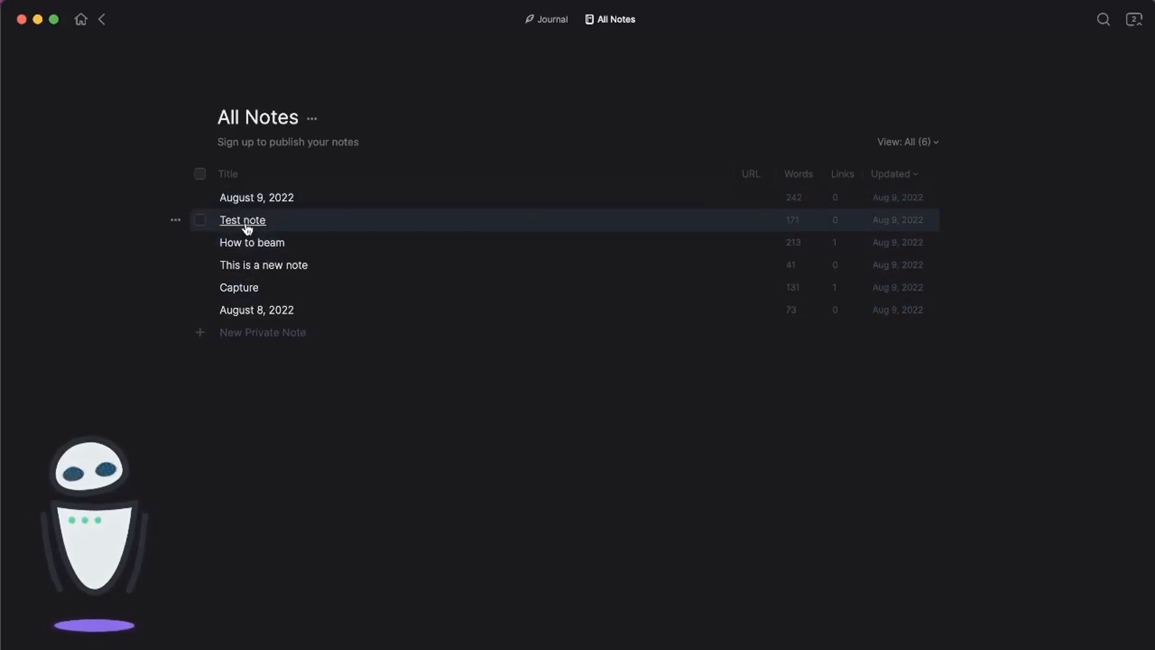
mouse_move(252, 242)
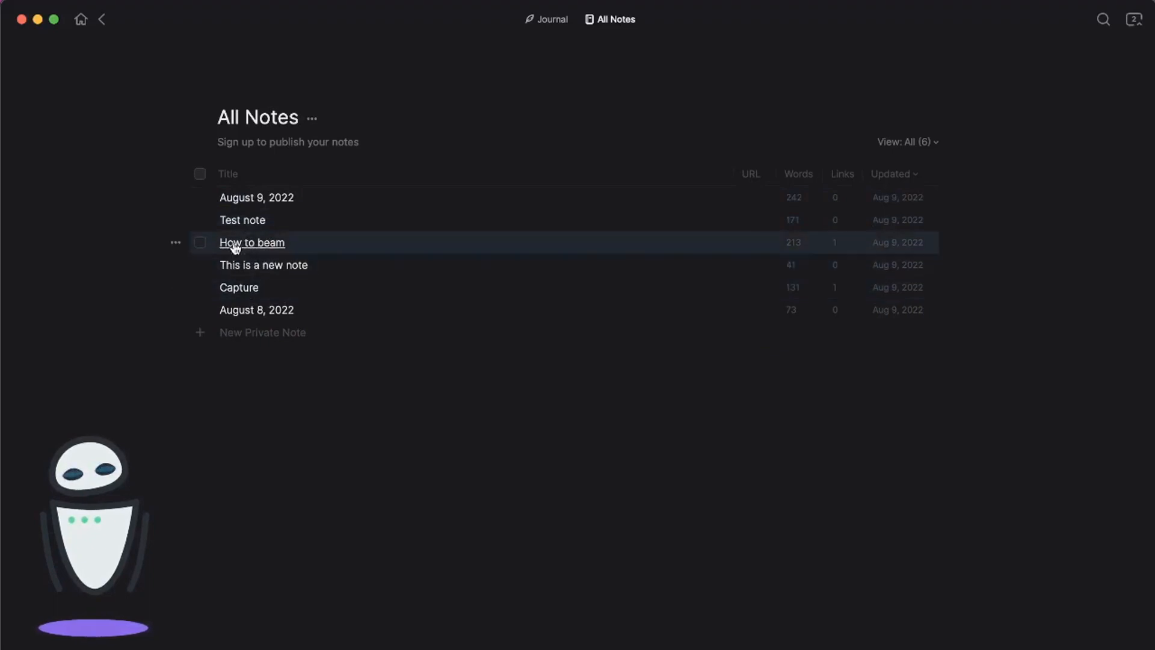
mouse_move(257, 196)
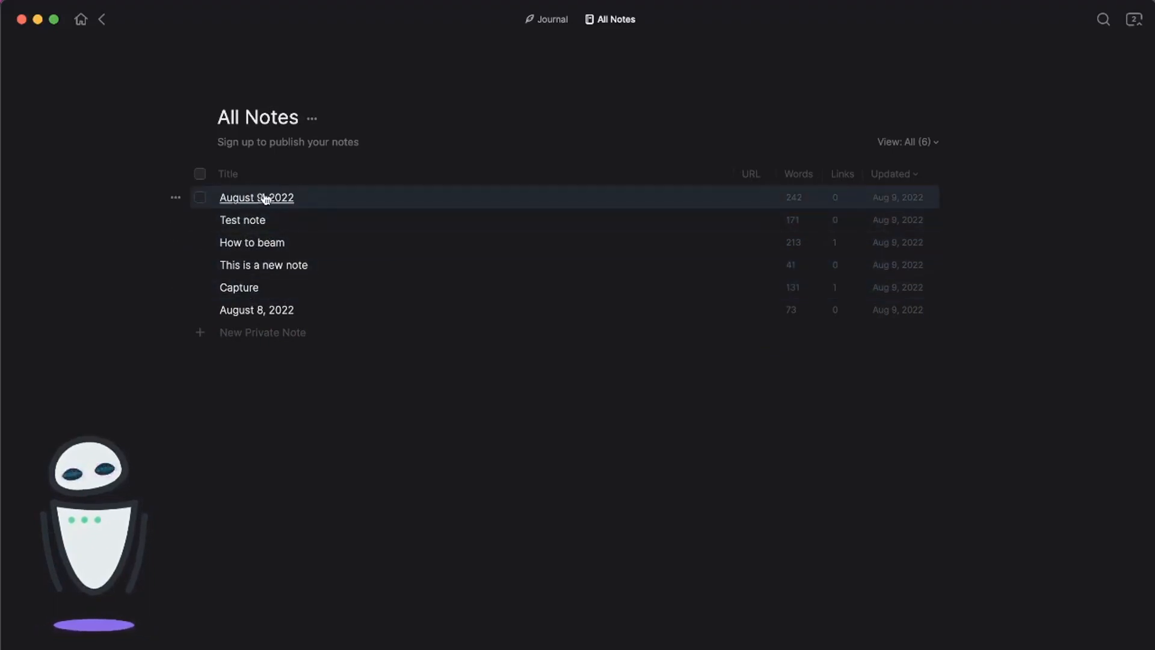
left_click(550, 20)
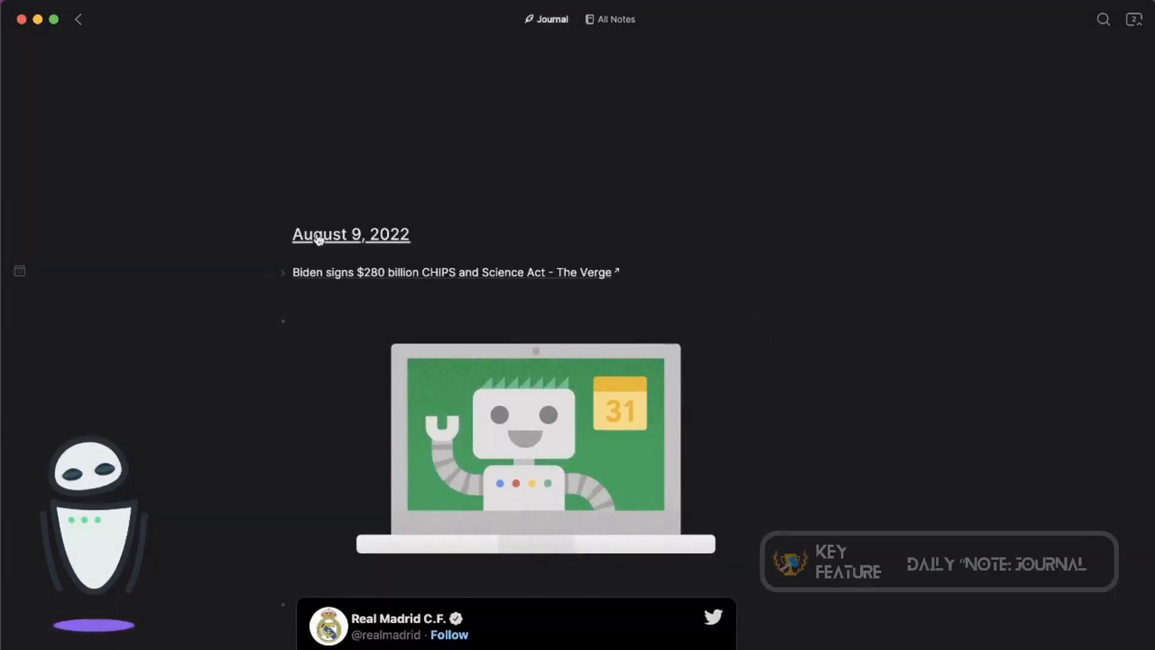
scroll("down", 3)
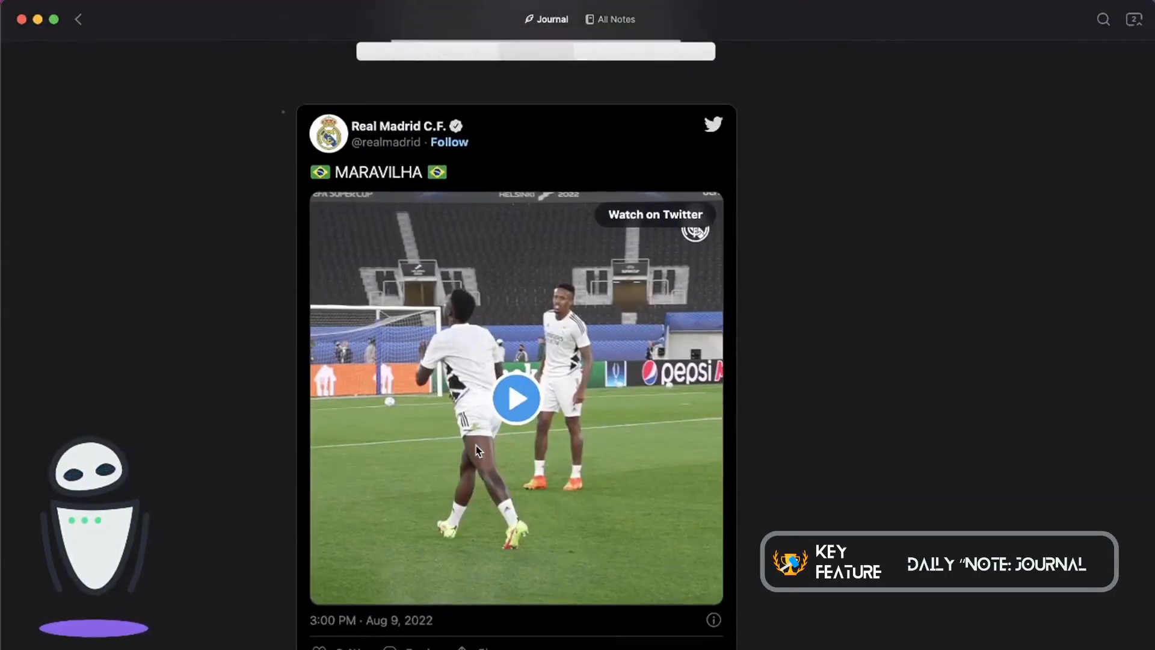
scroll("down", 3)
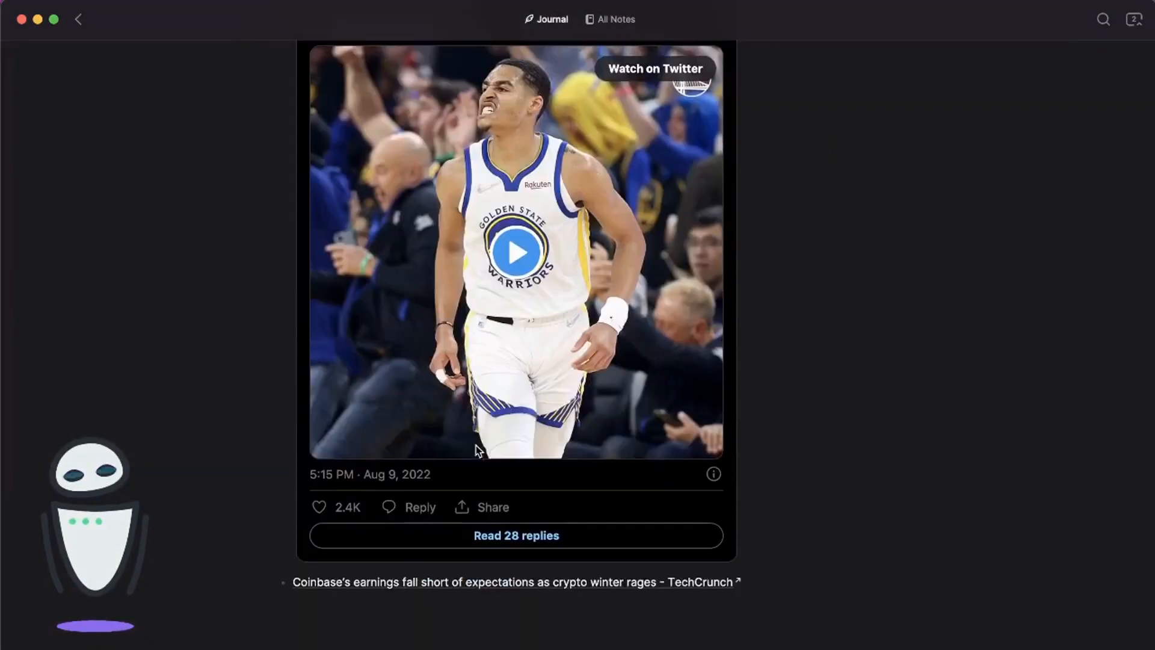
scroll("down", 3)
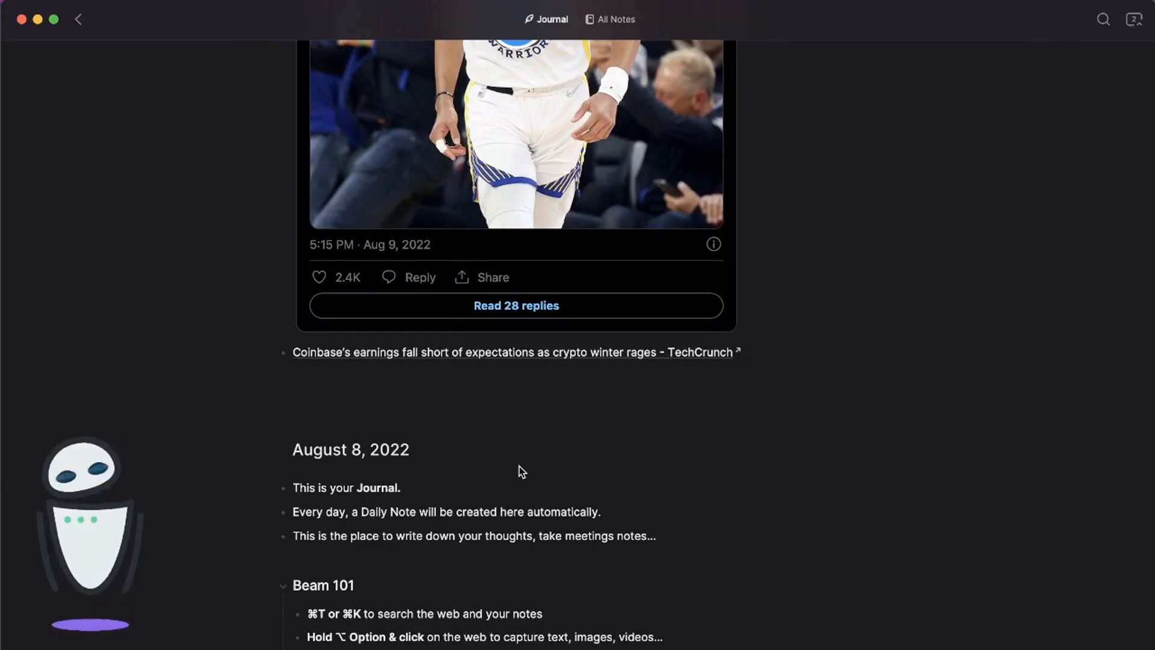
scroll("down", 3)
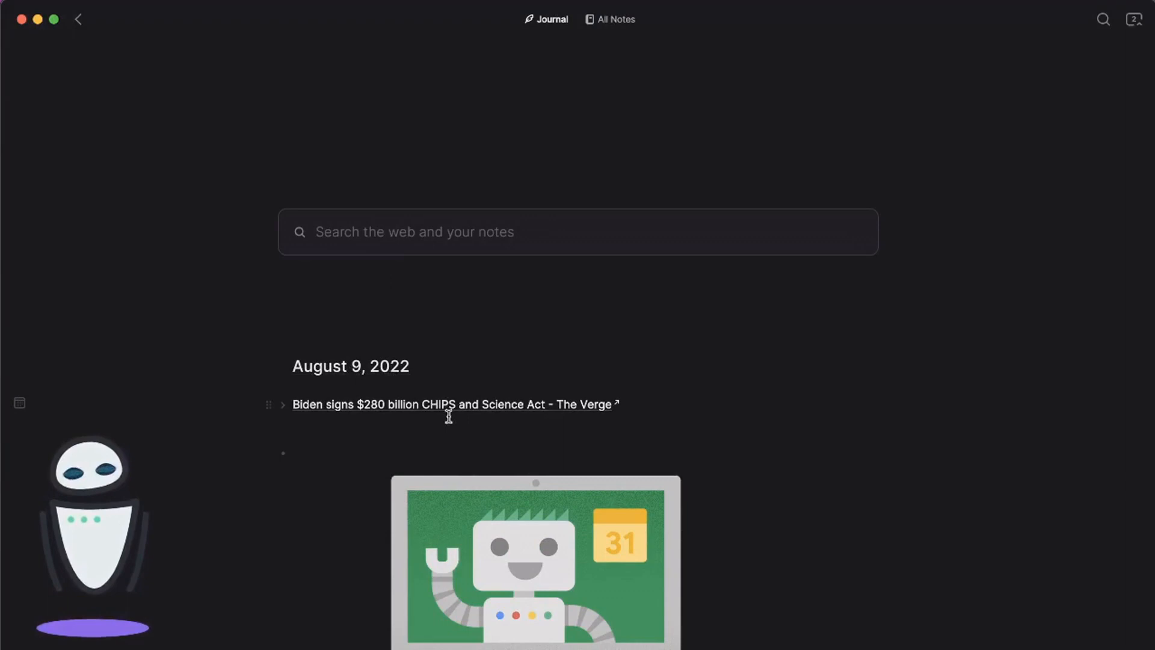
scroll("down", 3)
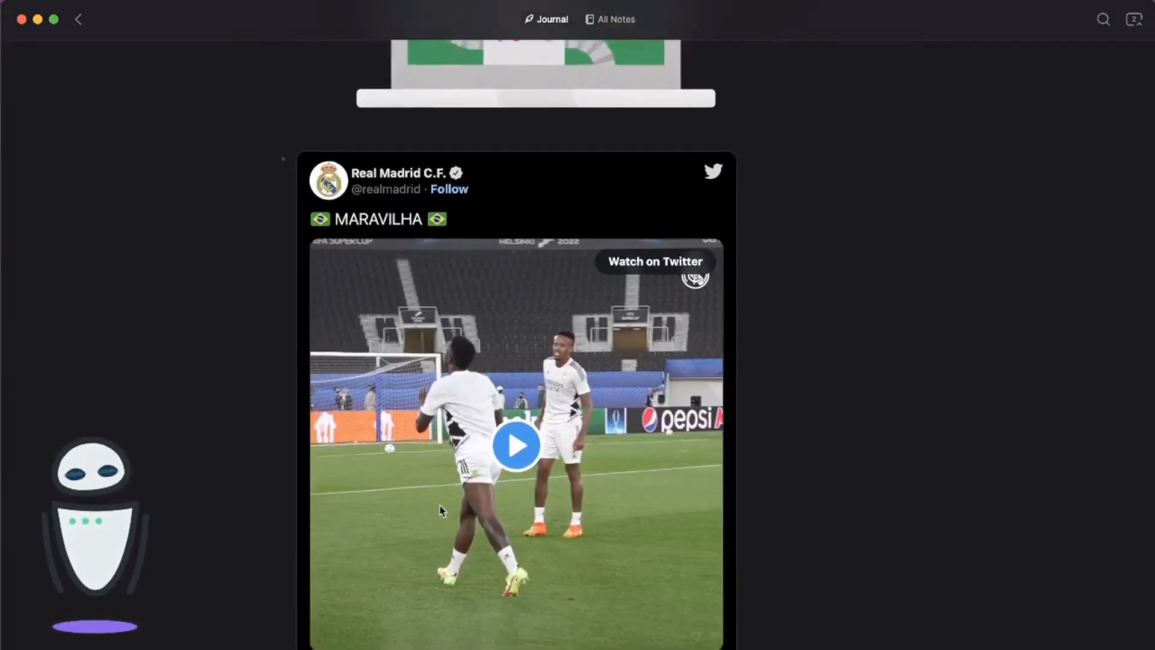
scroll("down", 3)
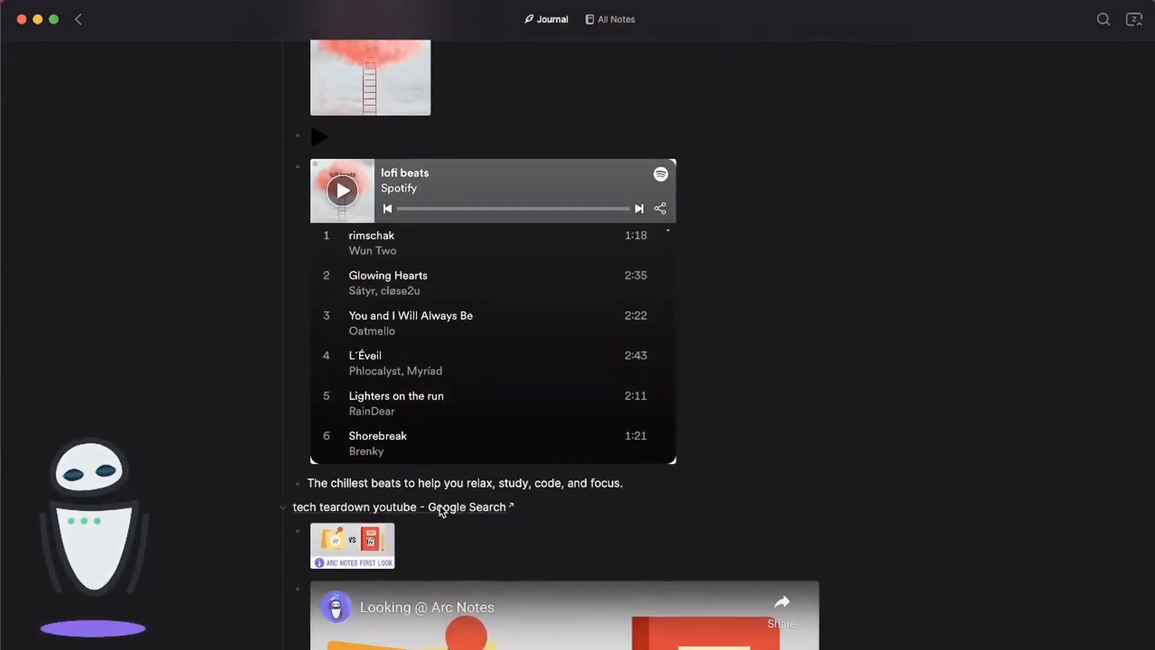
scroll("down", 3)
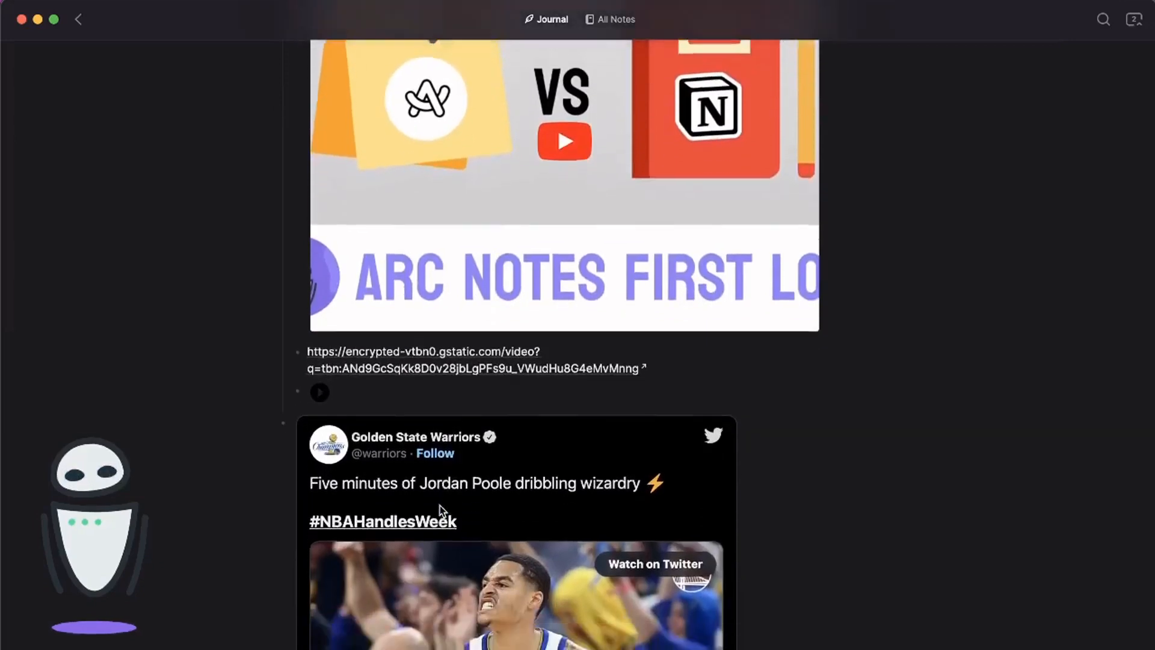
scroll("down", 3)
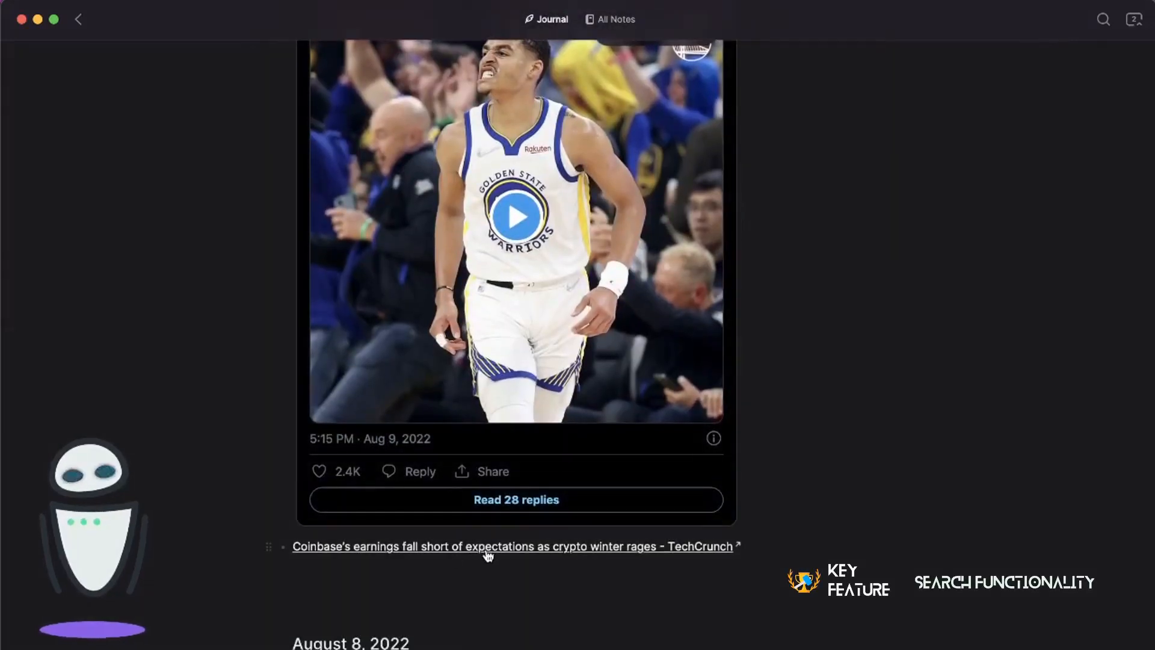
mouse_move(369, 552)
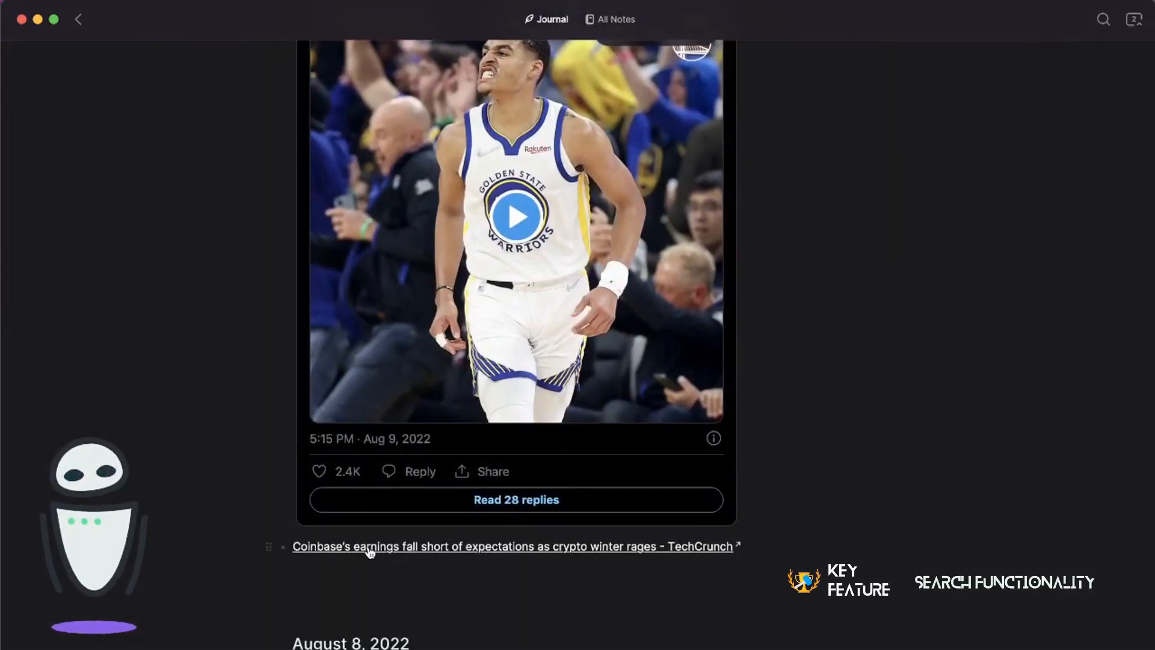
scroll("down", 3)
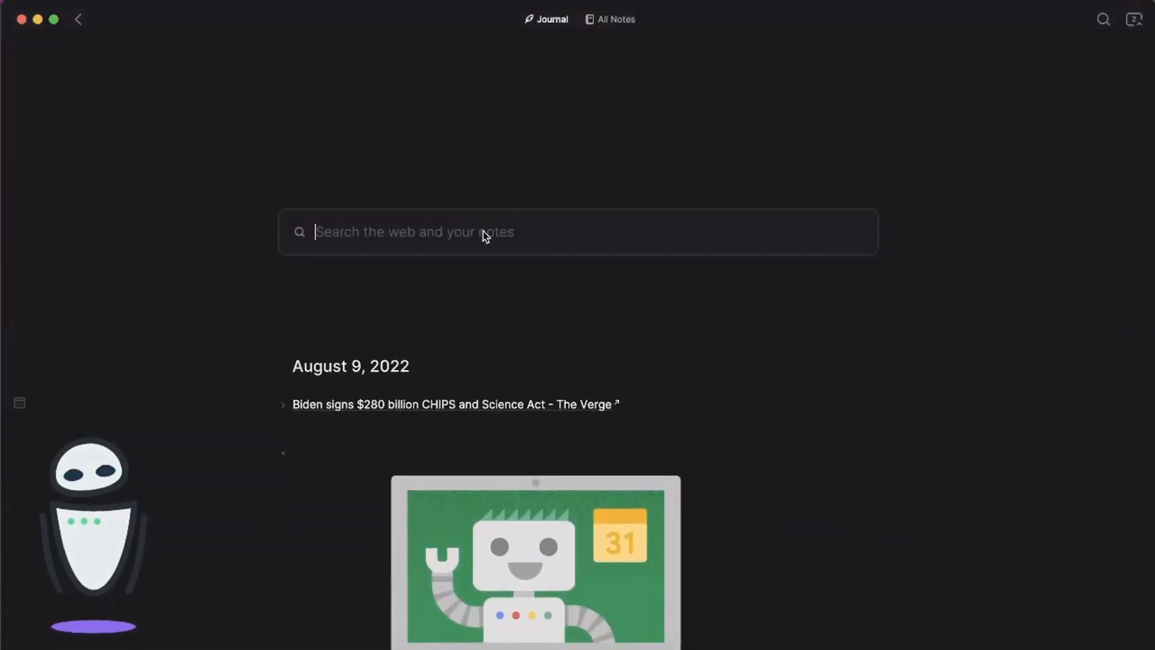
Search 'coinbase' and open the matching August 9, 2022 note as its own page
type("coinbase")
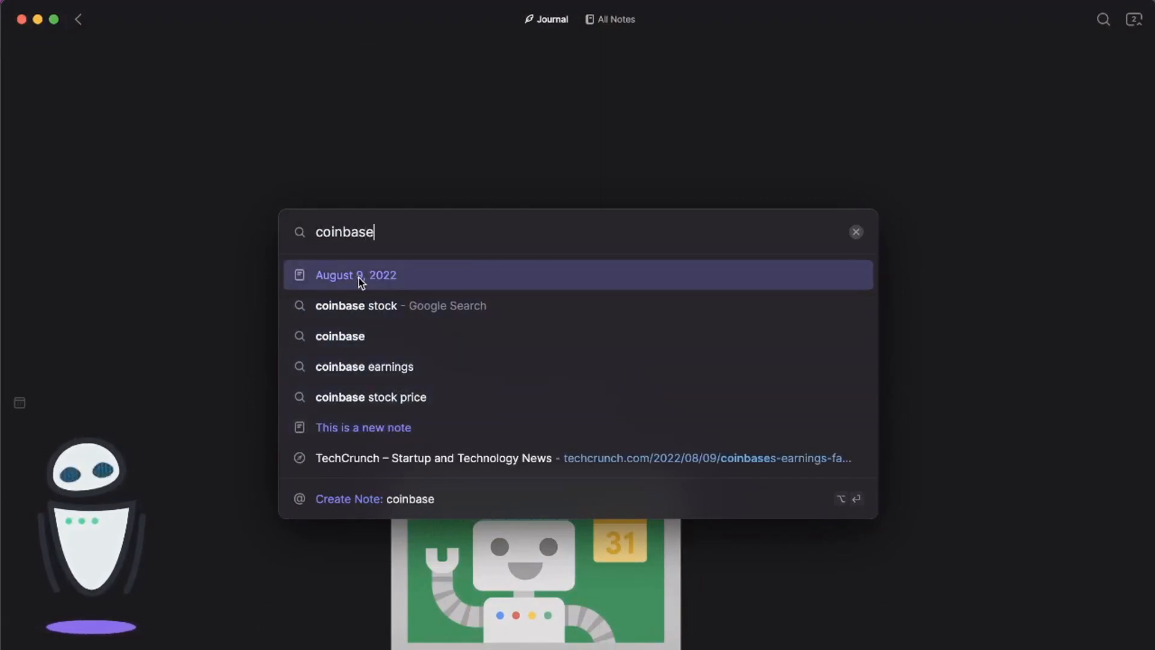
left_click(355, 274)
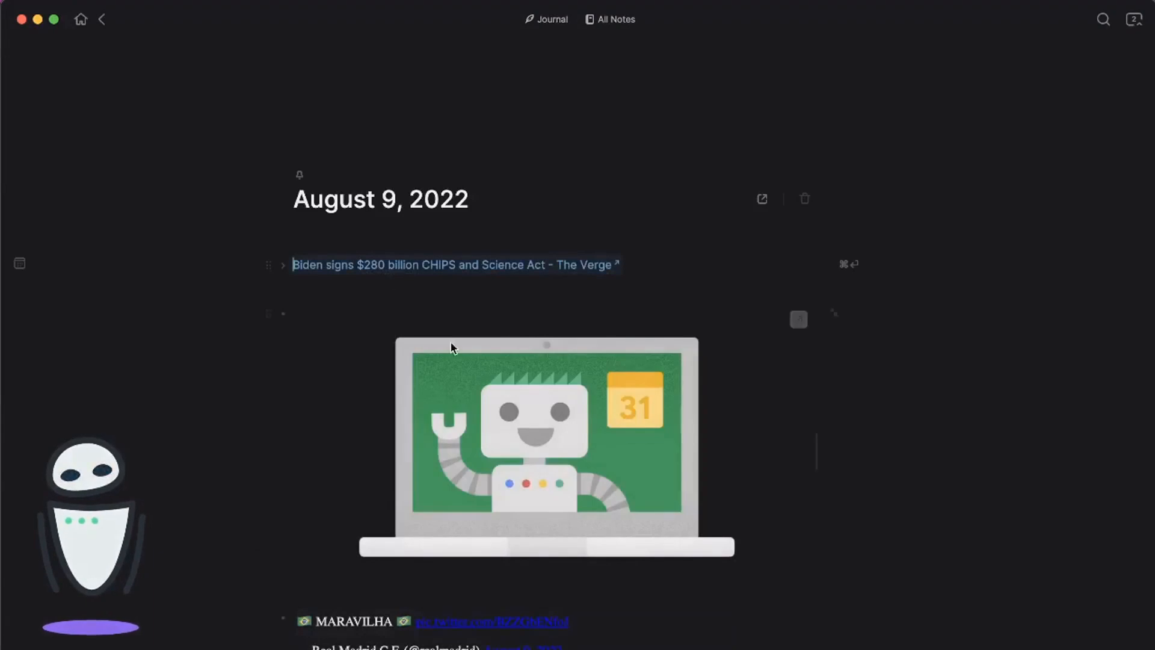
scroll("down", 3)
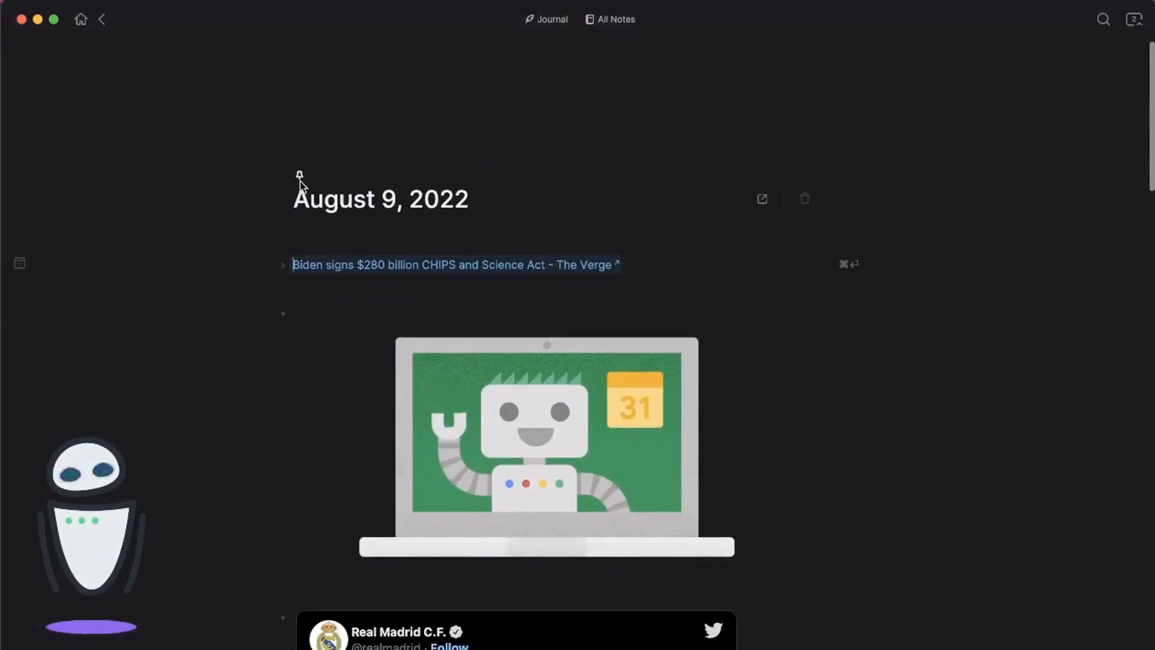
mouse_move(753, 117)
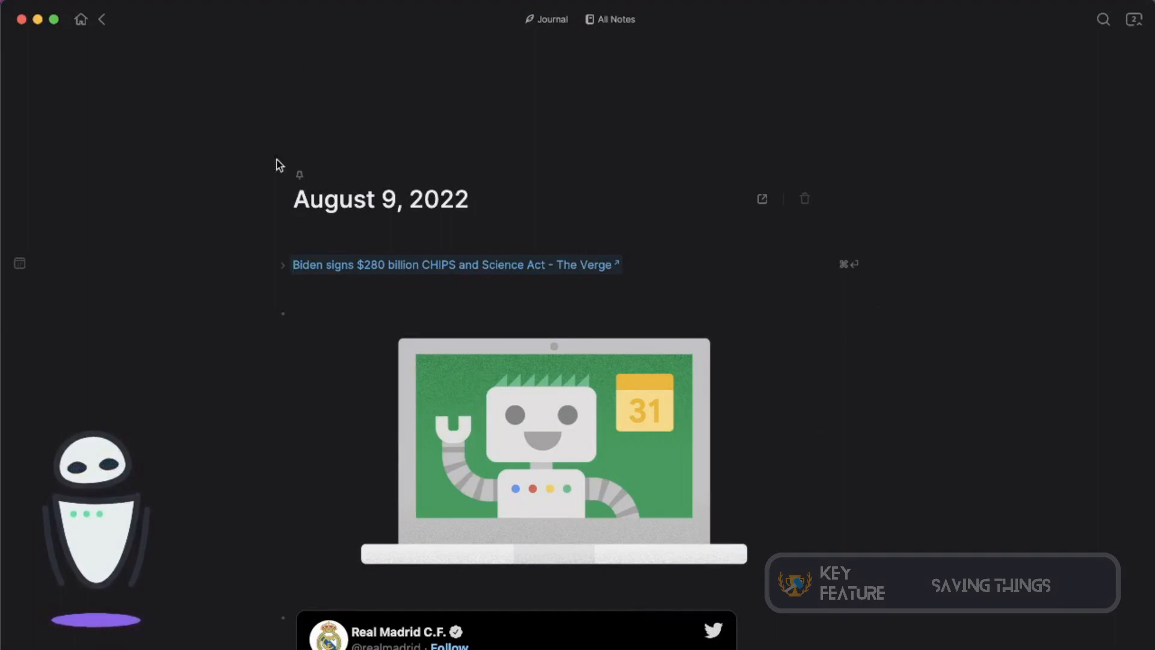
mouse_move(438, 264)
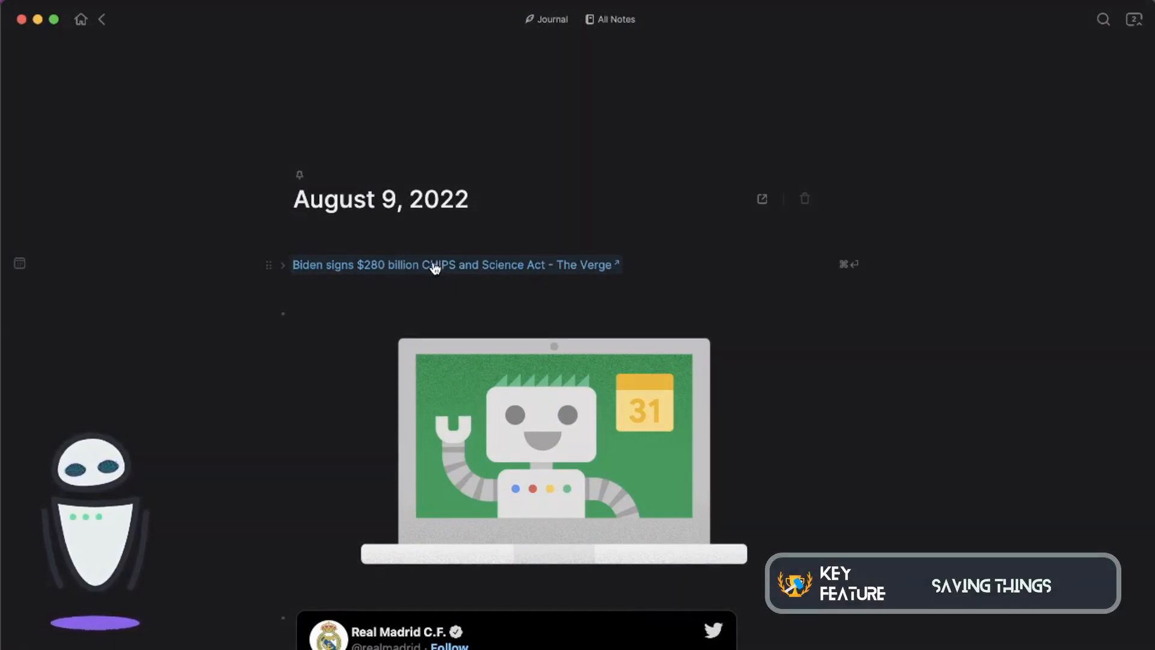
Open the Verge CHIPS and Science Act article and clip the page into the August 9, 2022 note with Cmd+S
left_click(453, 265)
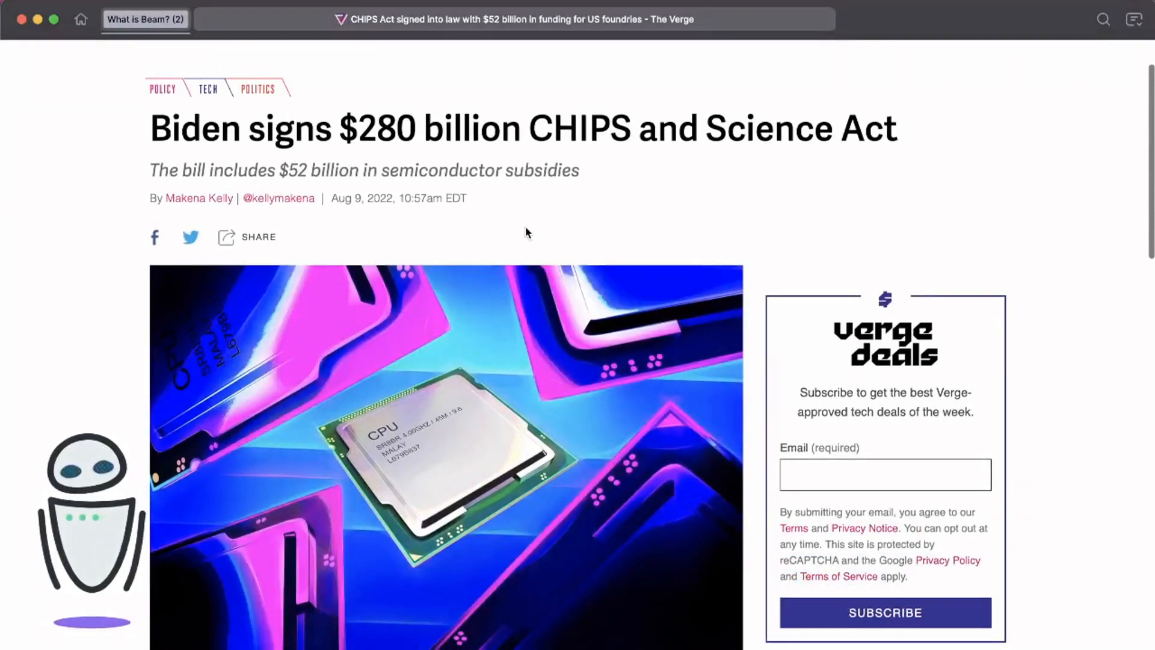
mouse_move(507, 203)
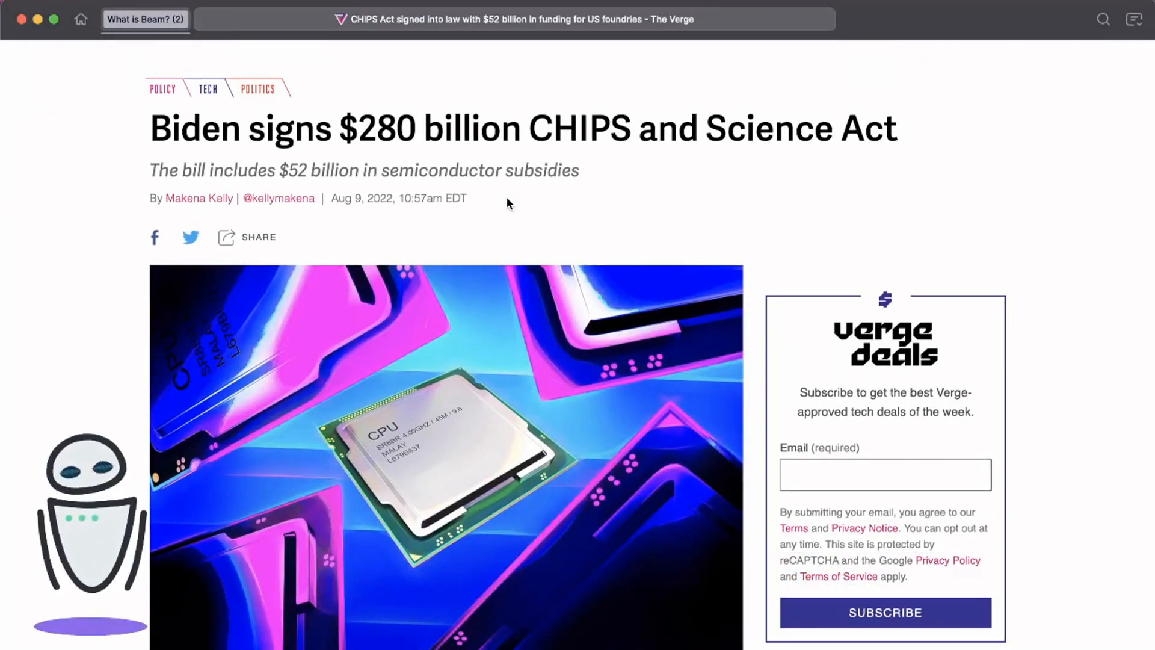
key("cmd+s")
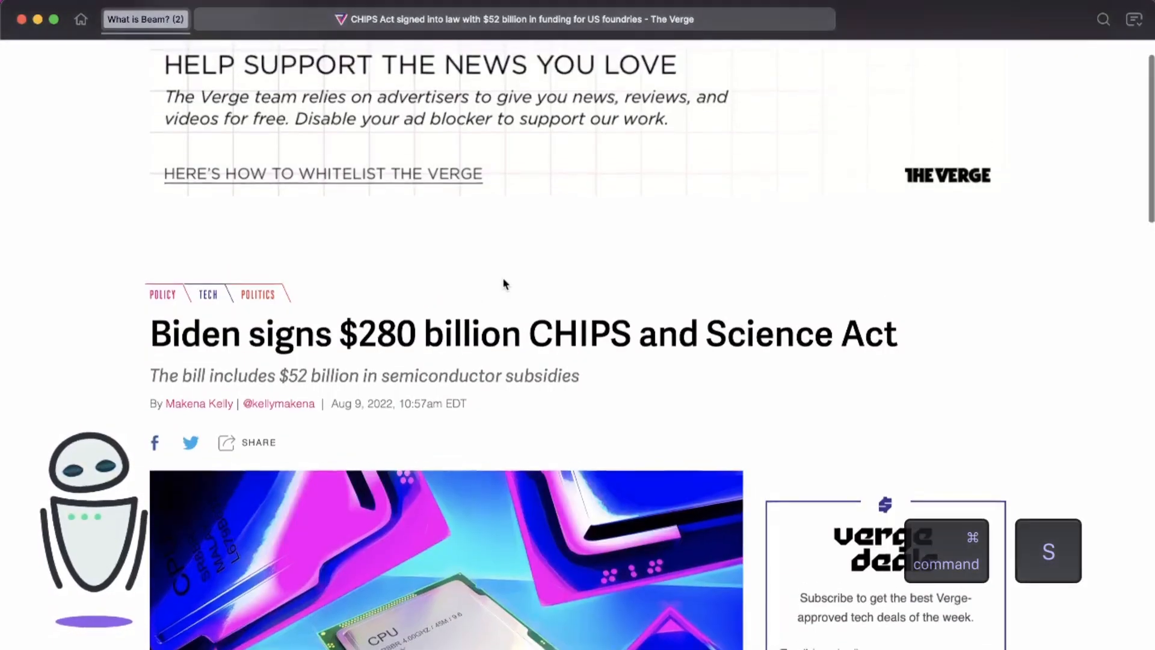
scroll("down", 3)
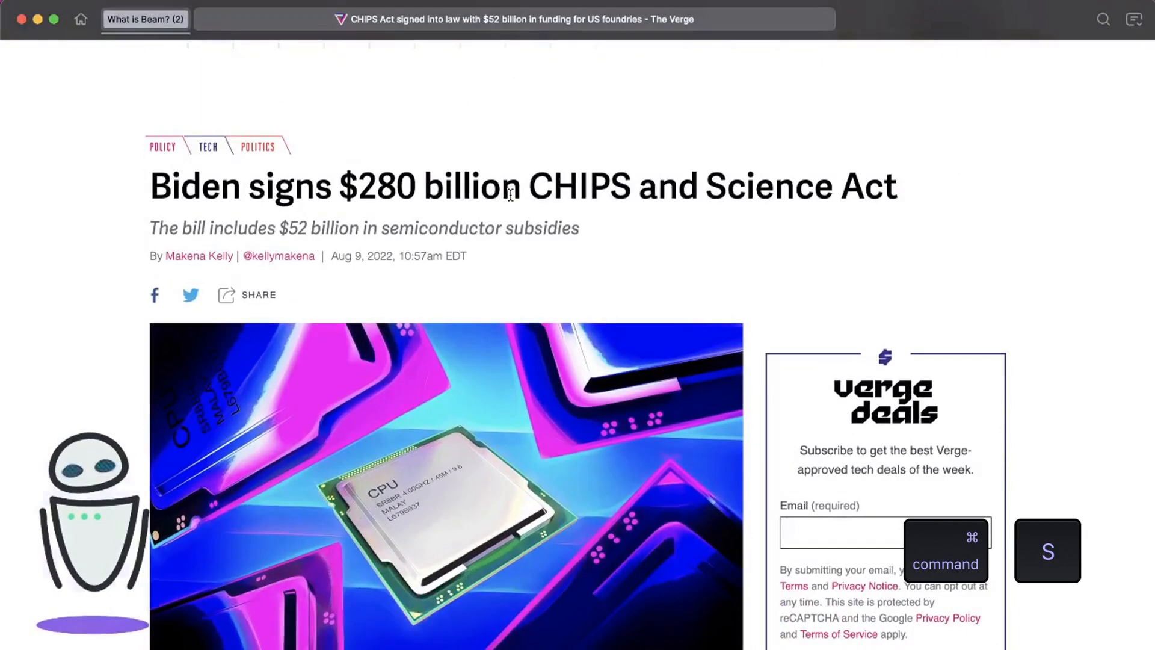
key("cmd+s")
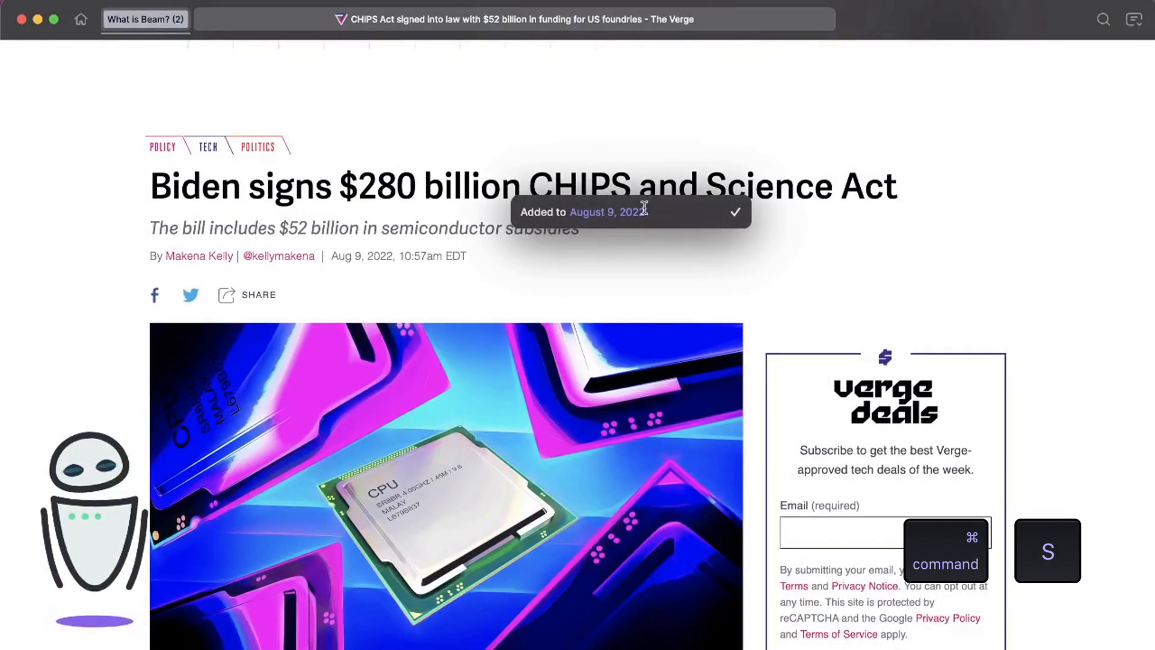
scroll("down", 3)
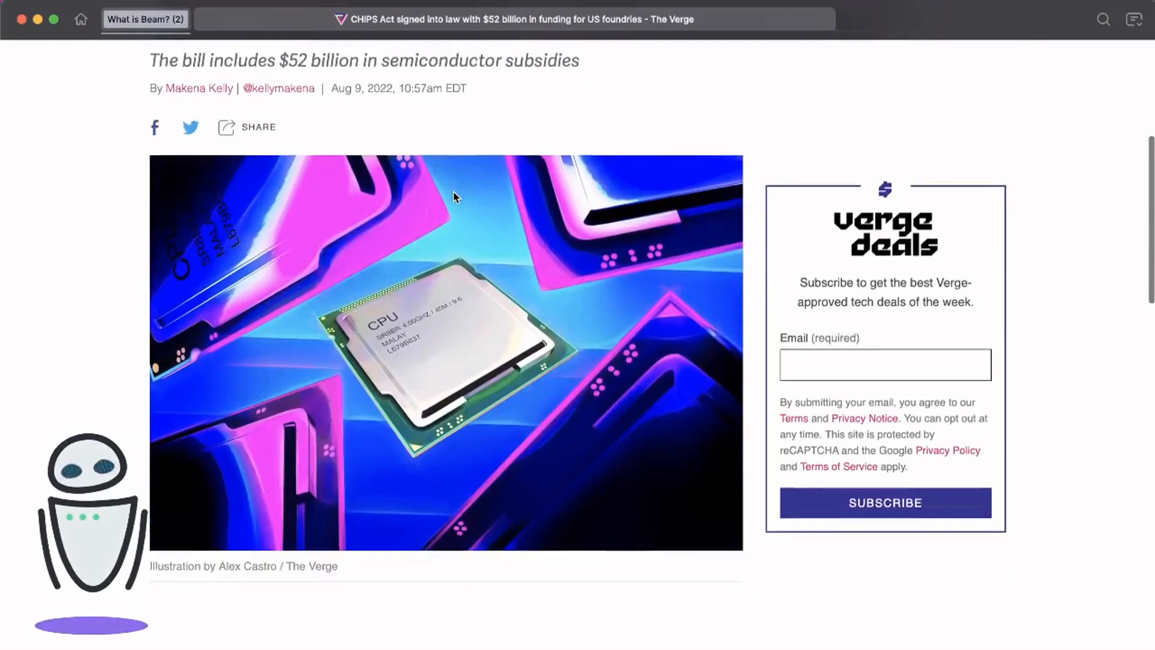
scroll("down", 3)
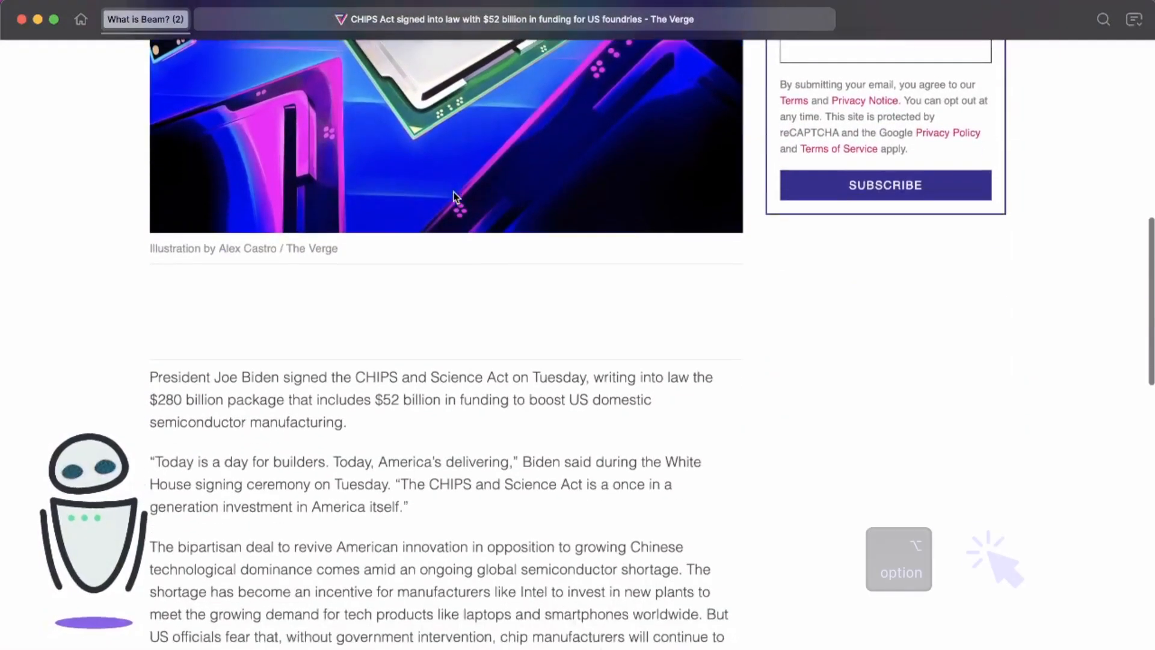
scroll("down", 3)
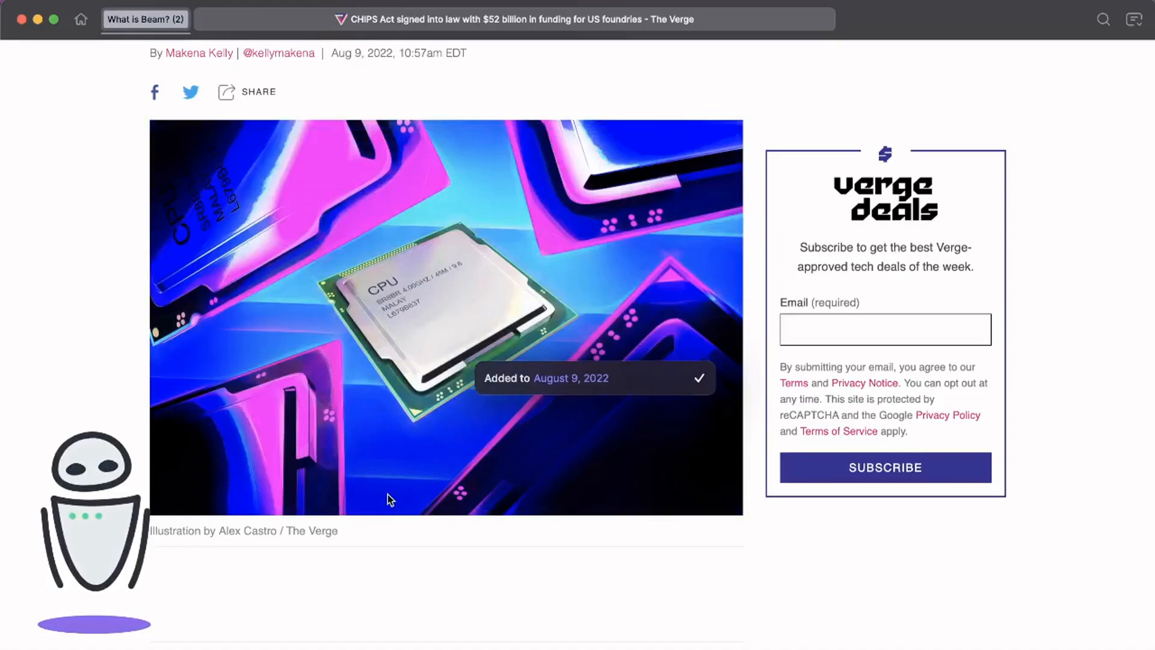
scroll("down", 3)
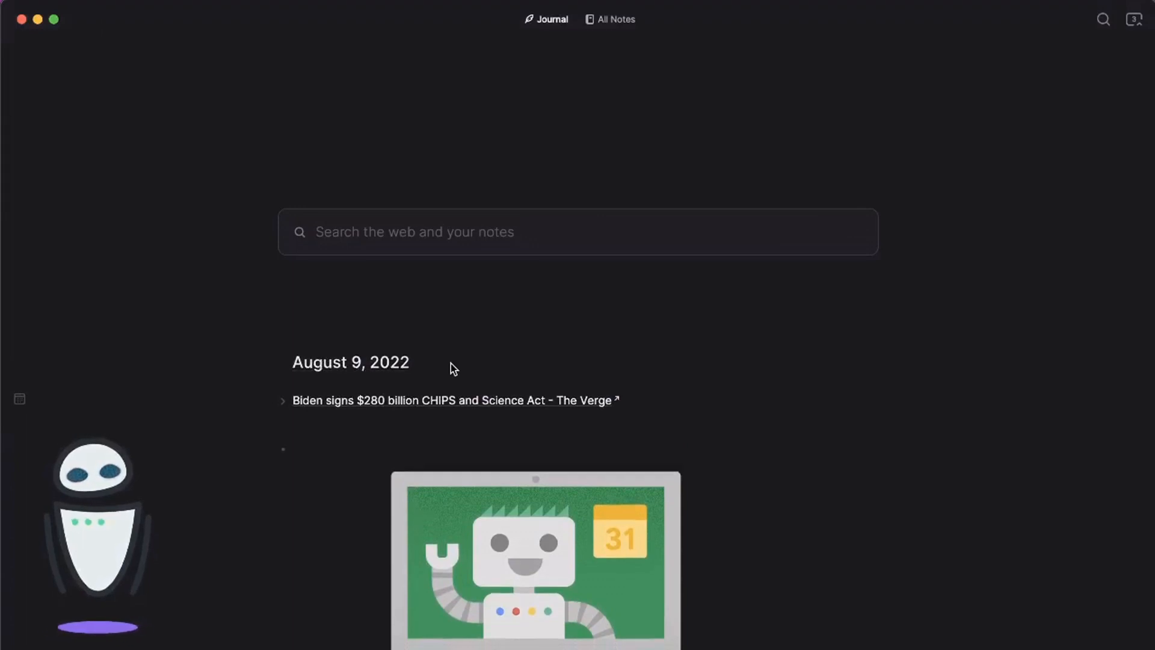
scroll("down", 3)
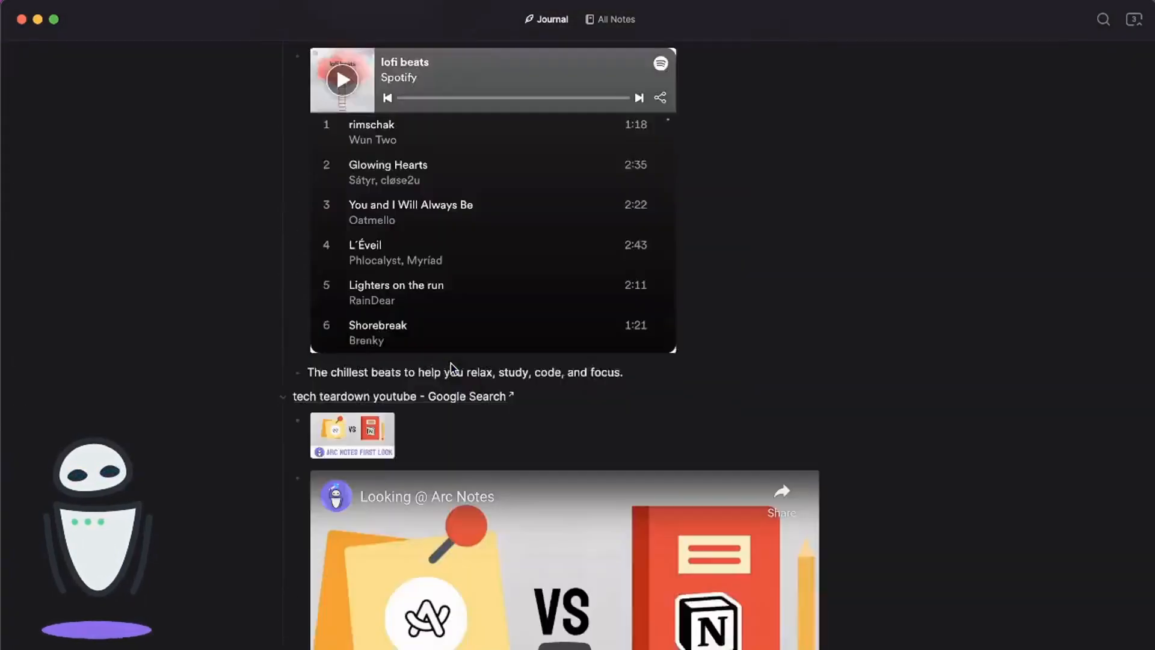
scroll("down", 3)
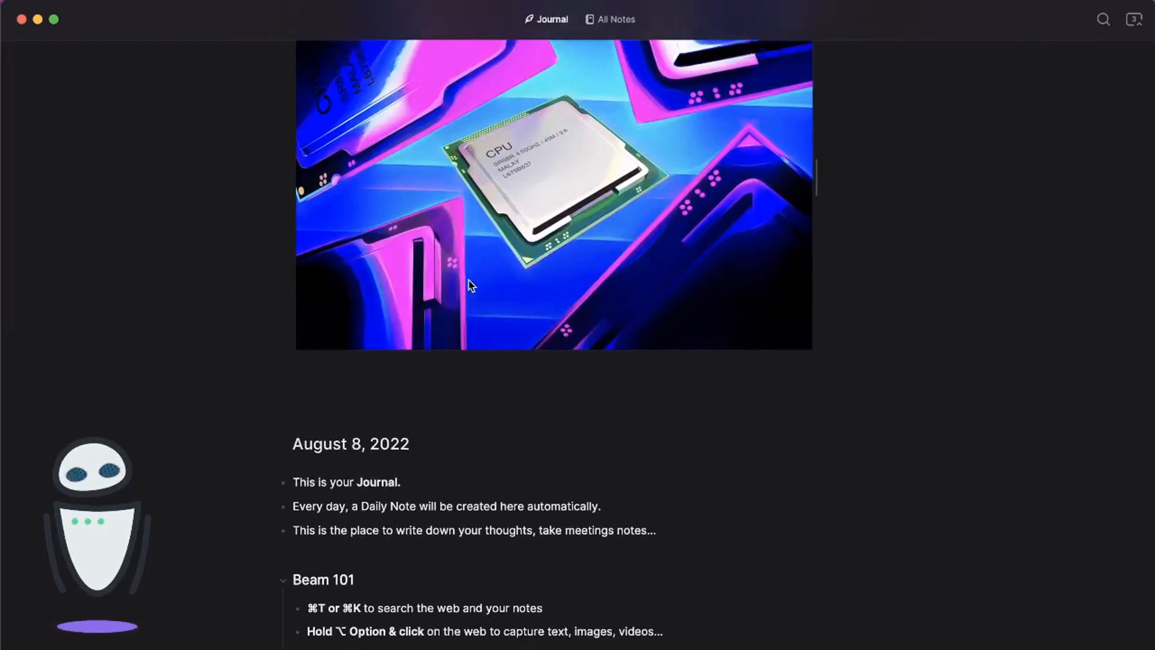
scroll("down", 3)
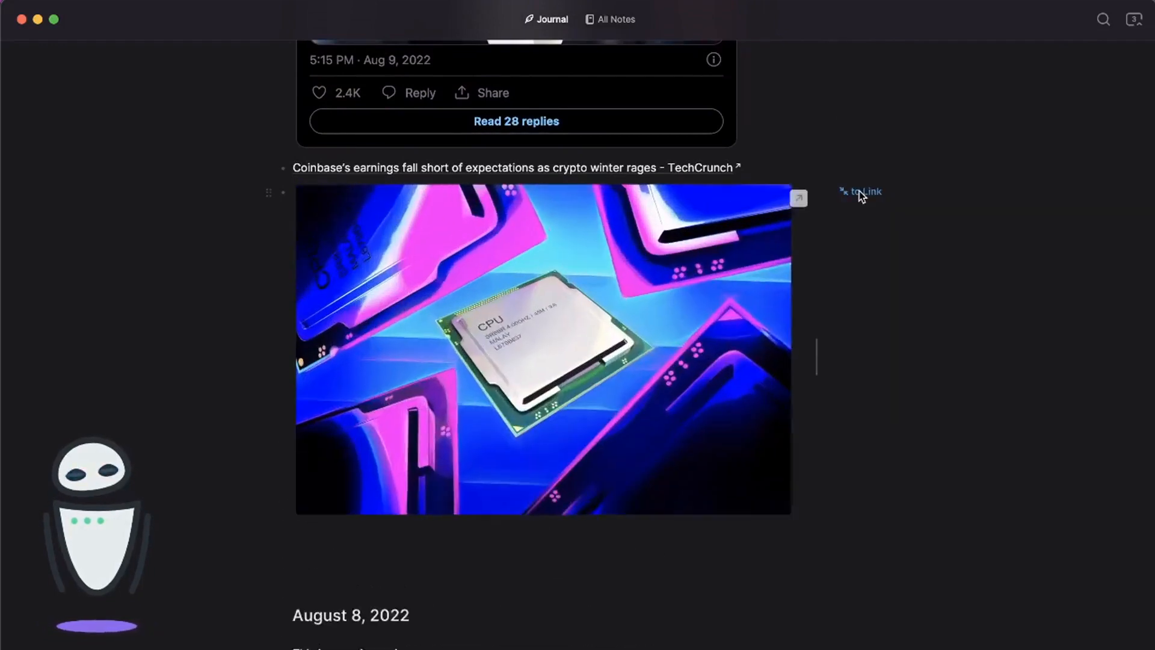
scroll("down", 3)
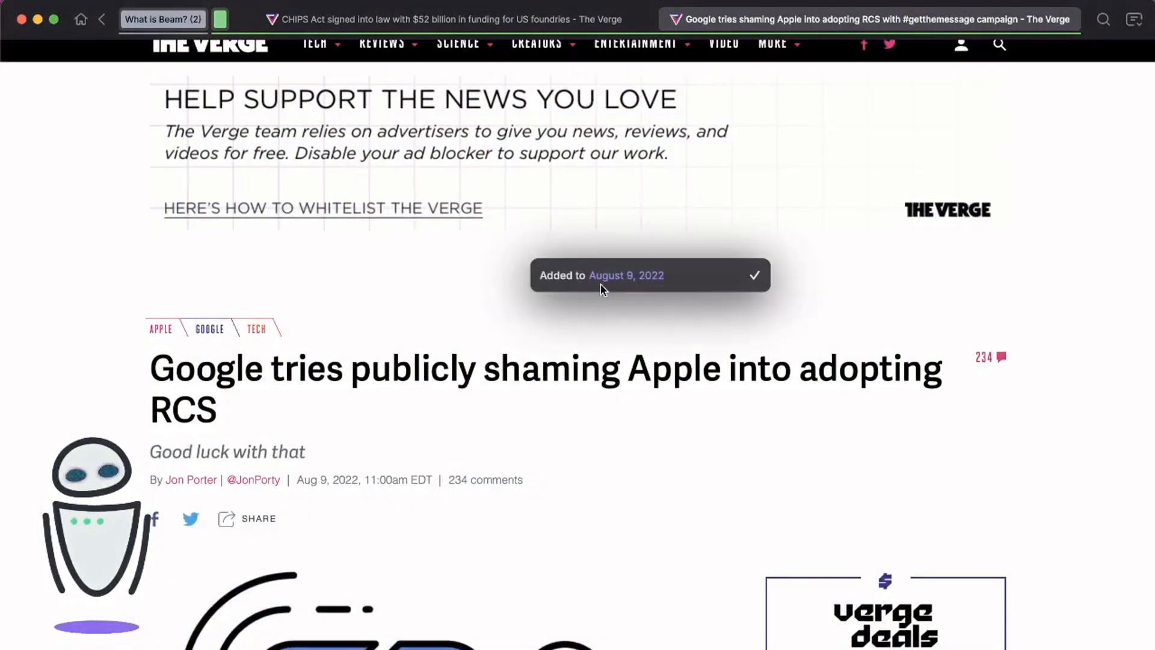
Capture the 'To fix this' passage urging Apple to support RCS, with its tweets, into today's journal
scroll("down", 3)
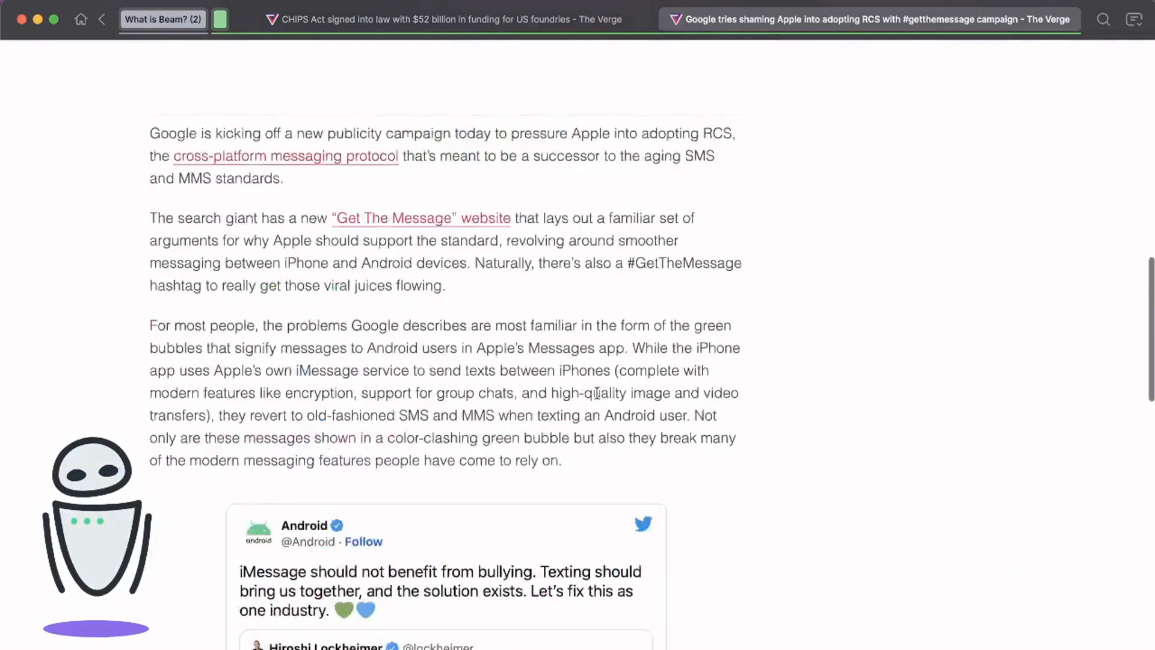
scroll("down", 3)
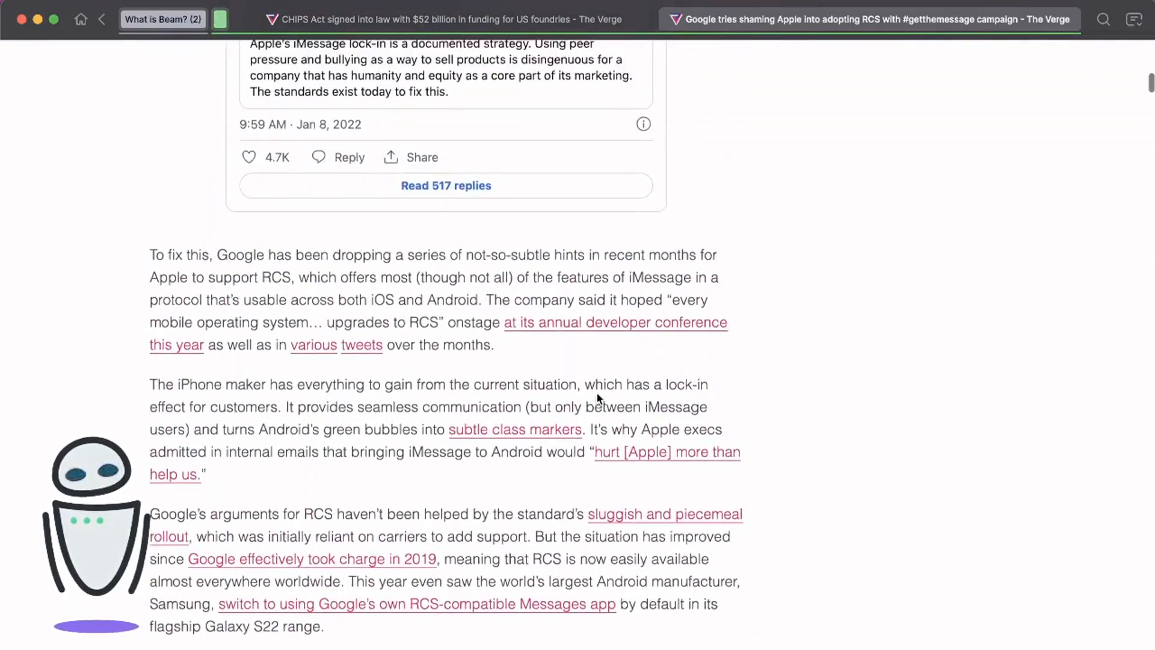
scroll("down", 3)
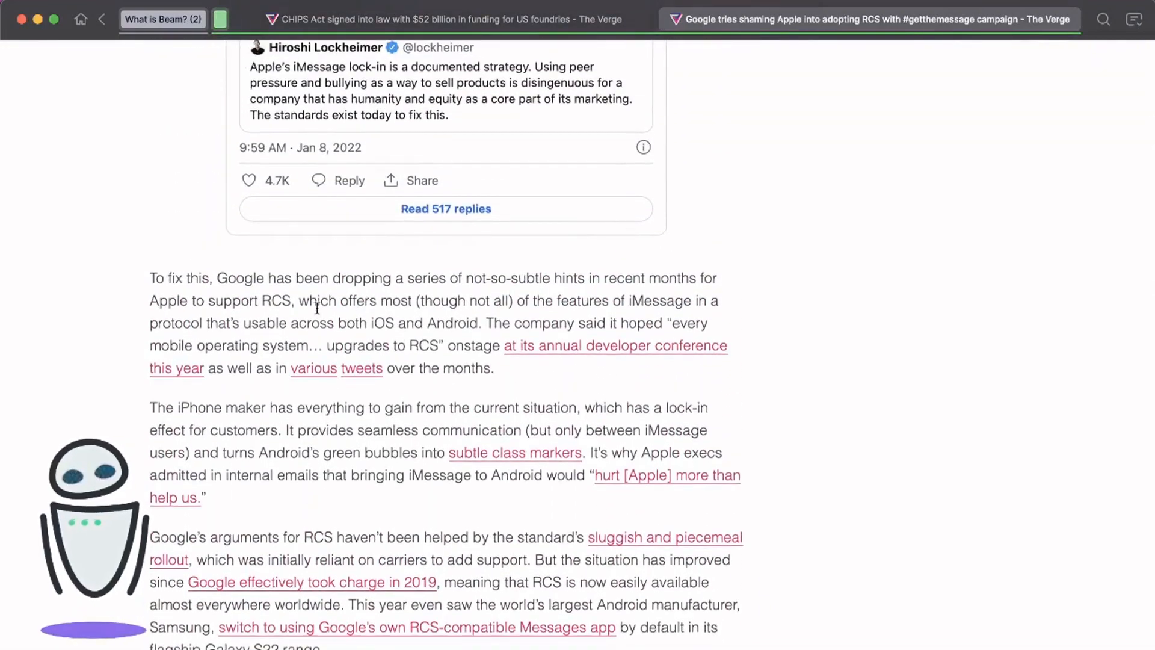
left_click_drag(149, 278, 495, 368)
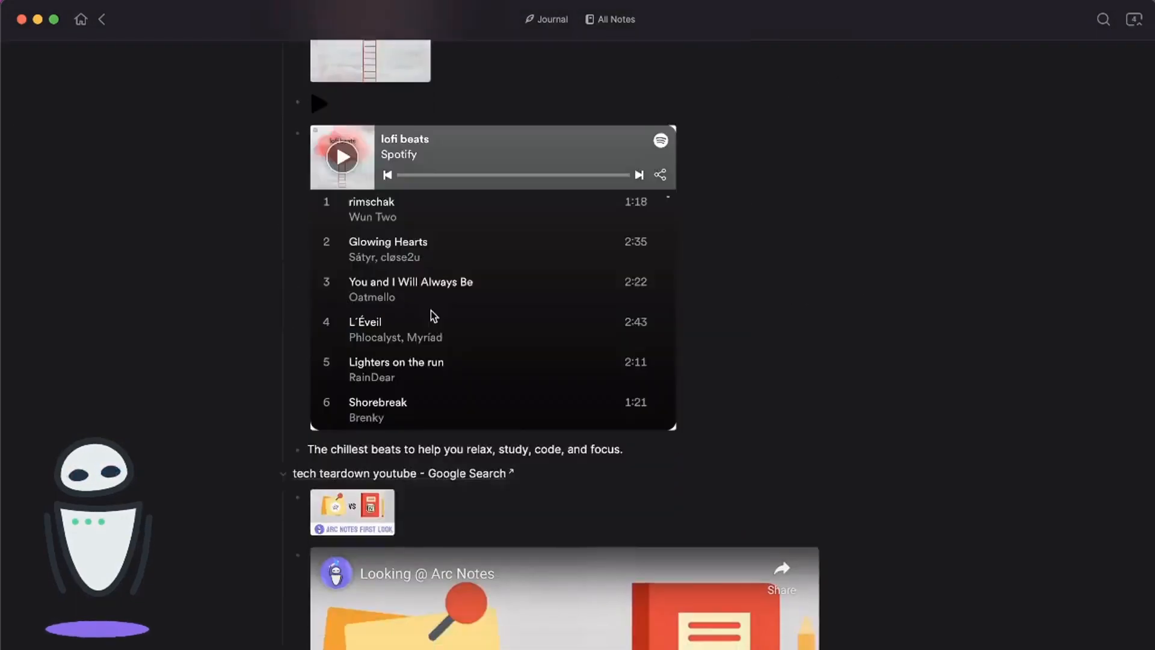
Collapse and re-expand the RCS clipping, reviewing both Android tweets under the Verge link
scroll("down", 3)
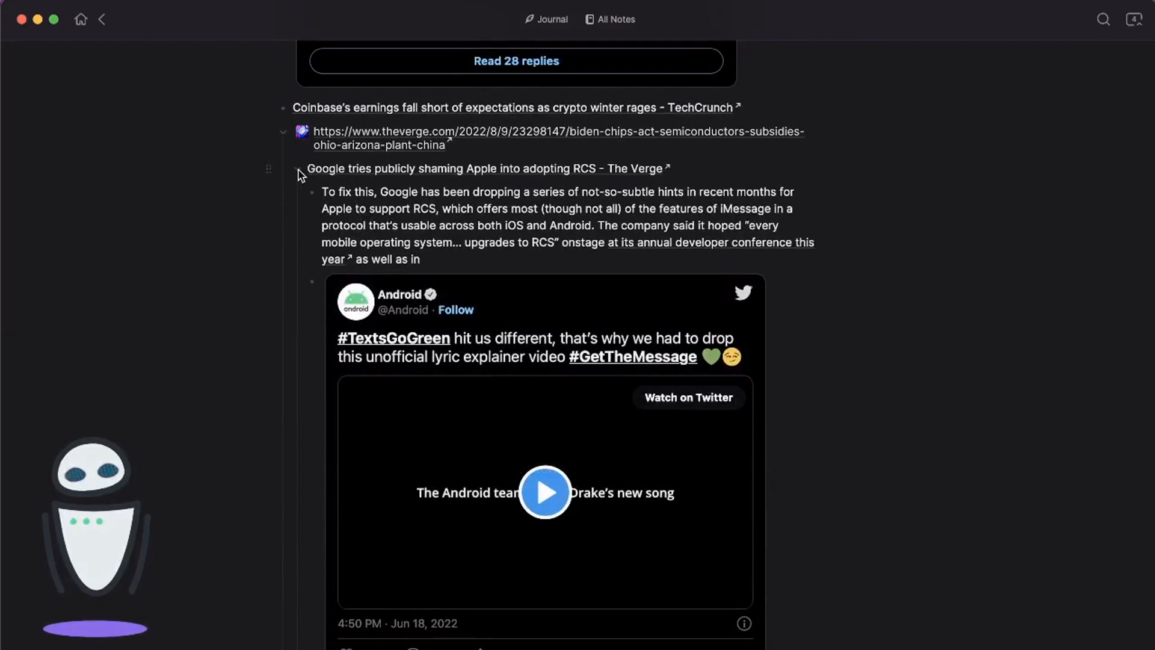
left_click(298, 169)
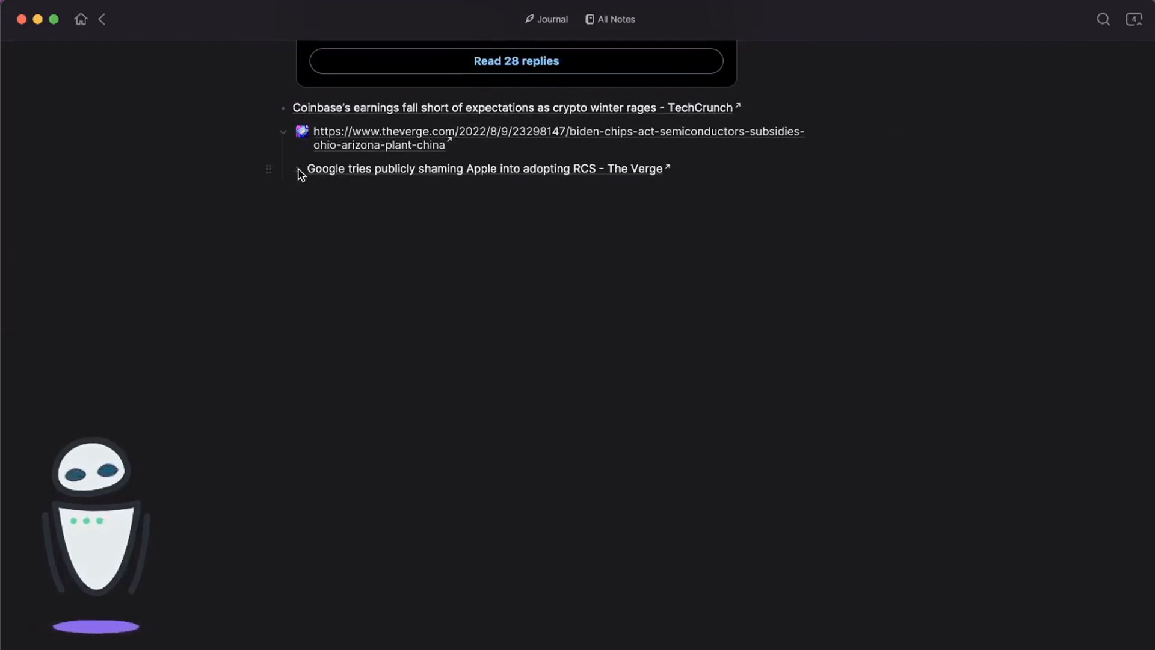
left_click(282, 168)
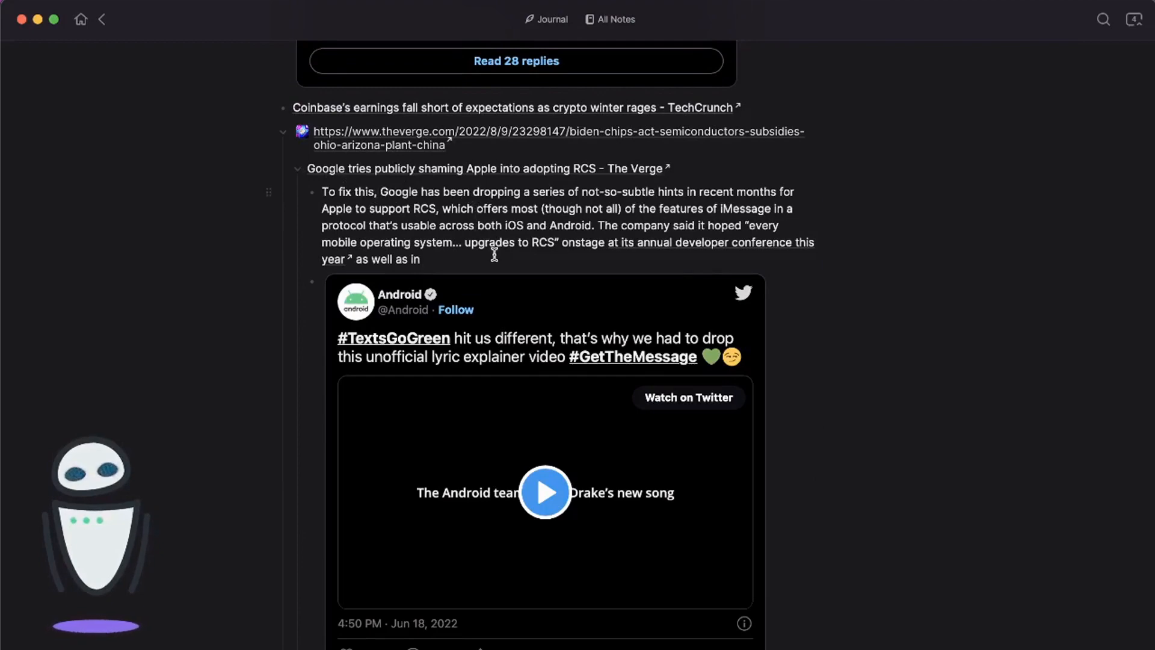
scroll("down", 3)
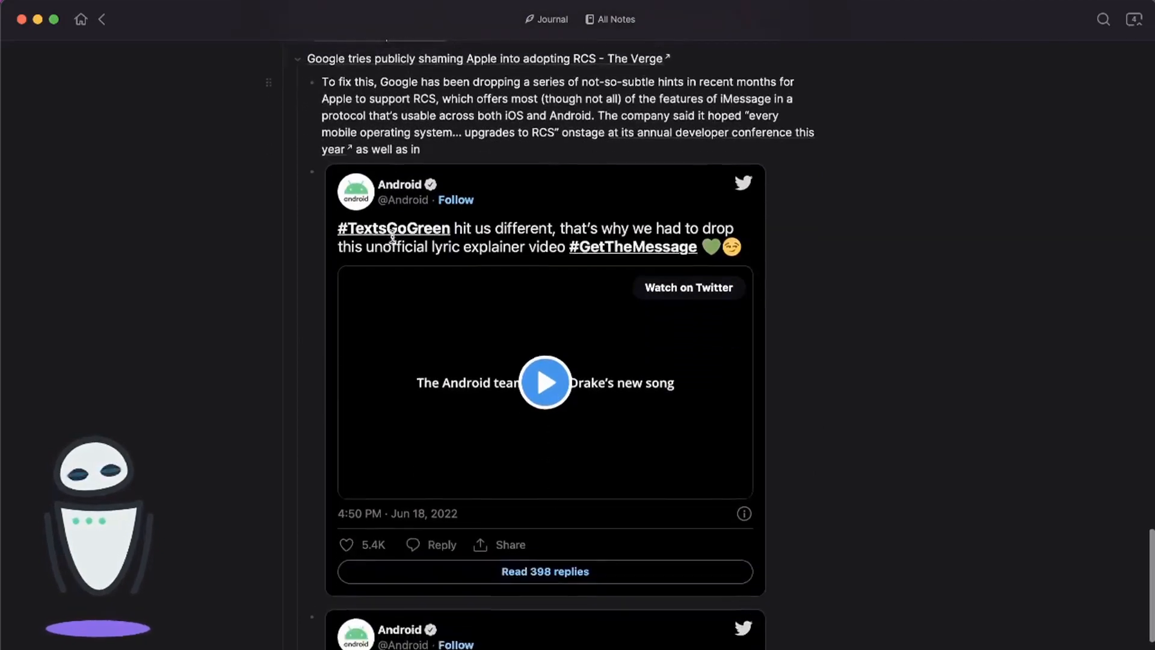
scroll("down", 3)
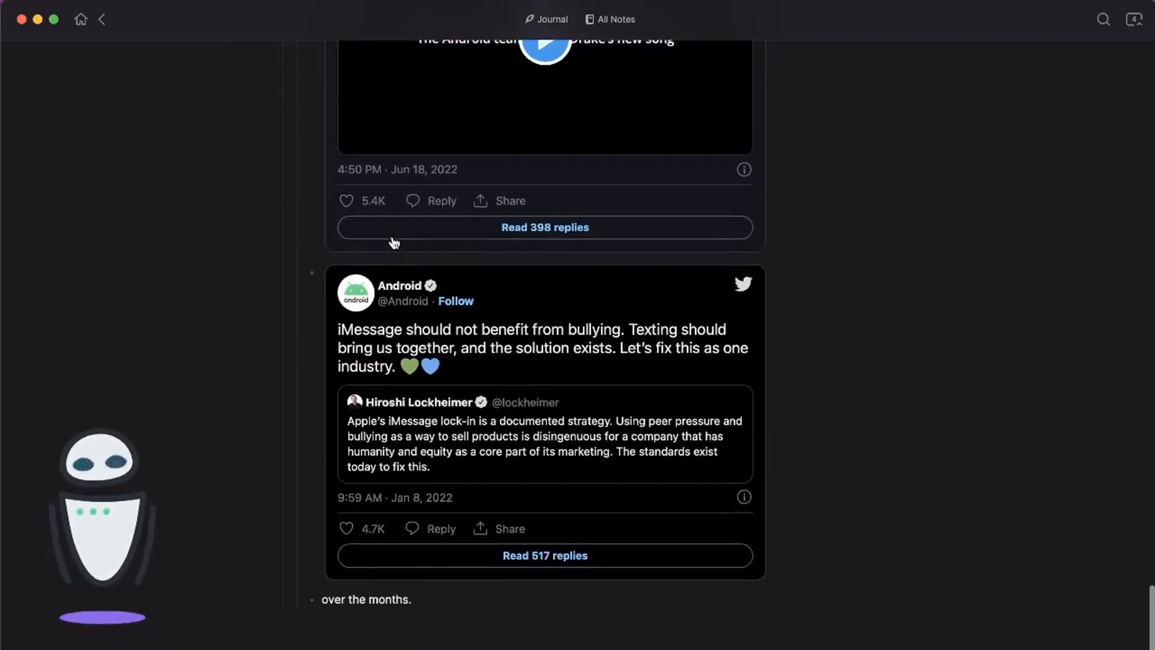
scroll("down", 3)
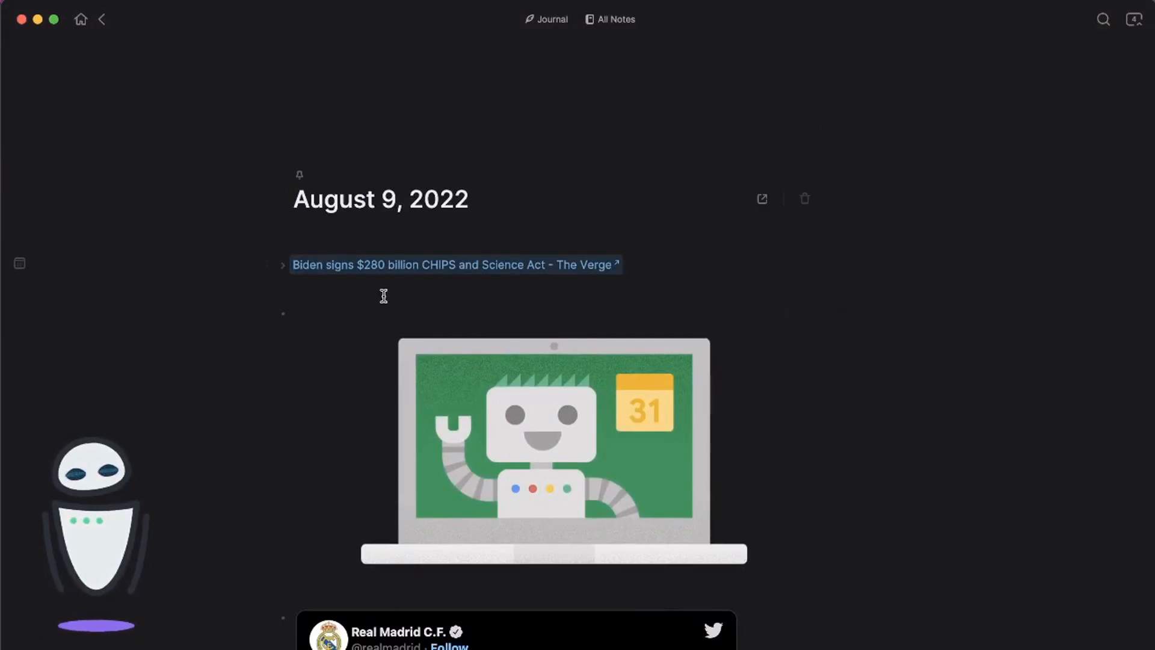
mouse_move(183, 273)
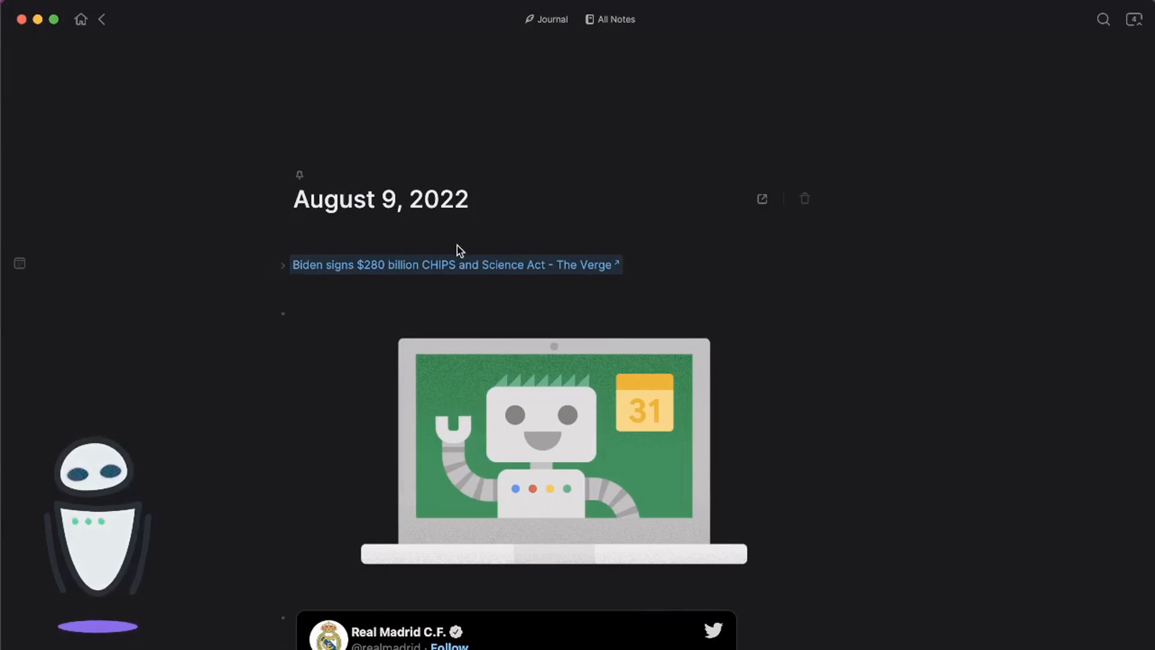
mouse_move(413, 259)
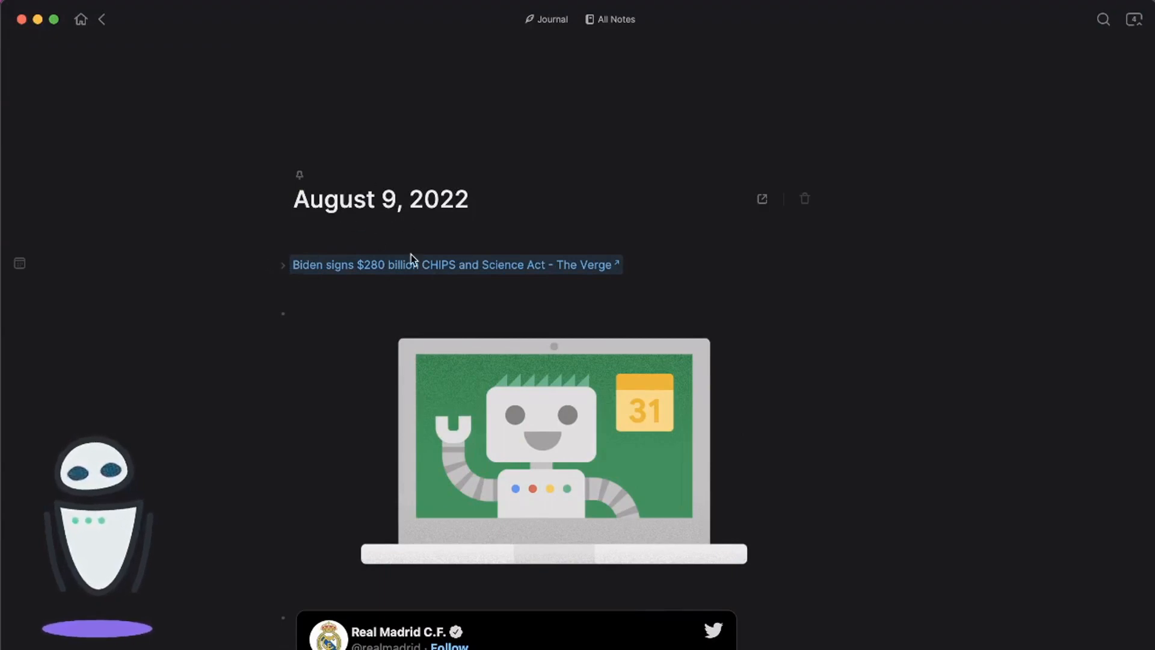
scroll("down", 3)
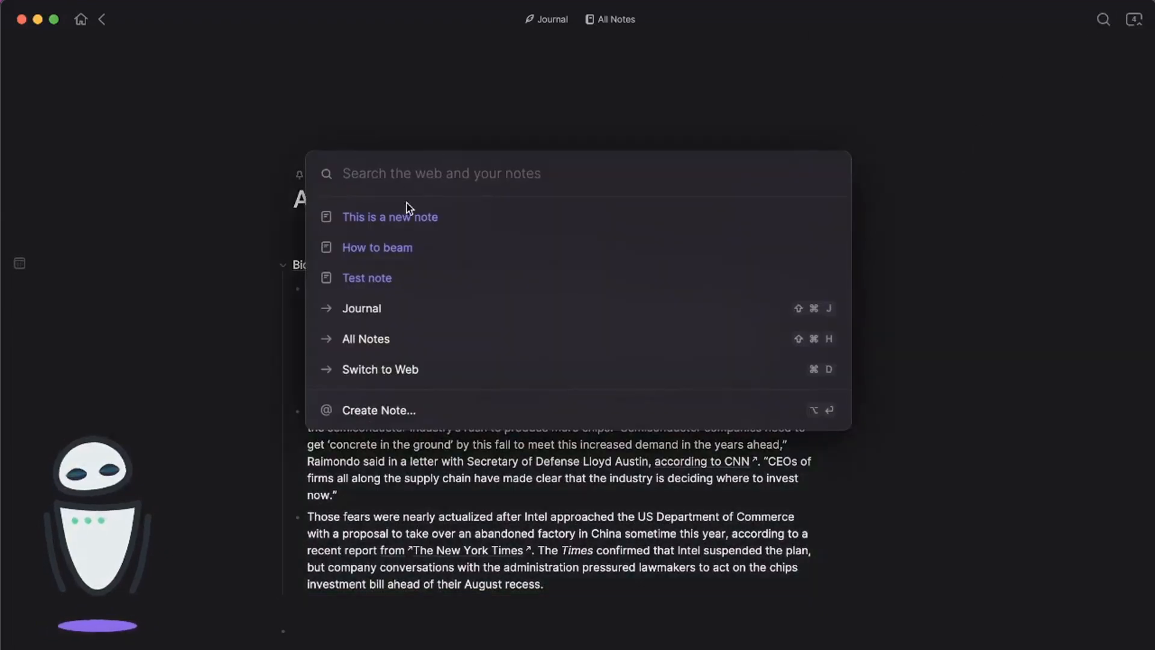
Create a new note named CHIPS Act from the clipping and show All Notes listing seven notes
left_click(378, 409)
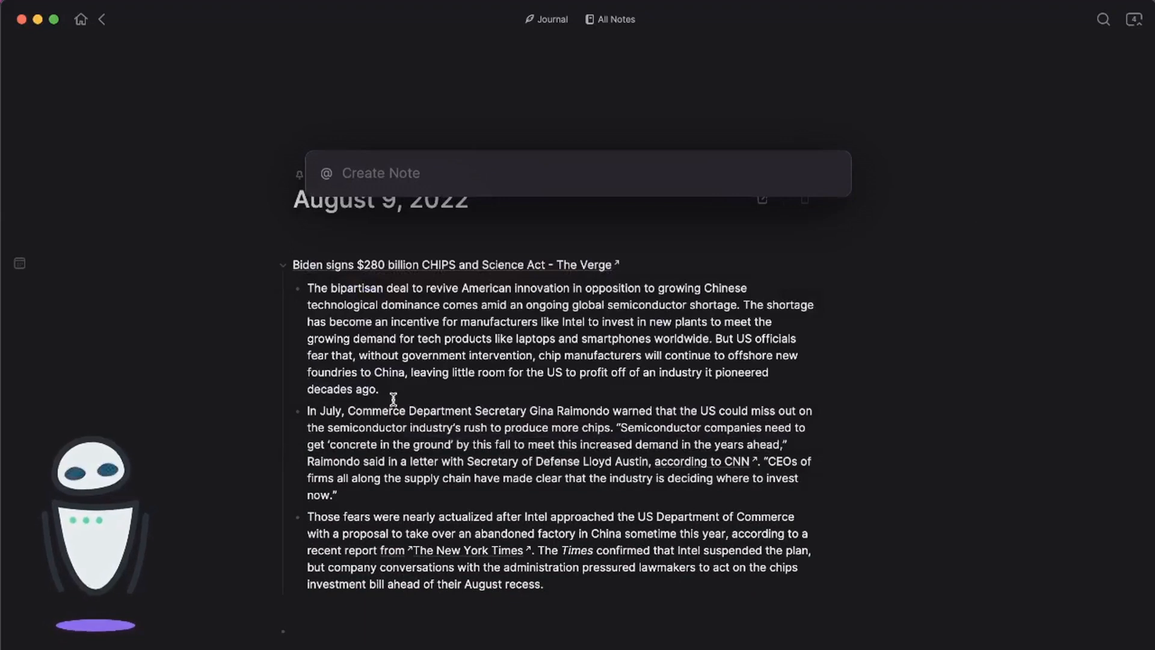
type("CHIPS Act")
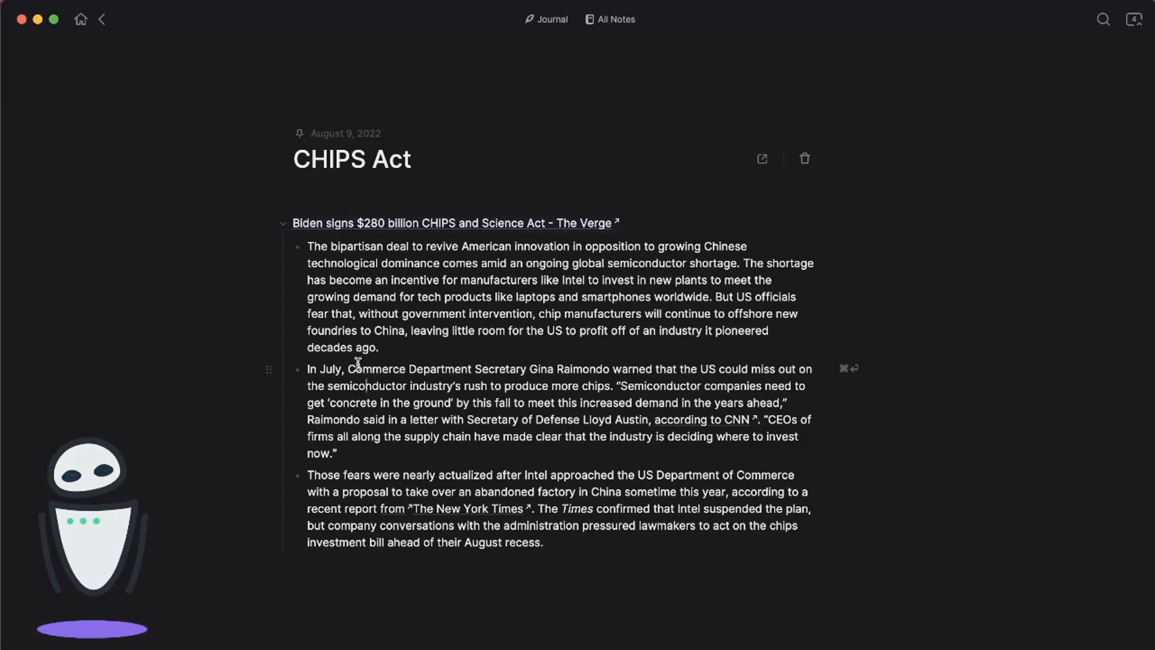
left_click(282, 223)
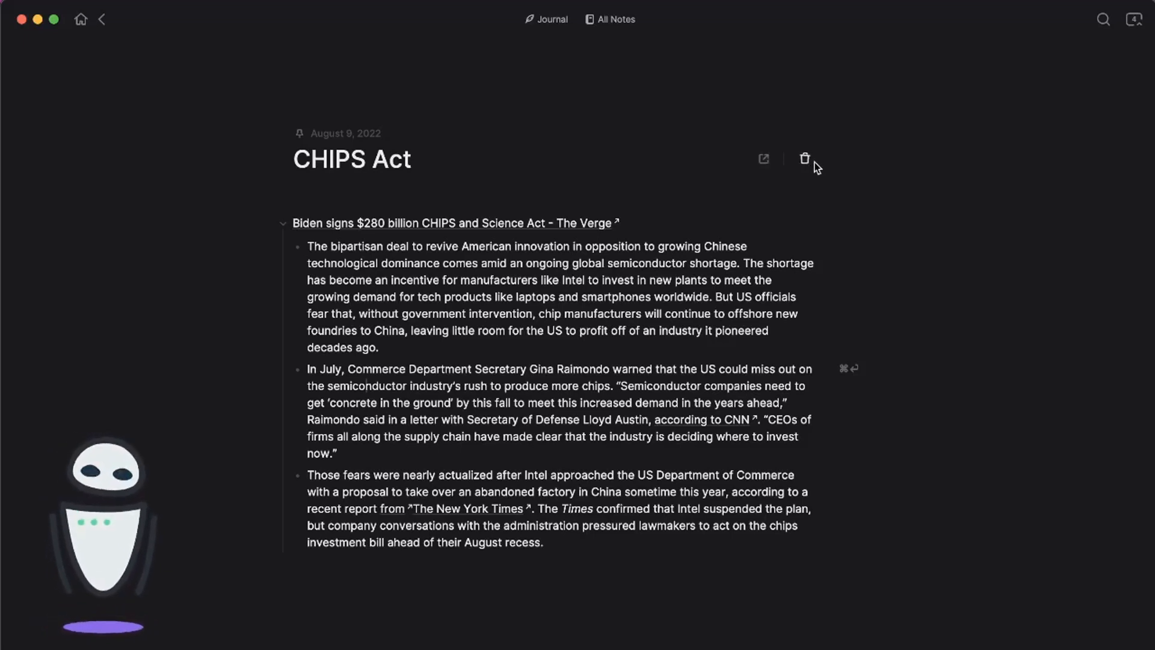
left_click(615, 19)
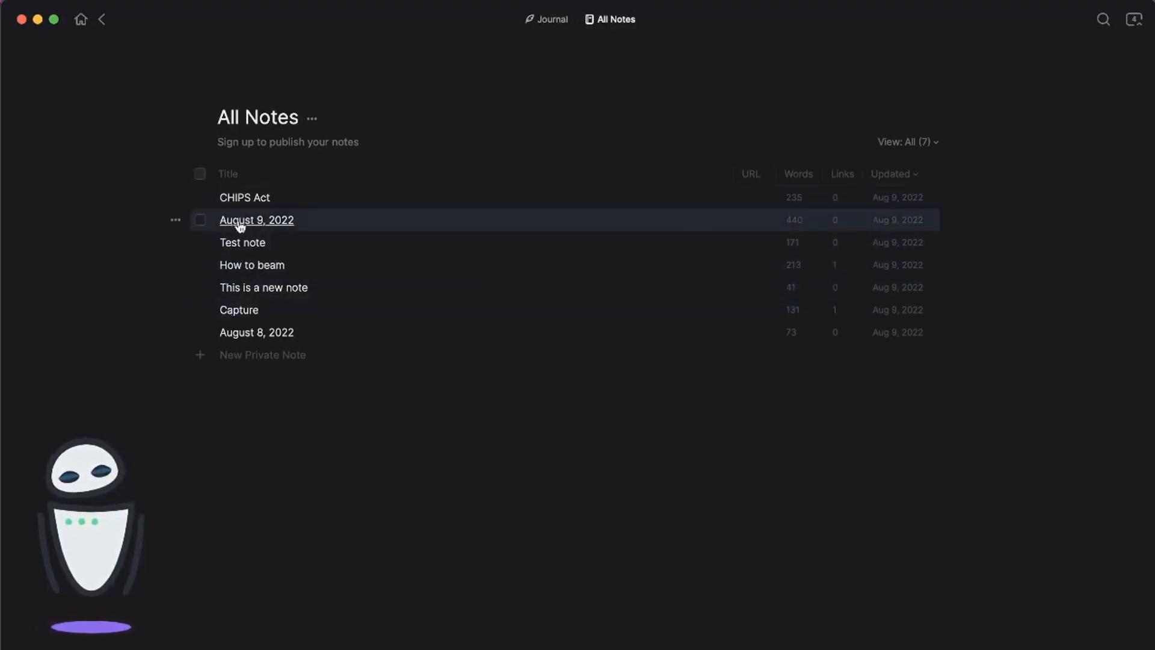
Open the CHIPS Act note with its clipped Verge passage from the All Notes list
left_click(244, 196)
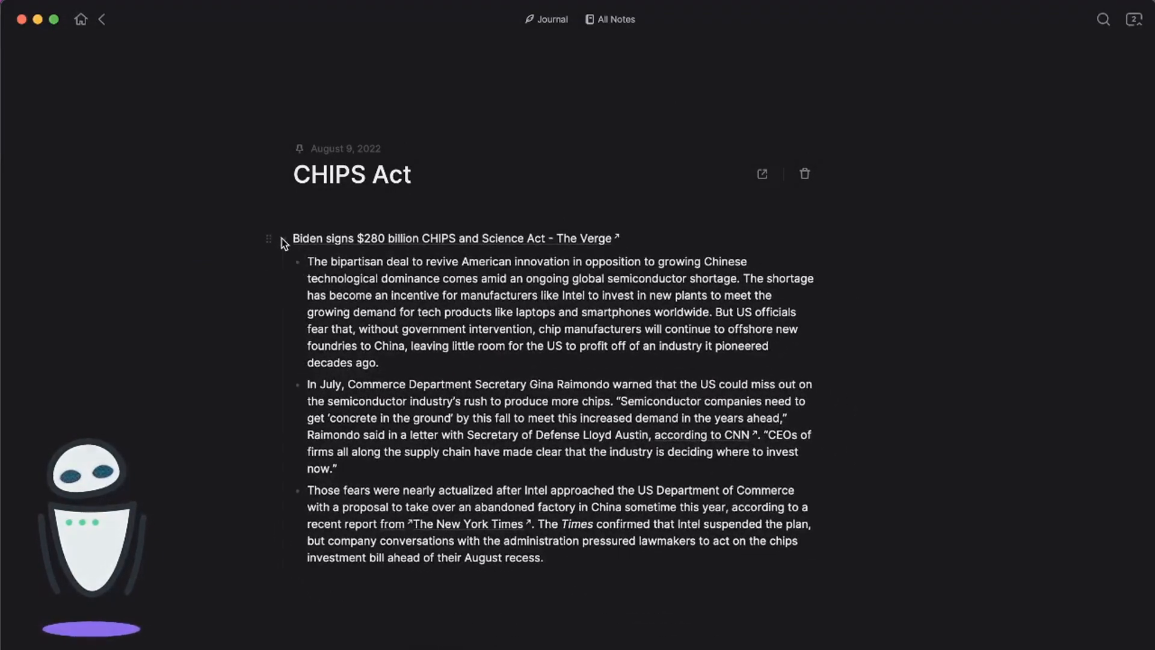
Add new bullets under the Verge link in CHIPS Act and bring up the slash command menu
type("/")
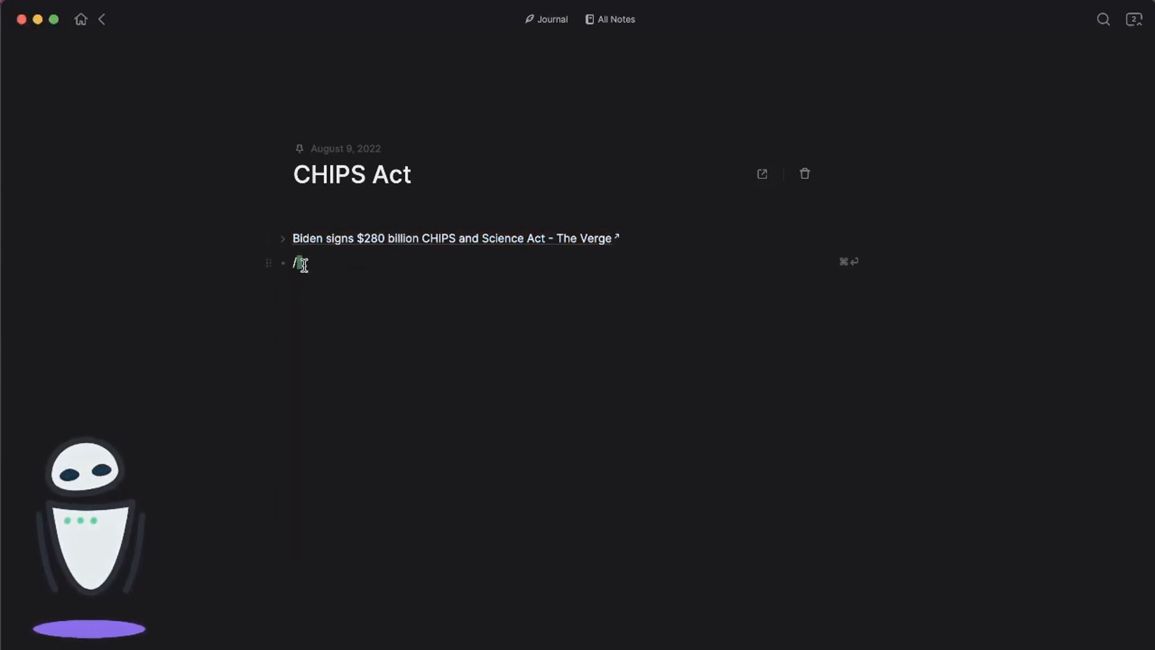
type("/")
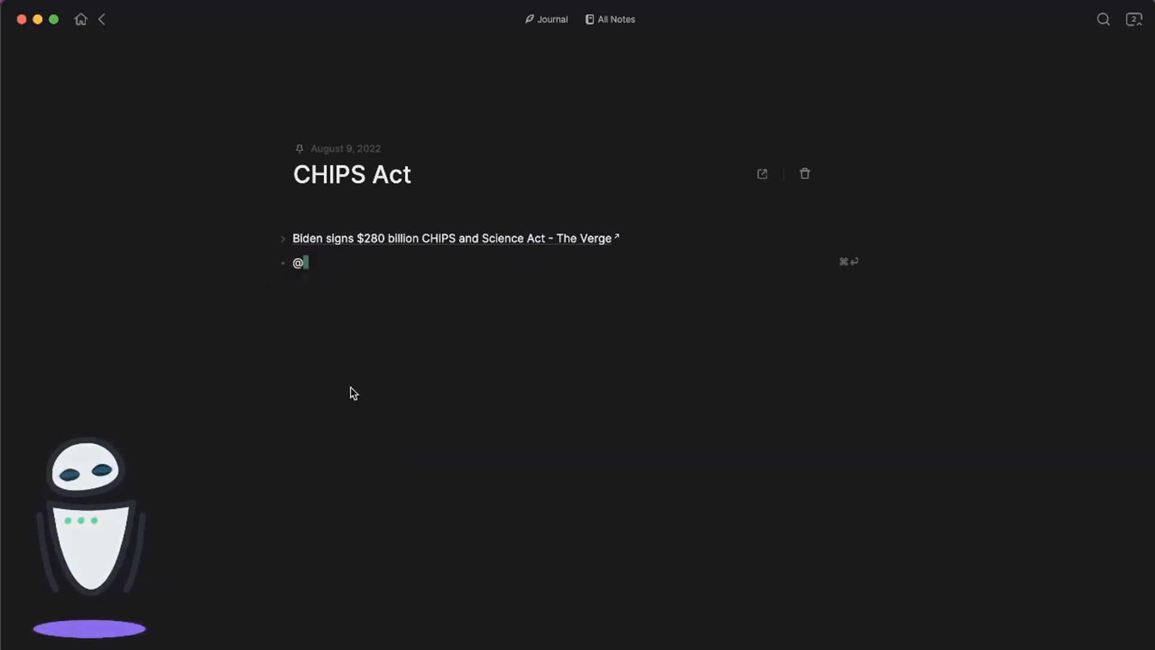
key("enter")
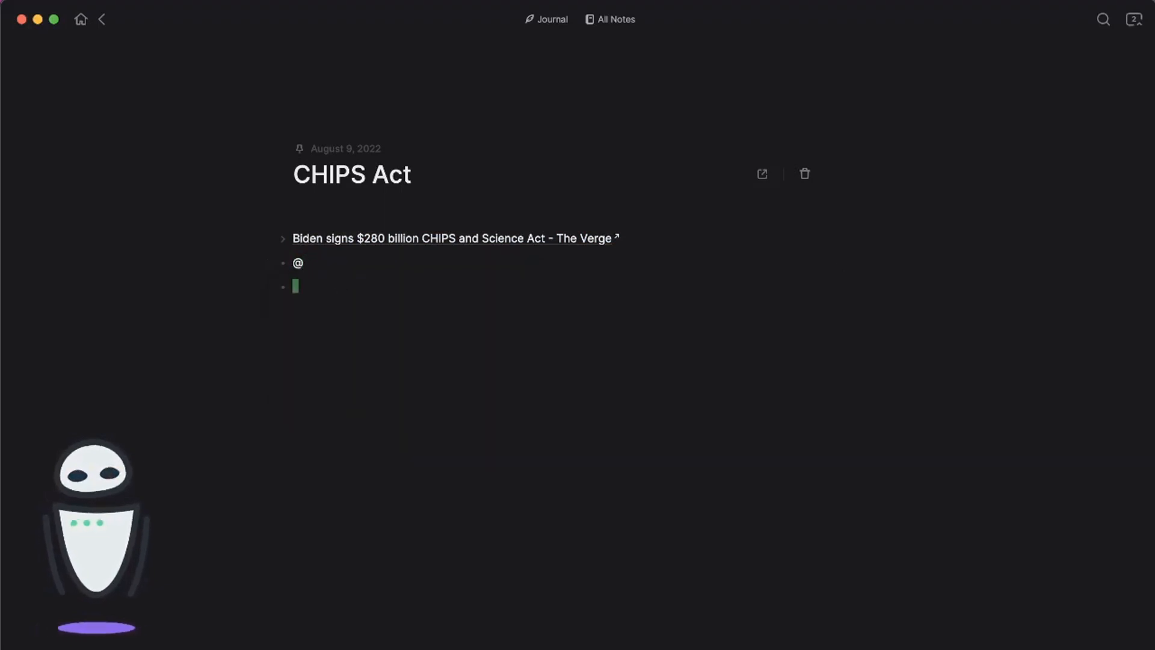
type("/")
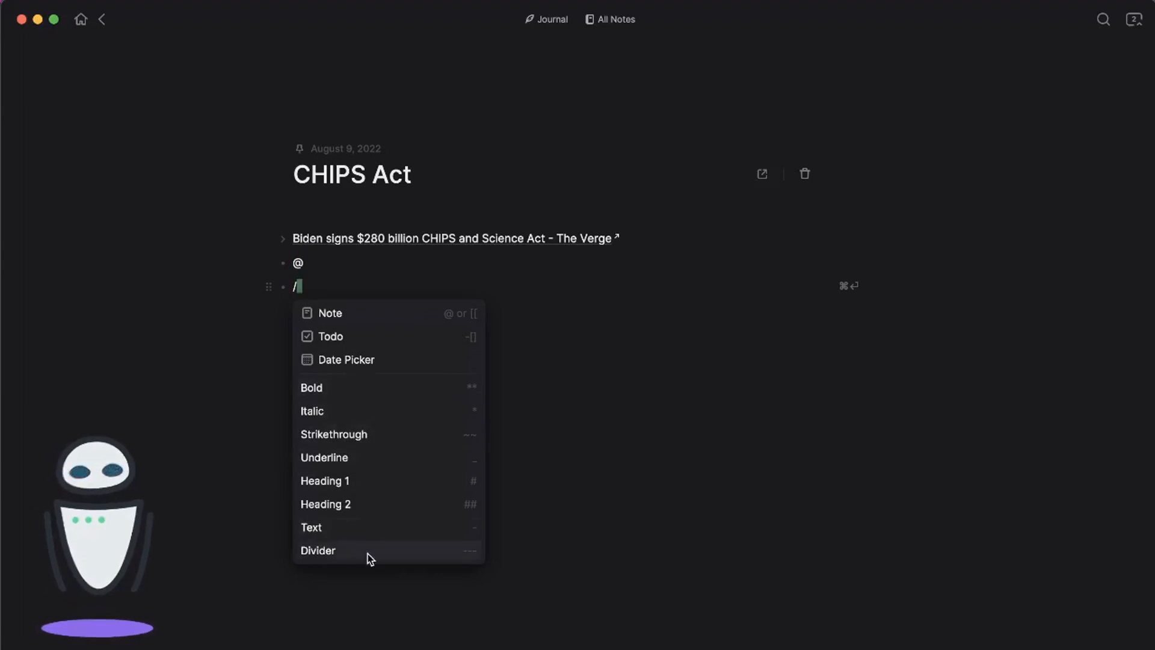
mouse_move(361, 442)
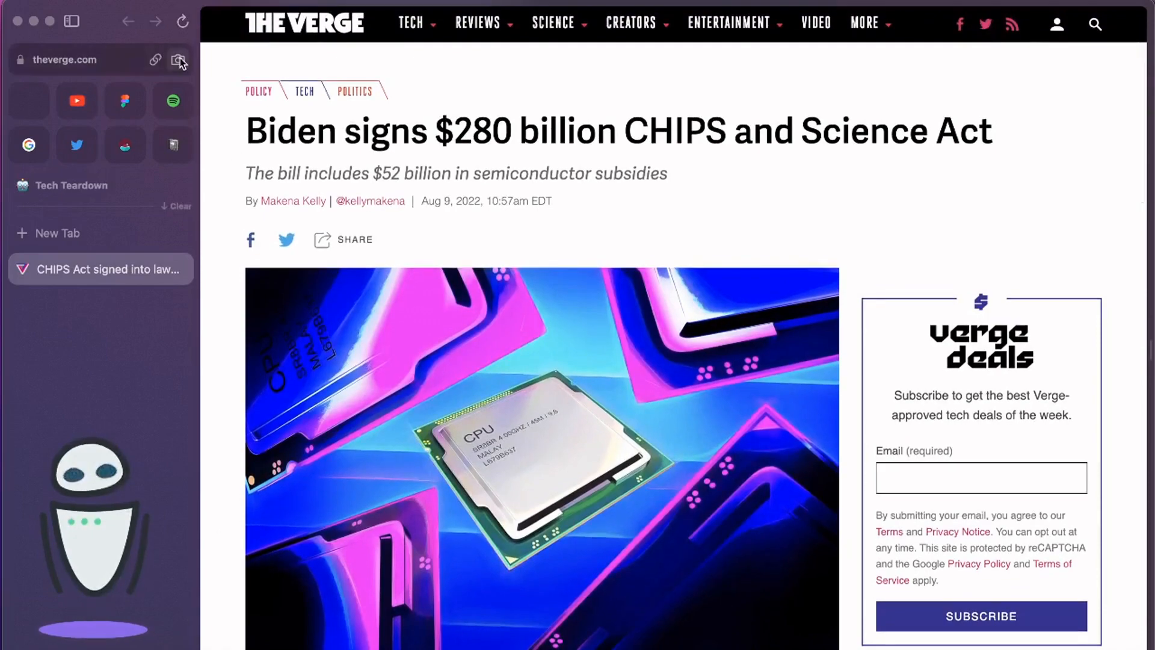
Send a capture of the Verge CHIPS Act page to a New Easel and return to the article
left_click(178, 60)
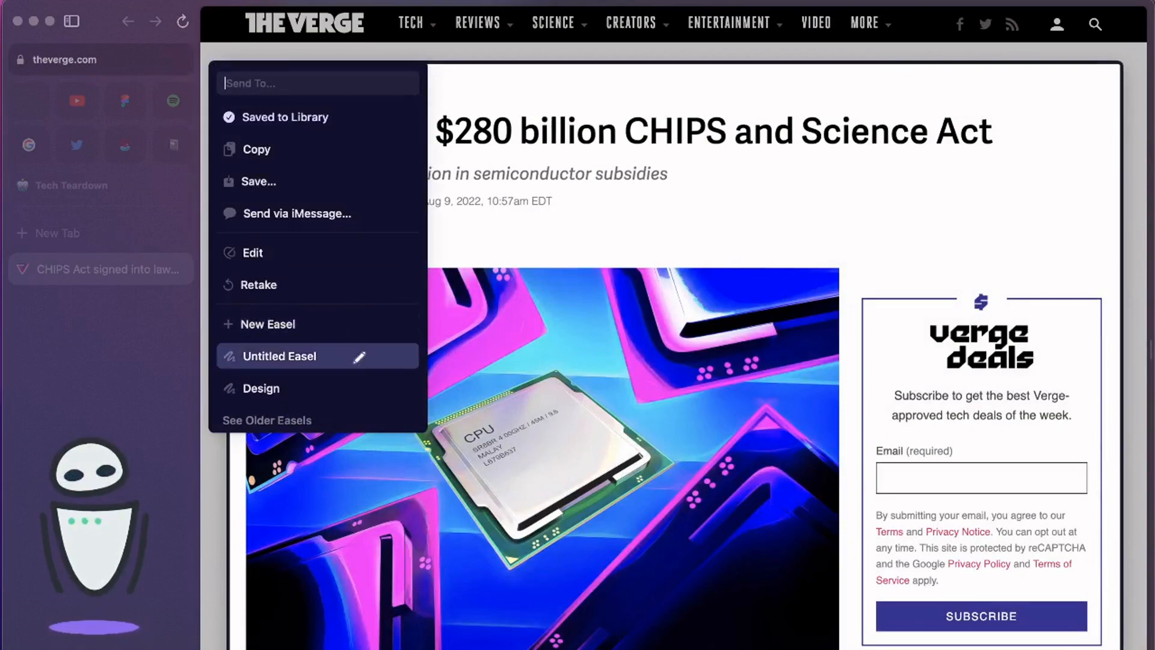
mouse_move(264, 323)
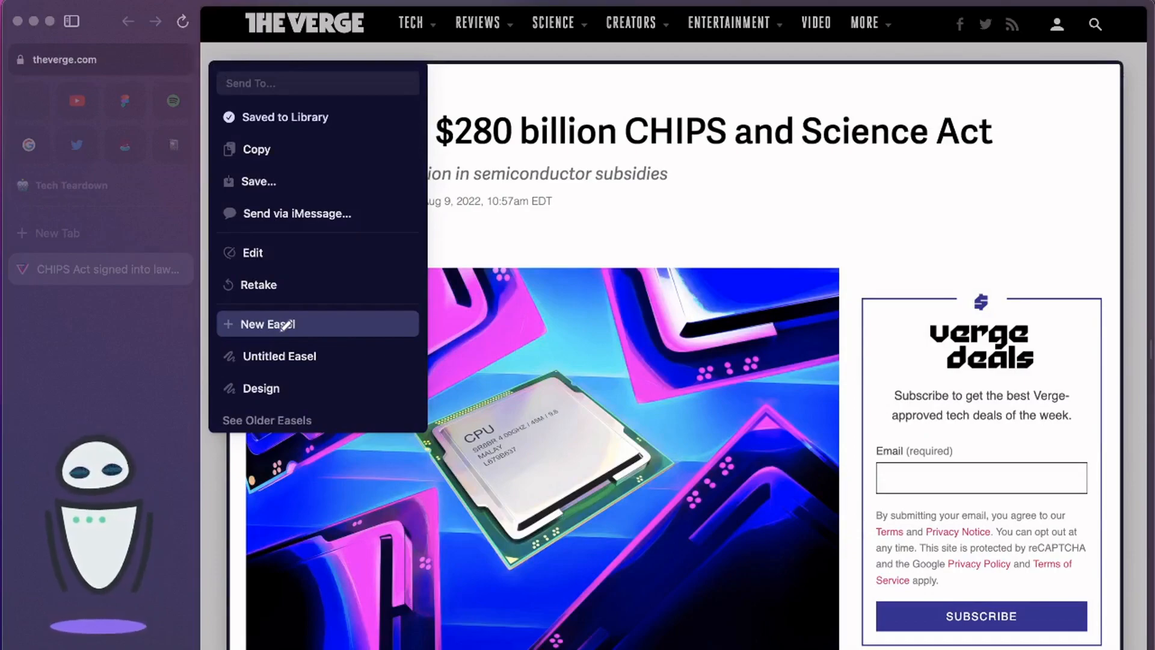
left_click(264, 324)
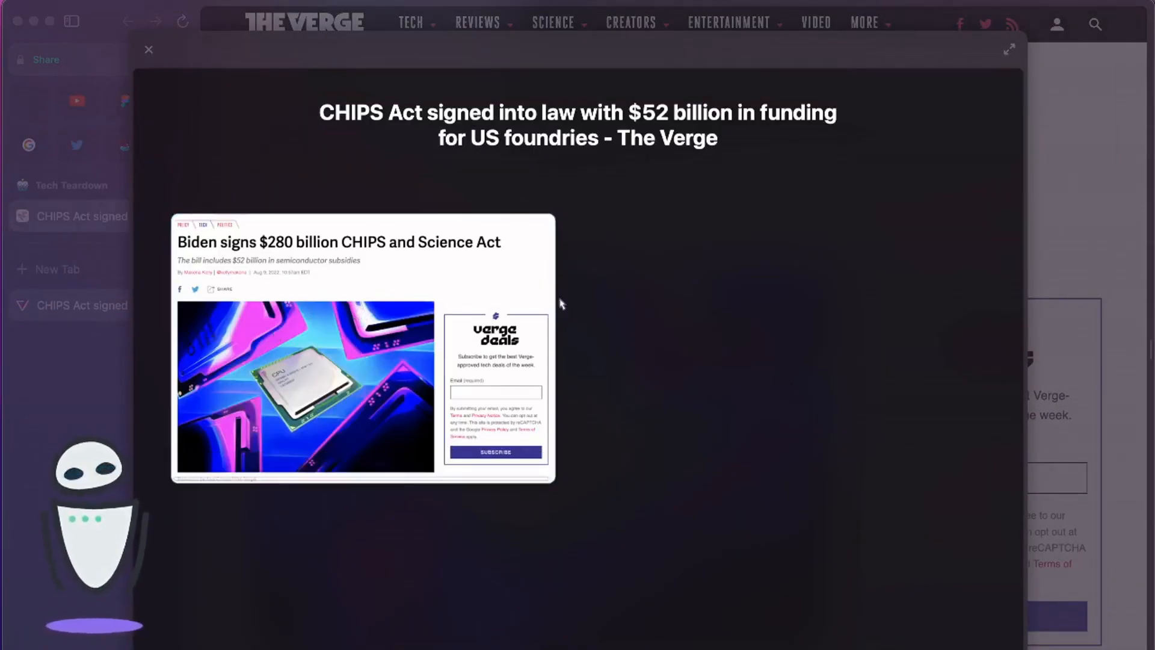
left_click(149, 49)
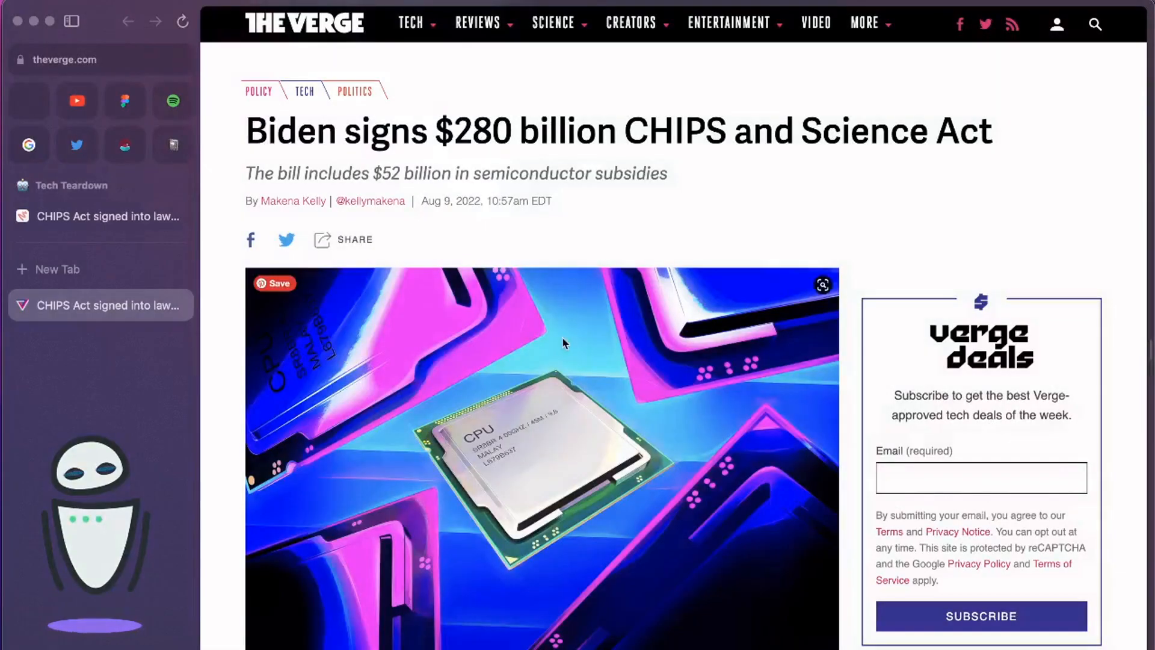
scroll("down", 3)
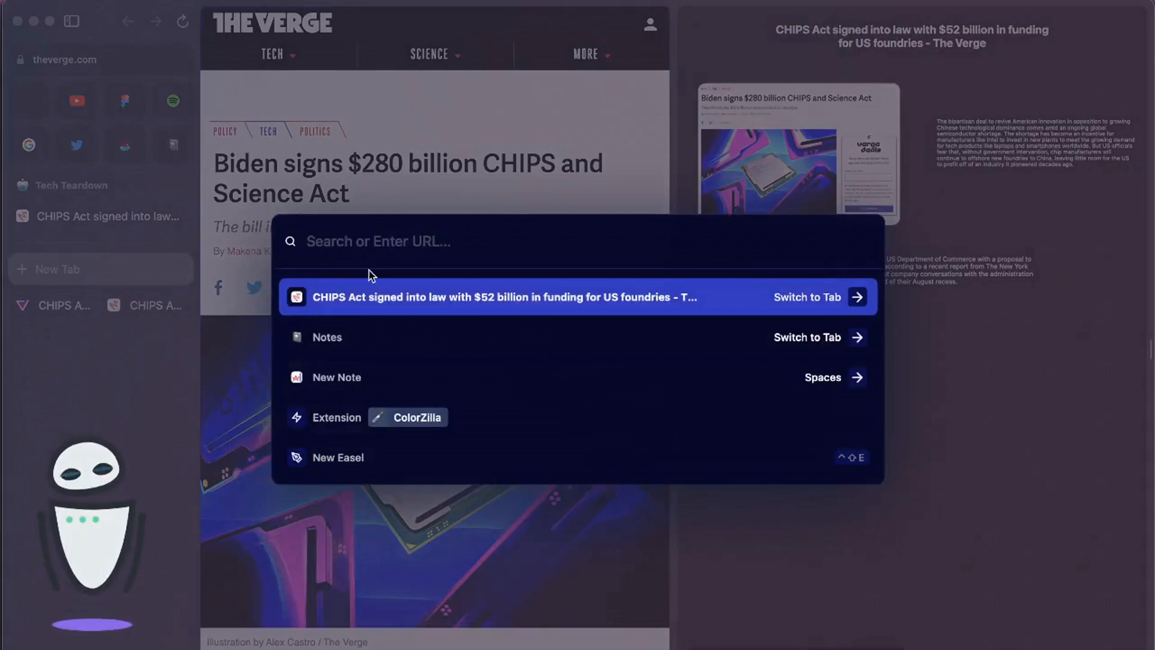
Retitle the easel from the full Verge headline to 'the verge' and begin a search for 'chip'
type("chips act signed into law with $52 billion in funding for us foundries - the verge")
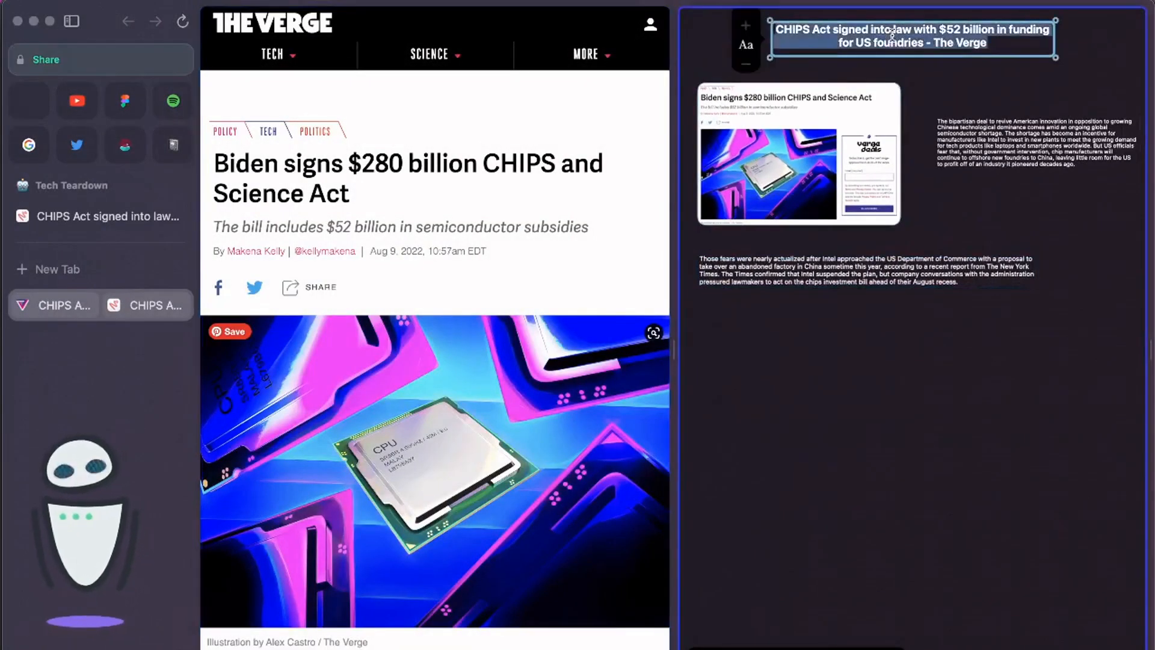
type("the verge")
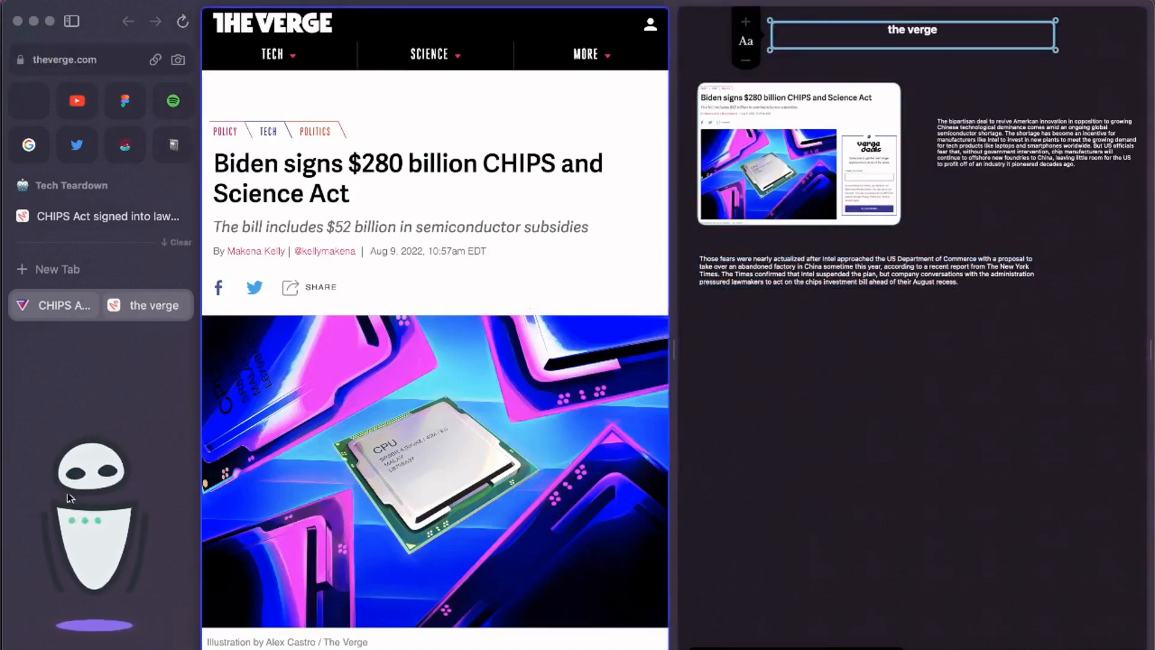
left_click(58, 268)
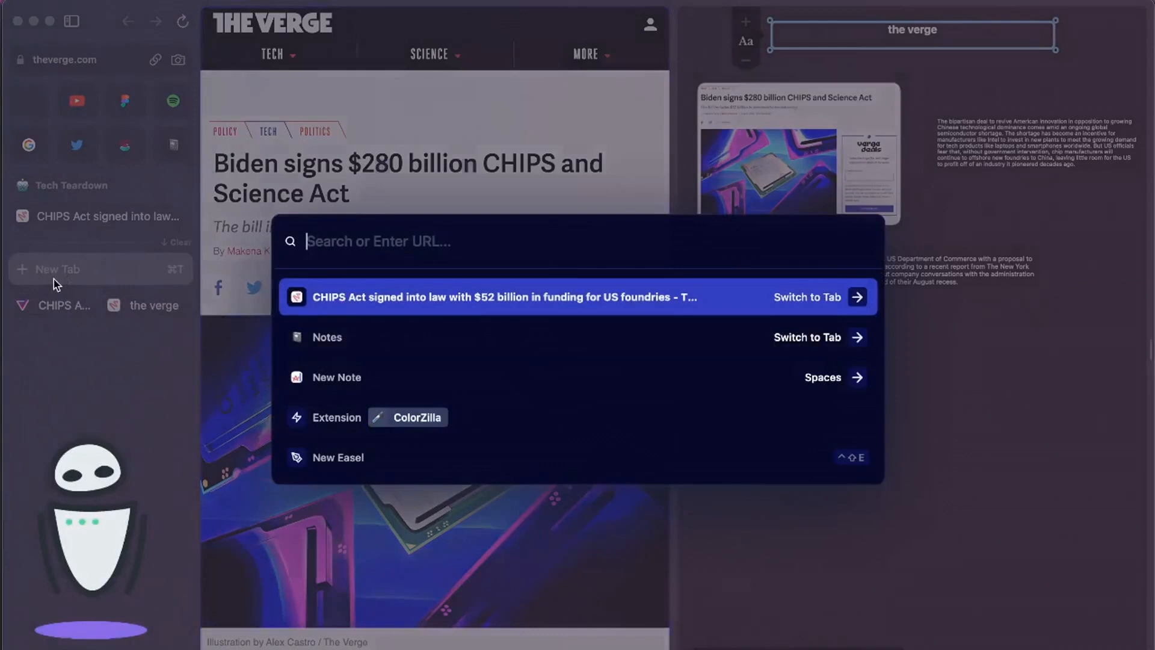
type("chips")
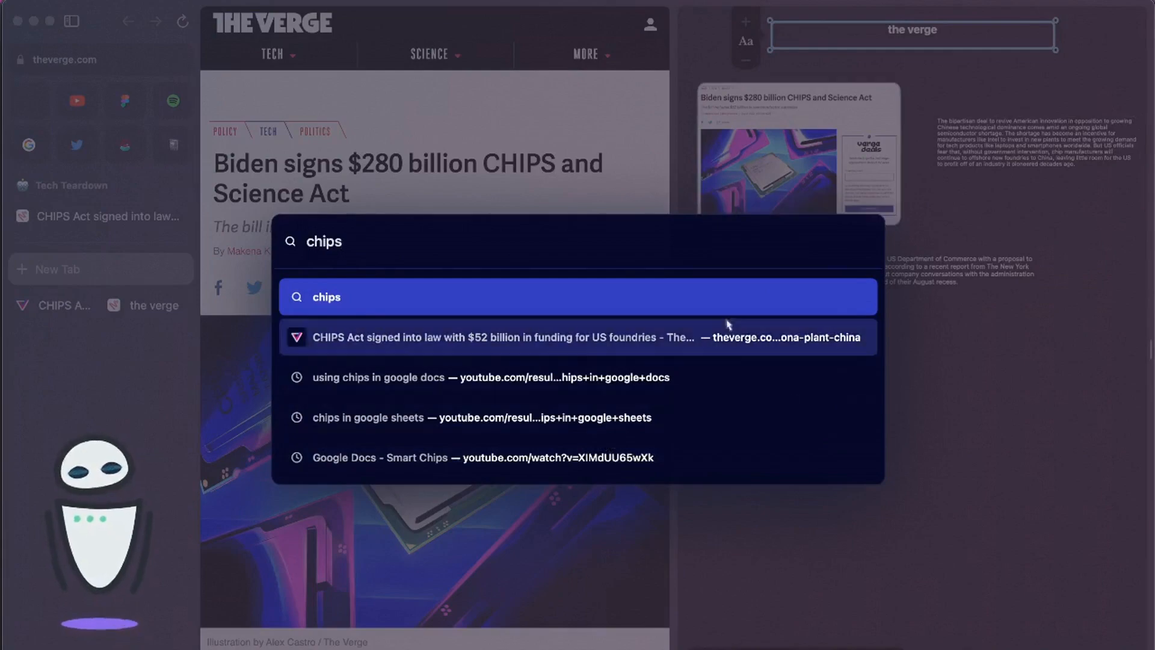
mouse_move(1036, 471)
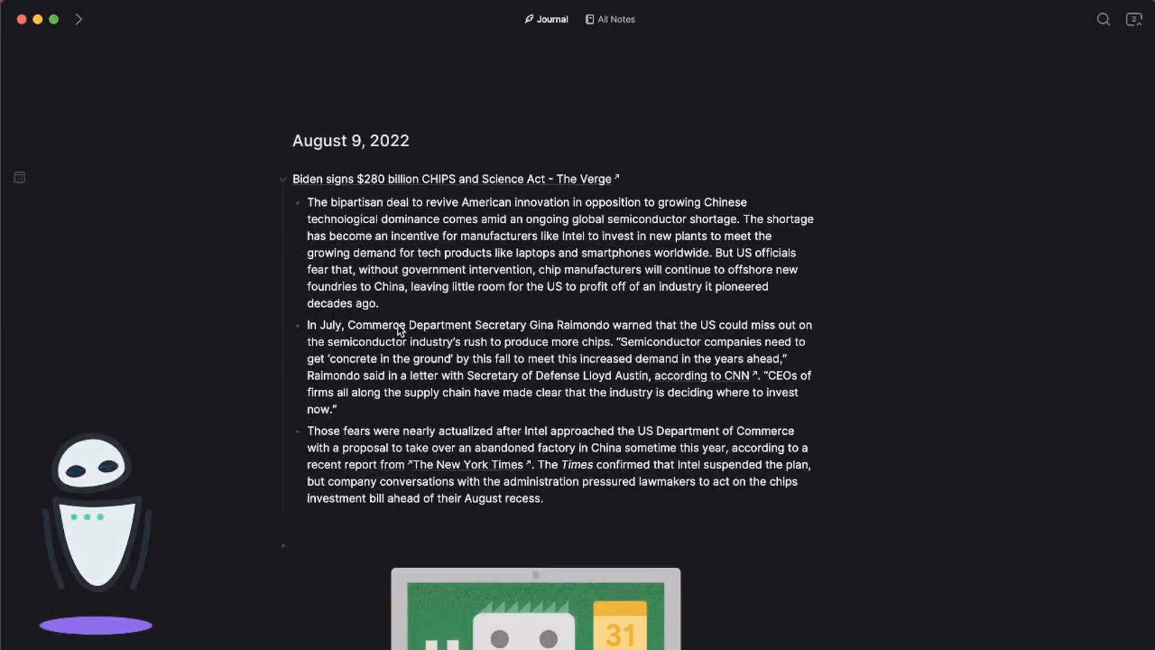
scroll("down", 3)
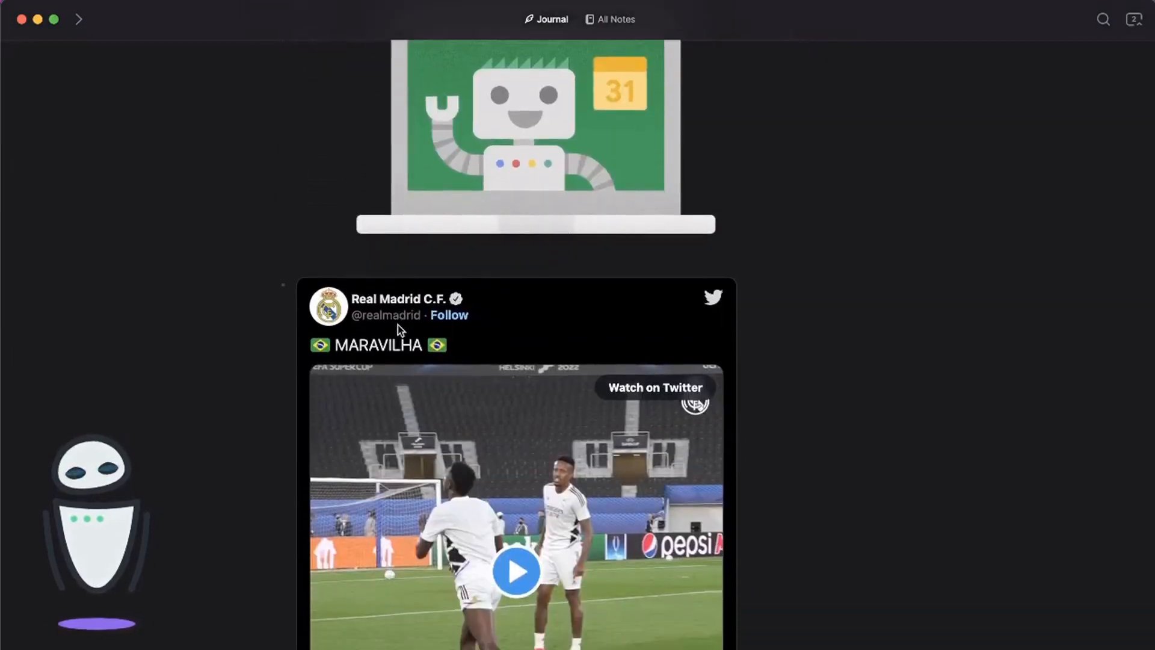
scroll("down", 3)
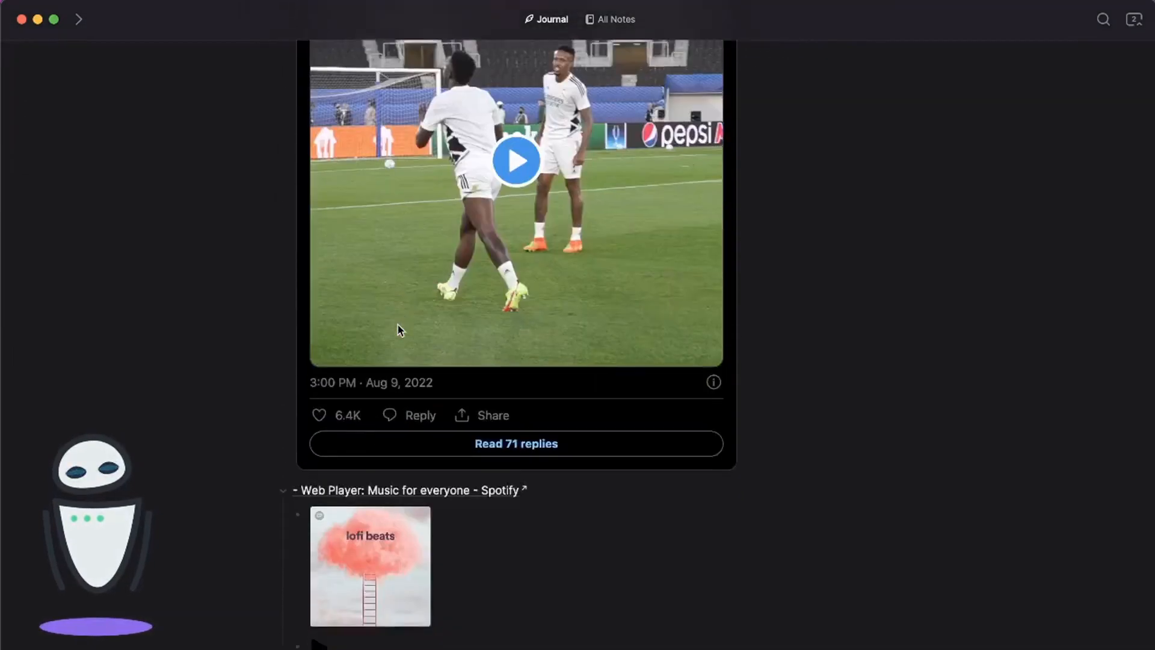
scroll("down", 3)
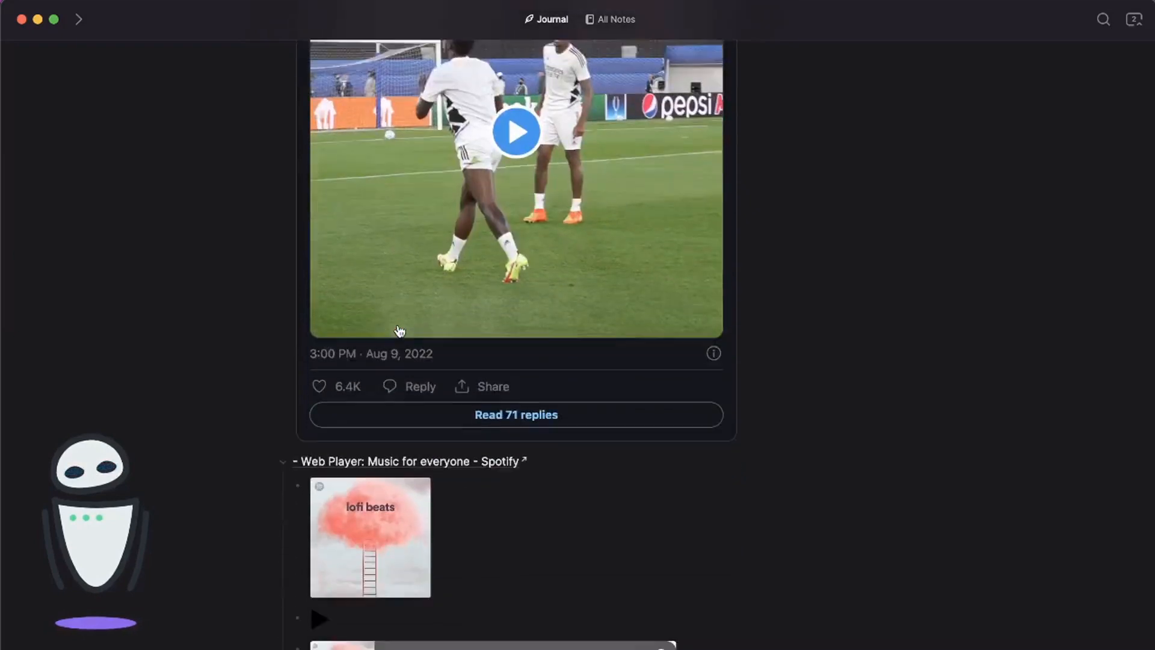
scroll("down", 3)
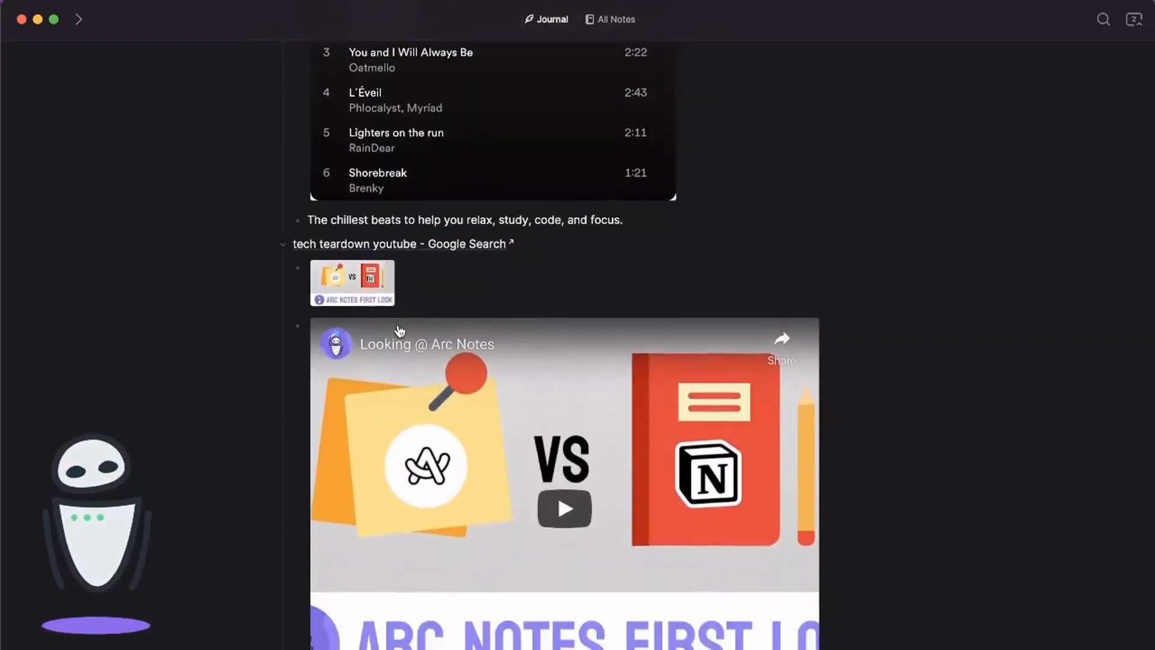
scroll("down", 3)
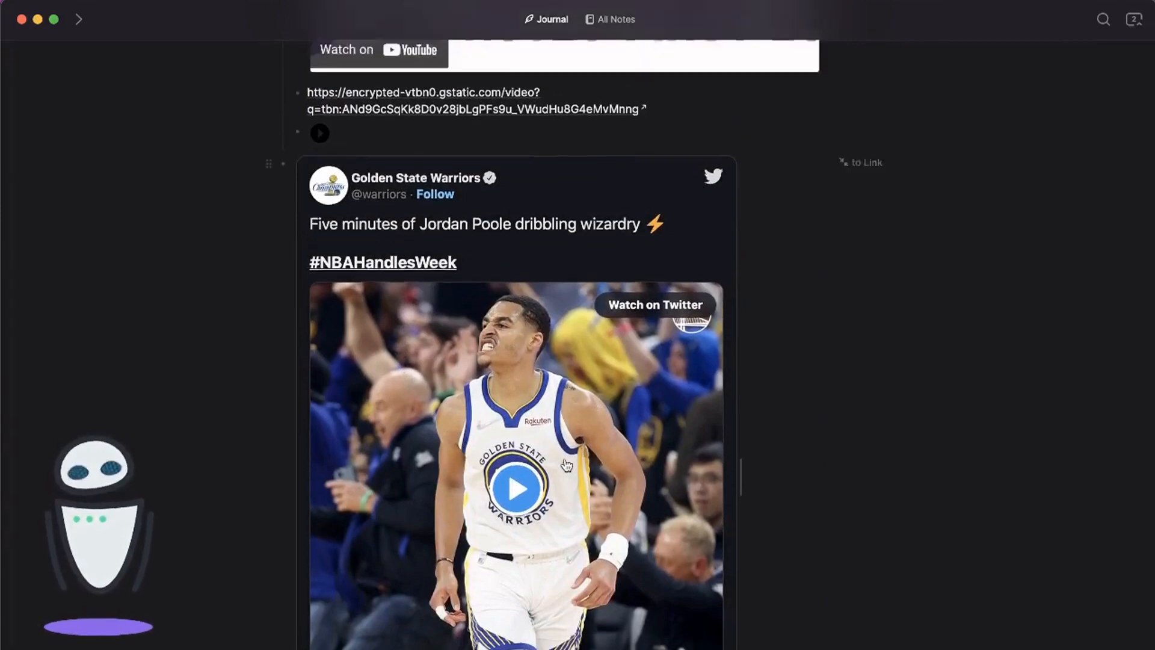
scroll("down", 3)
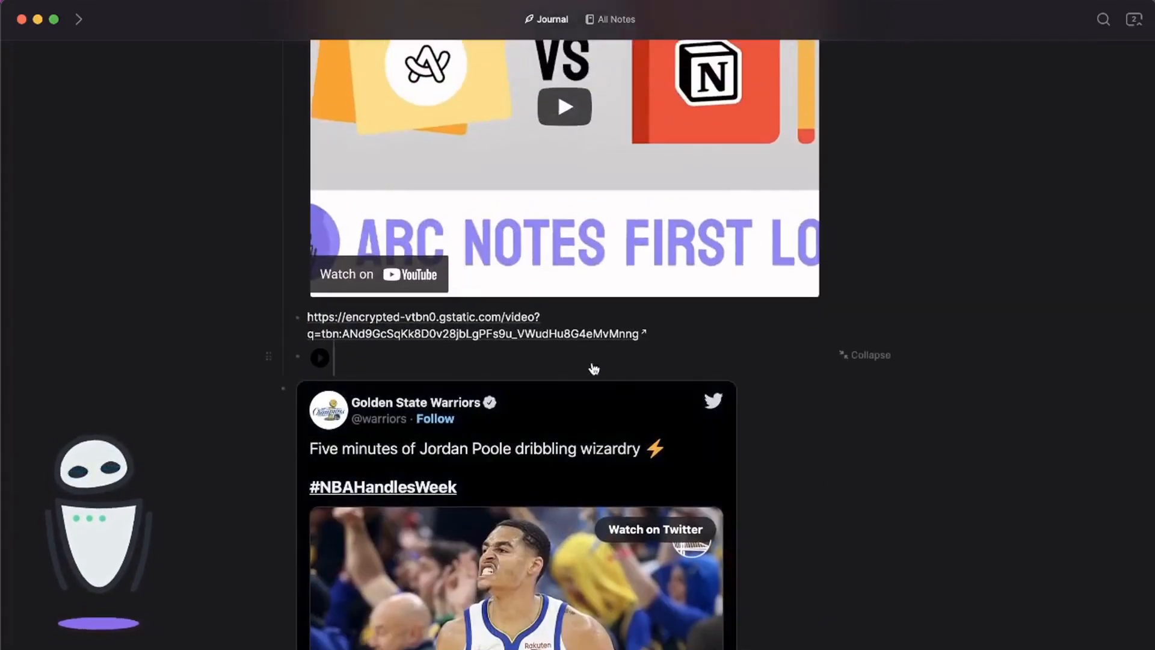
scroll("down", 3)
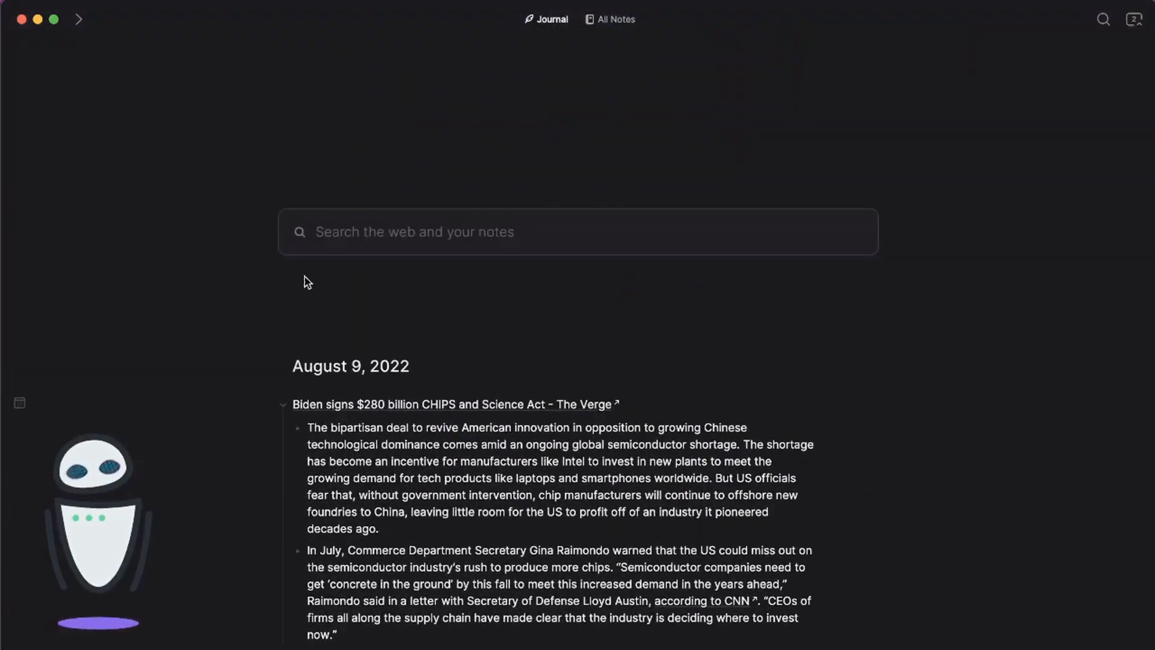
Collapse the Verge clipping to its headline in the August 9 journal and focus the search field
left_click(282, 404)
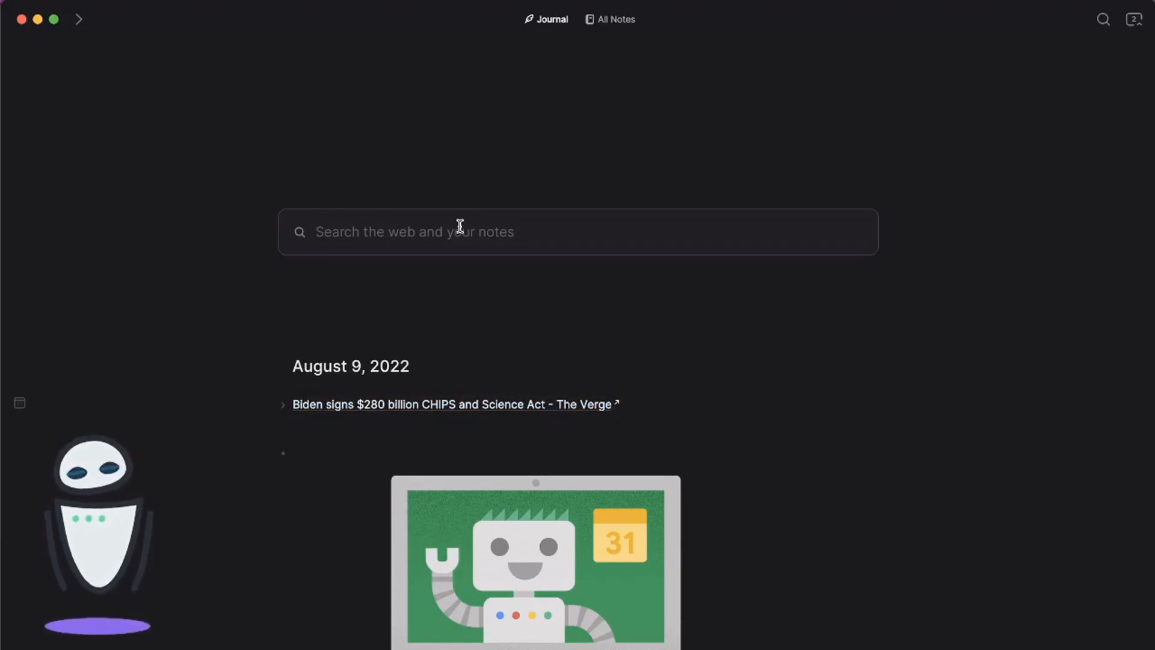
left_click(457, 231)
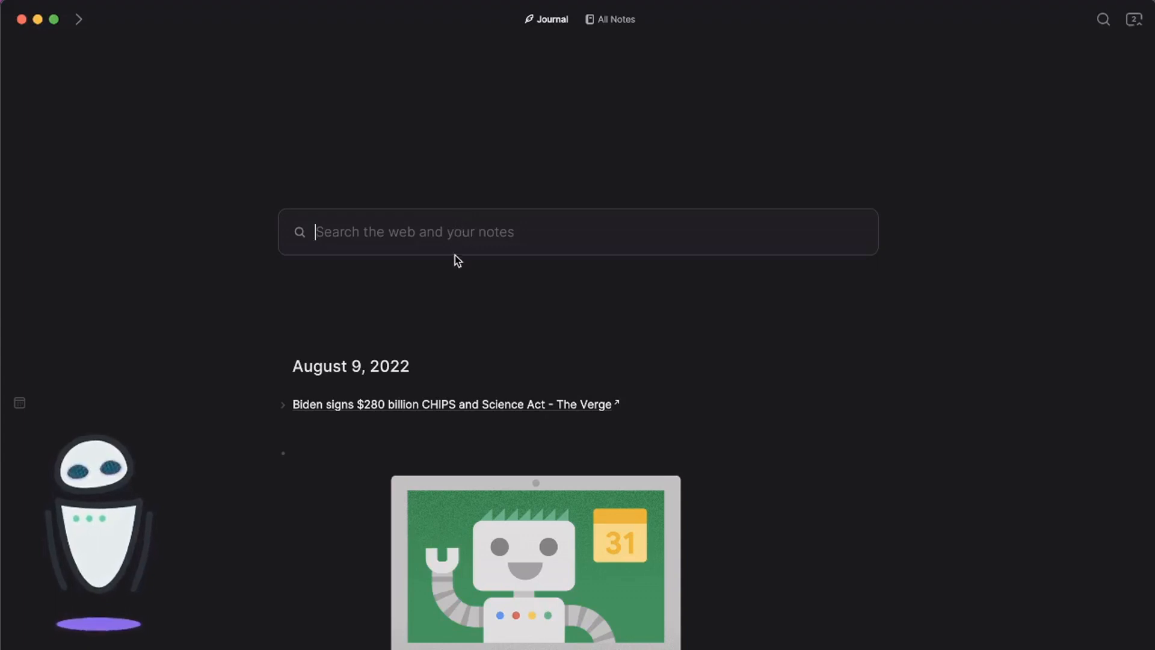
mouse_move(816, 400)
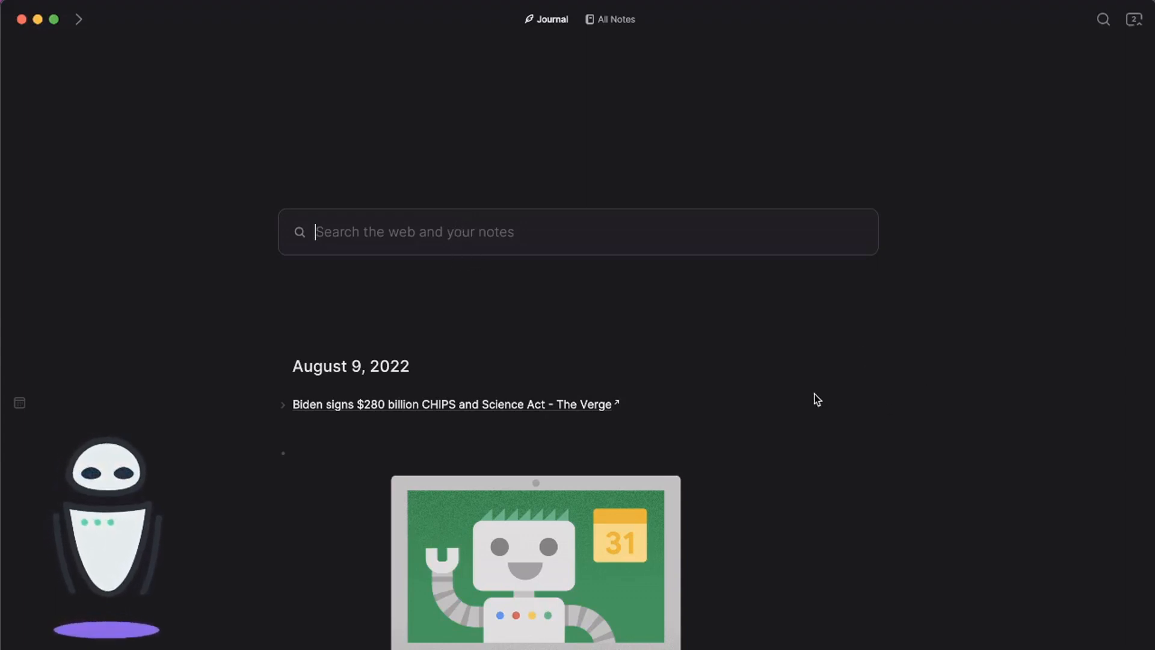